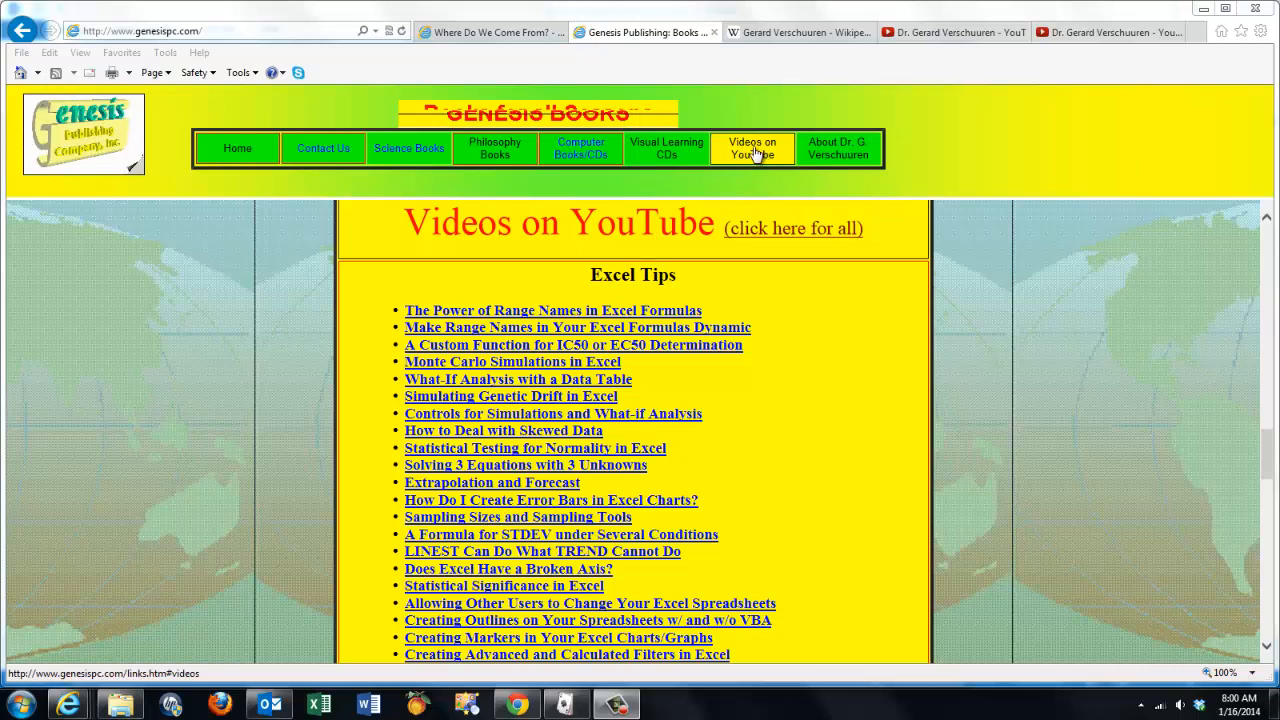
pyautogui.moveTo(1080, 381)
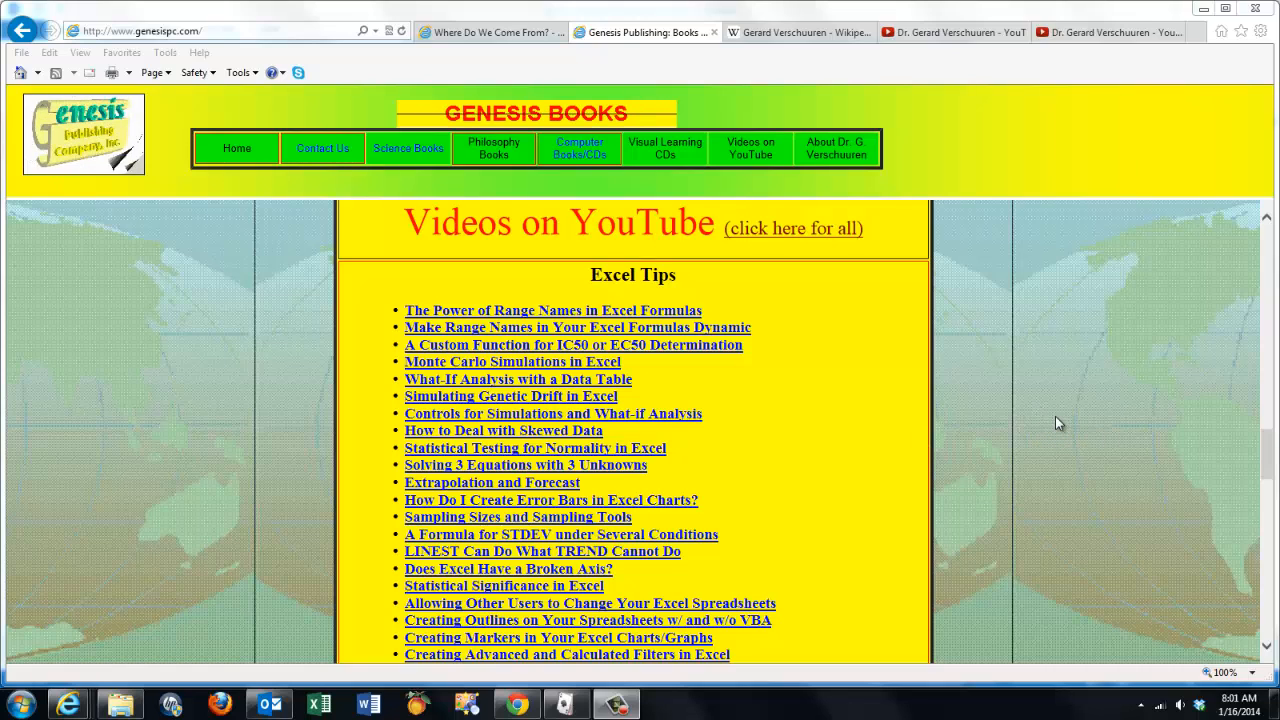
pyautogui.moveTo(980, 421)
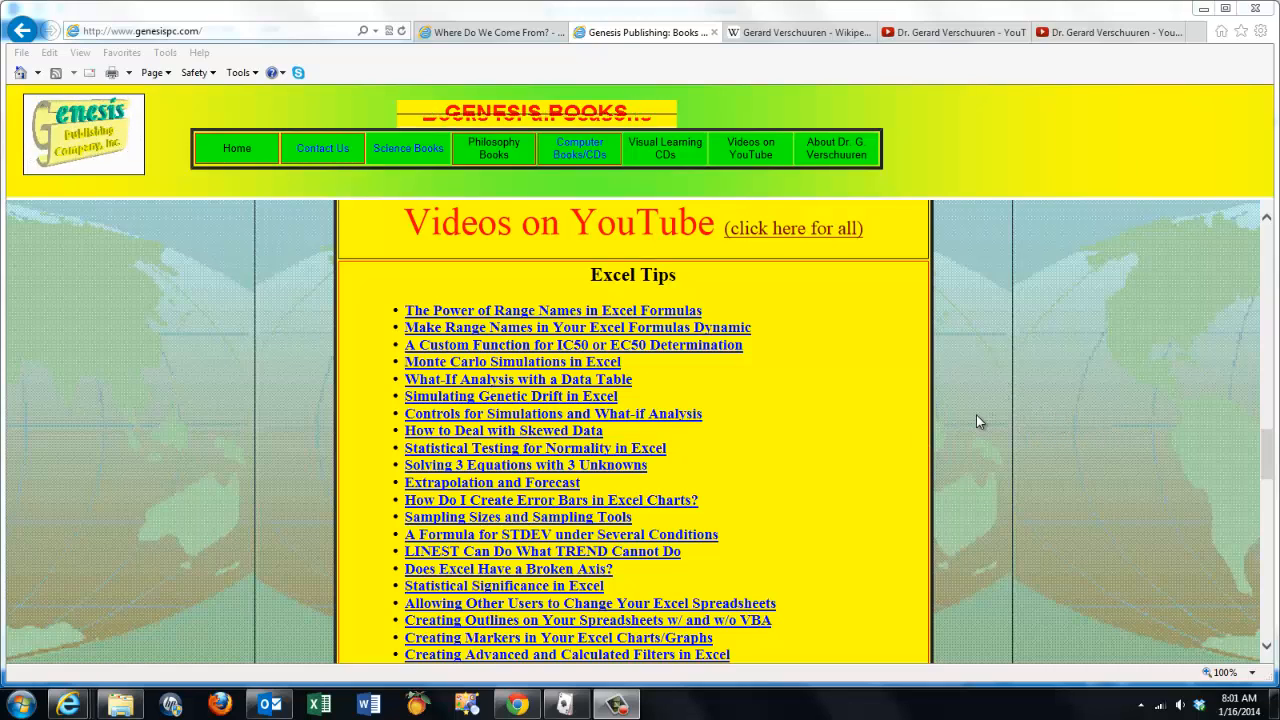
# Scroll the Genesis Books video page past Excel tips to the Access and Access VBA tips.
pyautogui.scroll(-3)
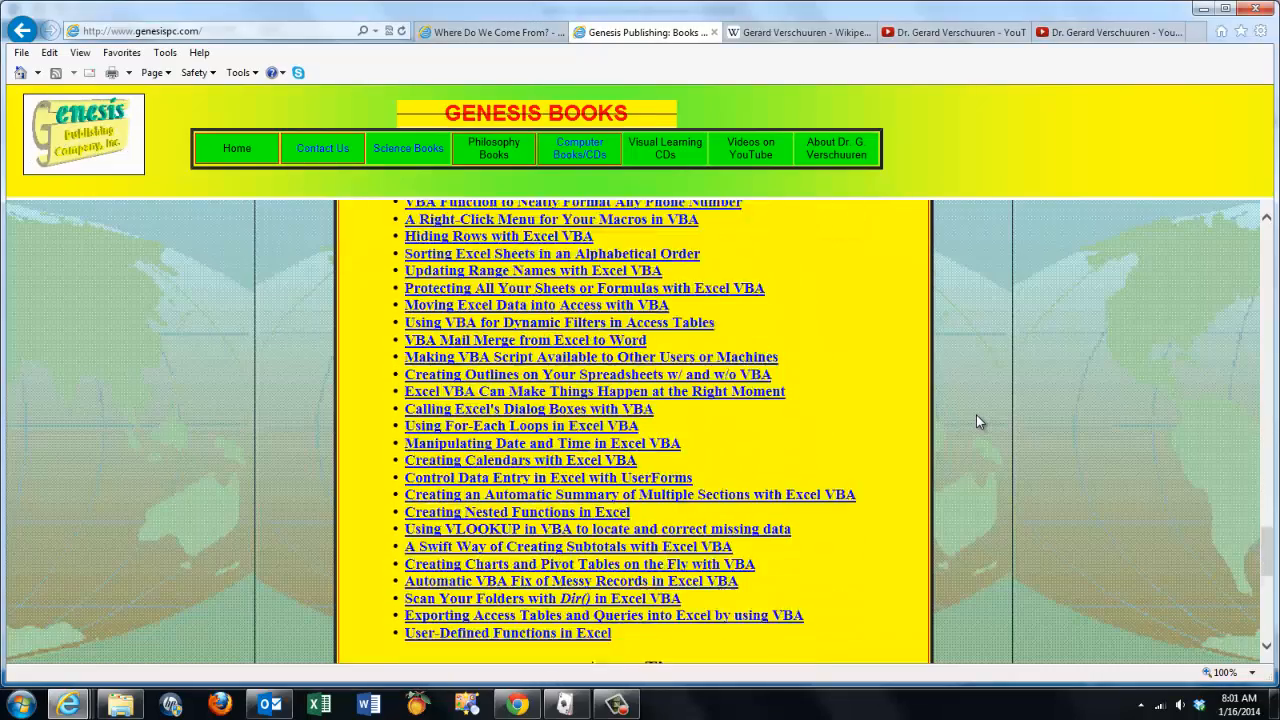
pyautogui.scroll(-3)
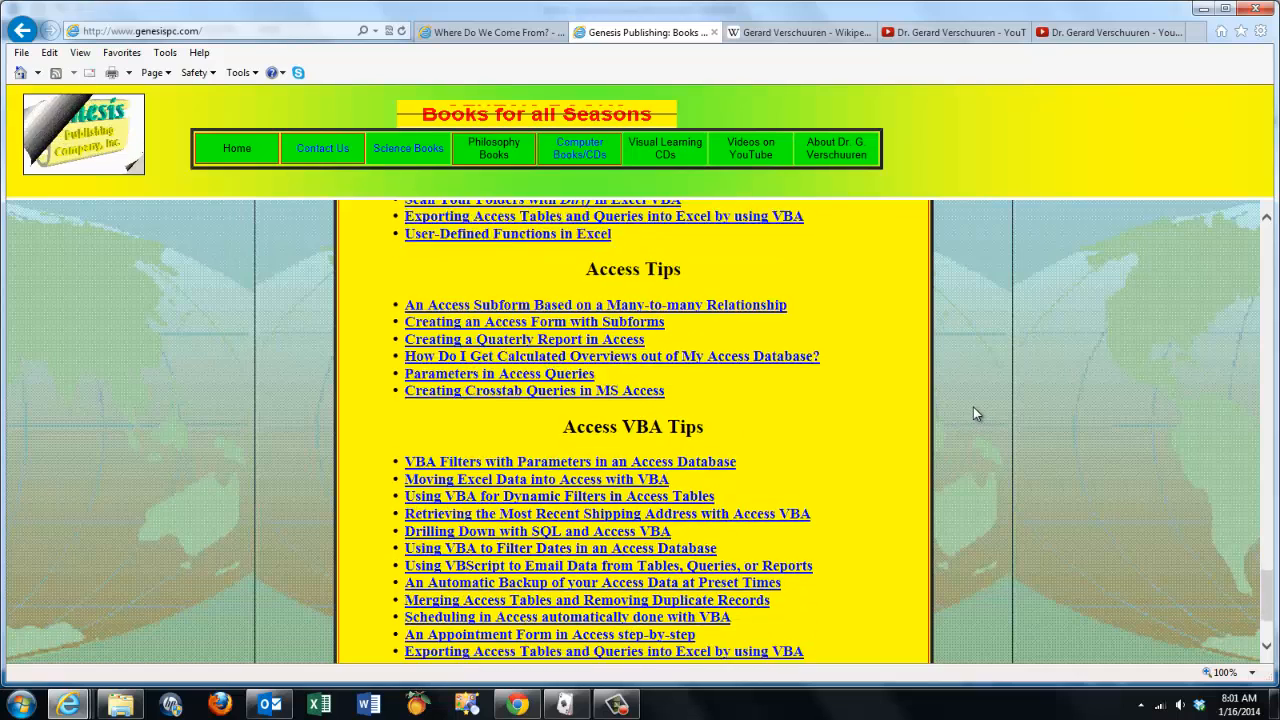
pyautogui.scroll(-3)
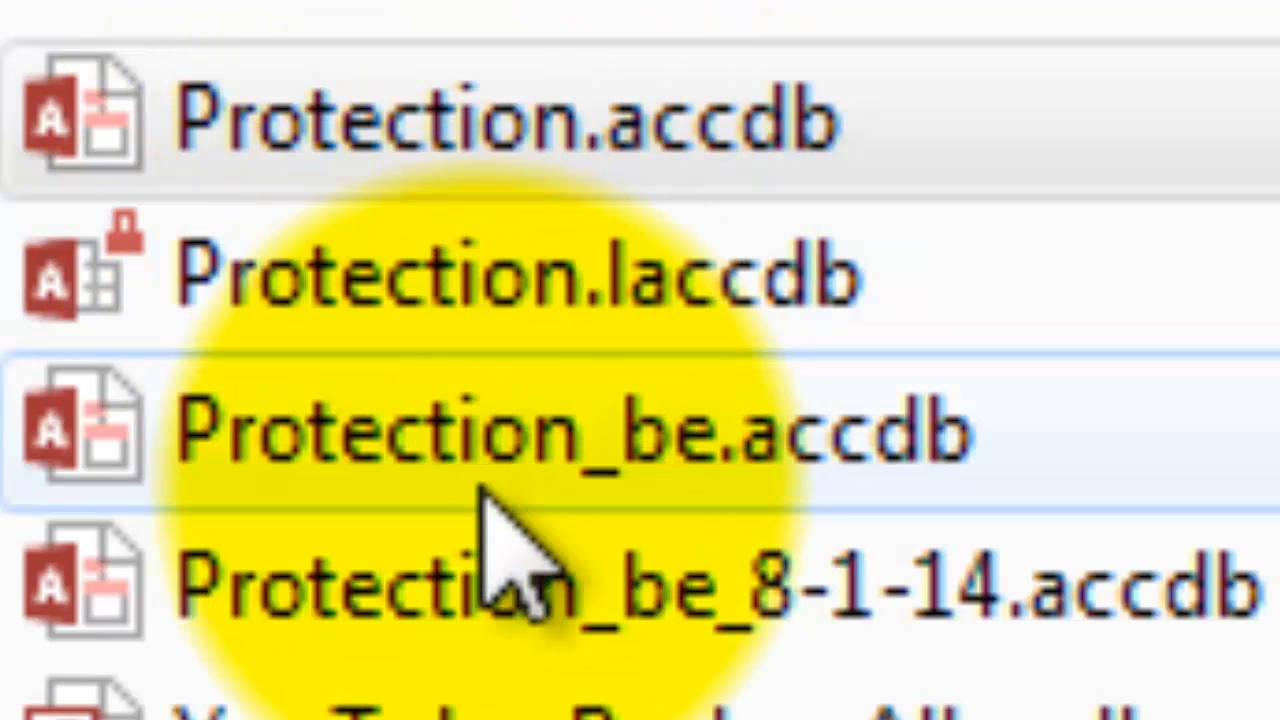
pyautogui.moveTo(470, 500)
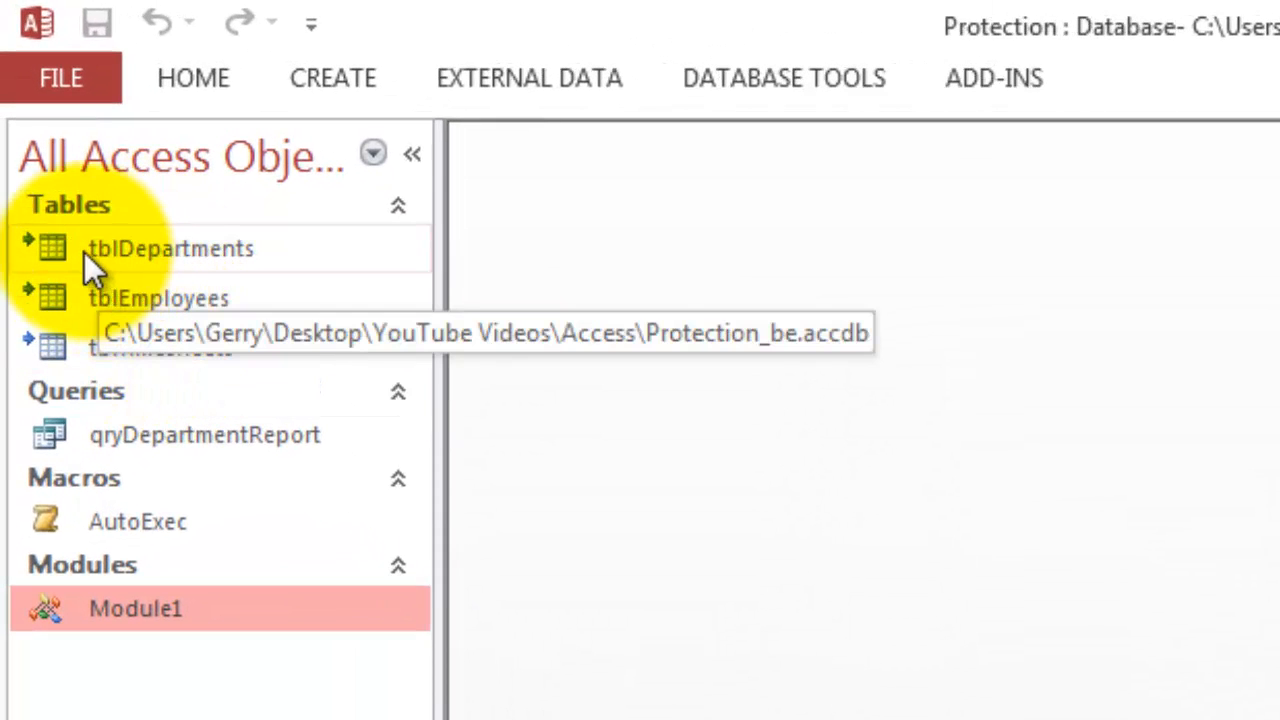
pyautogui.moveTo(30, 305)
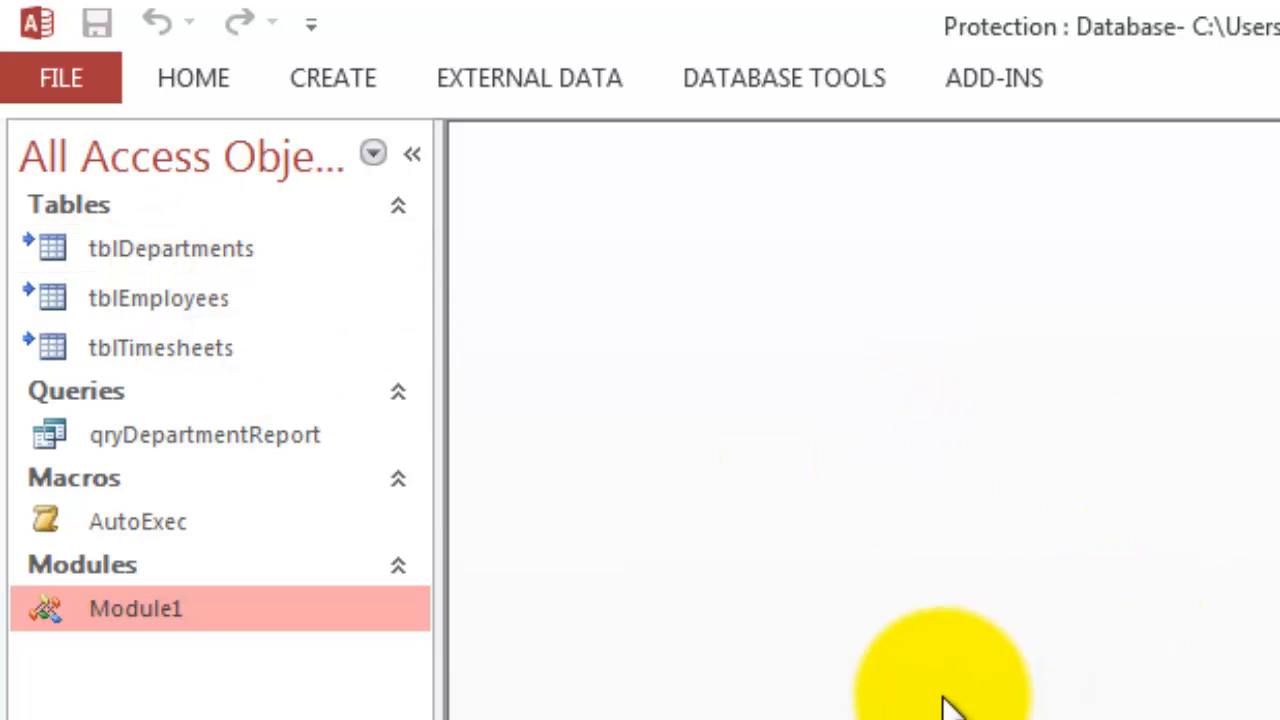
pyautogui.moveTo(200, 608)
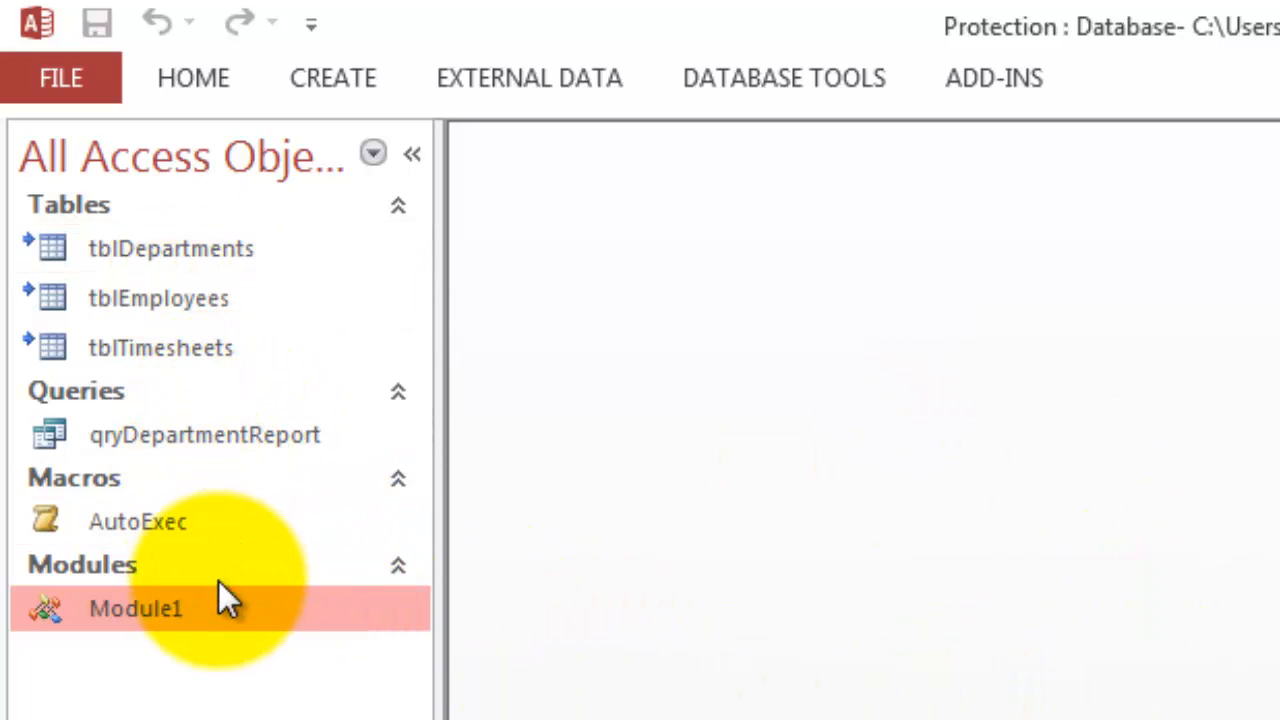
pyautogui.moveTo(245, 525)
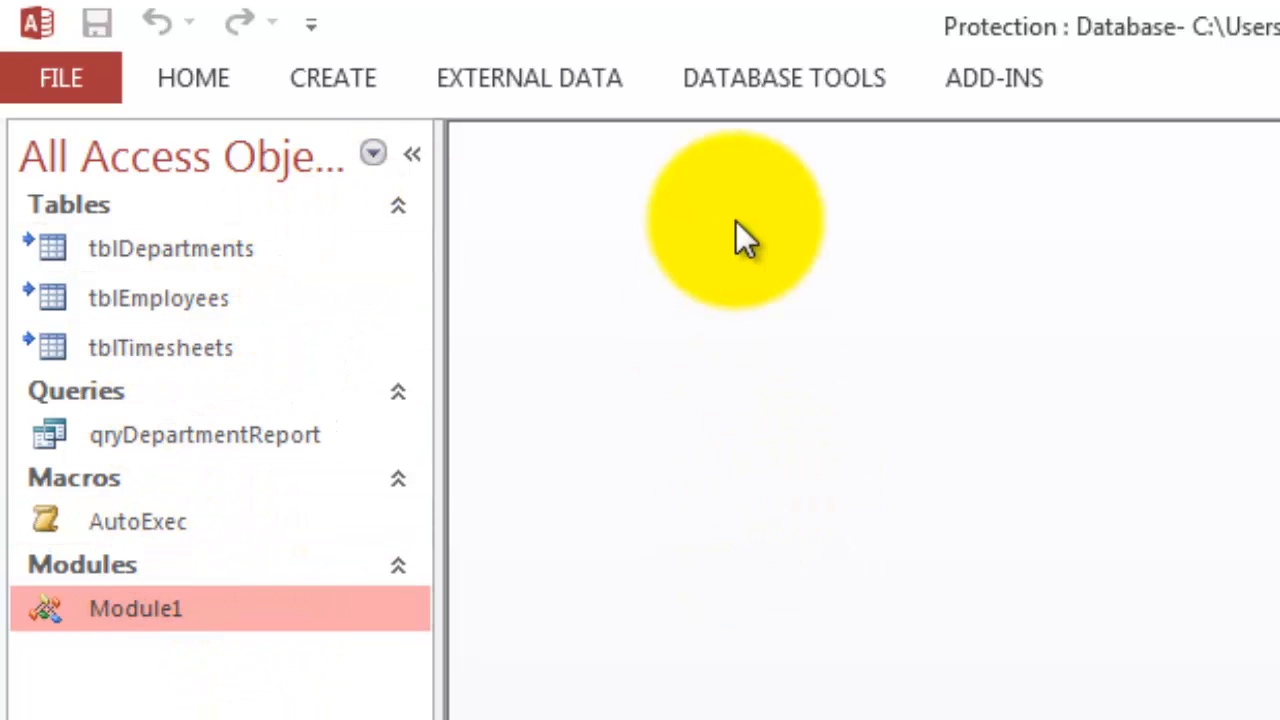
# Open the Database Splitter, cancel without splitting, and display the Add-Ins custom toolbar.
pyautogui.click(783, 78)
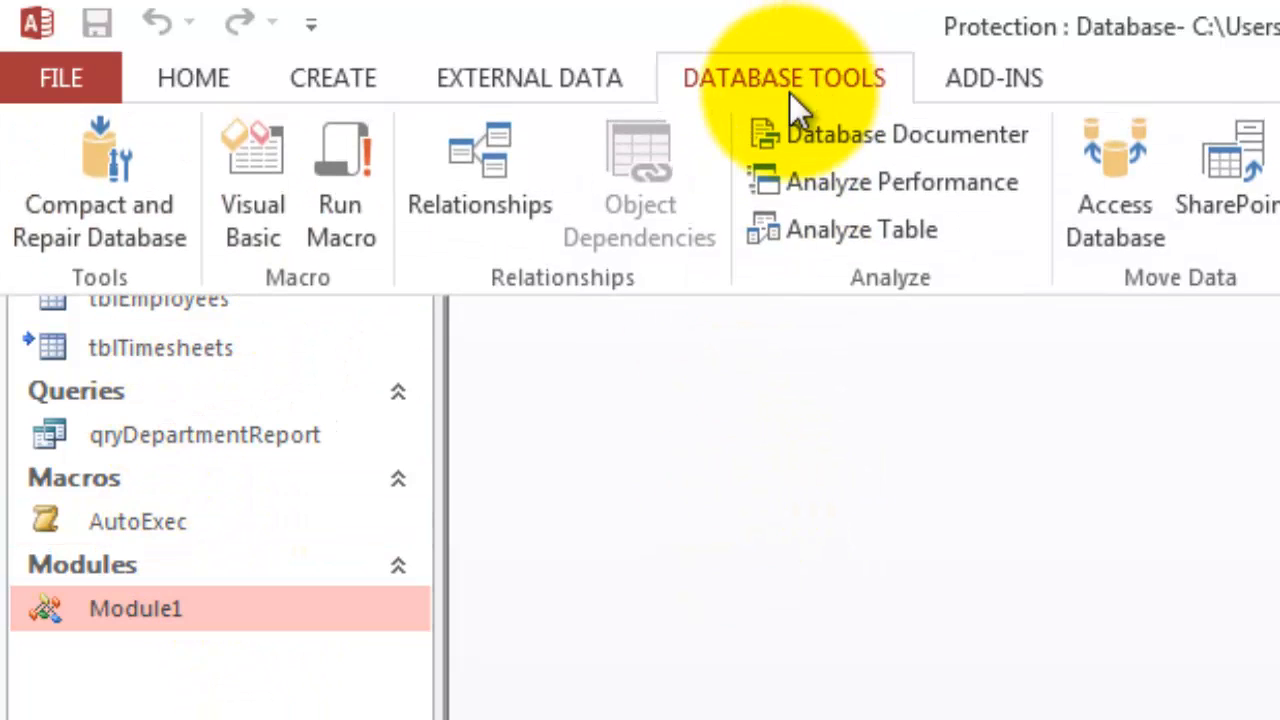
pyautogui.click(1114, 180)
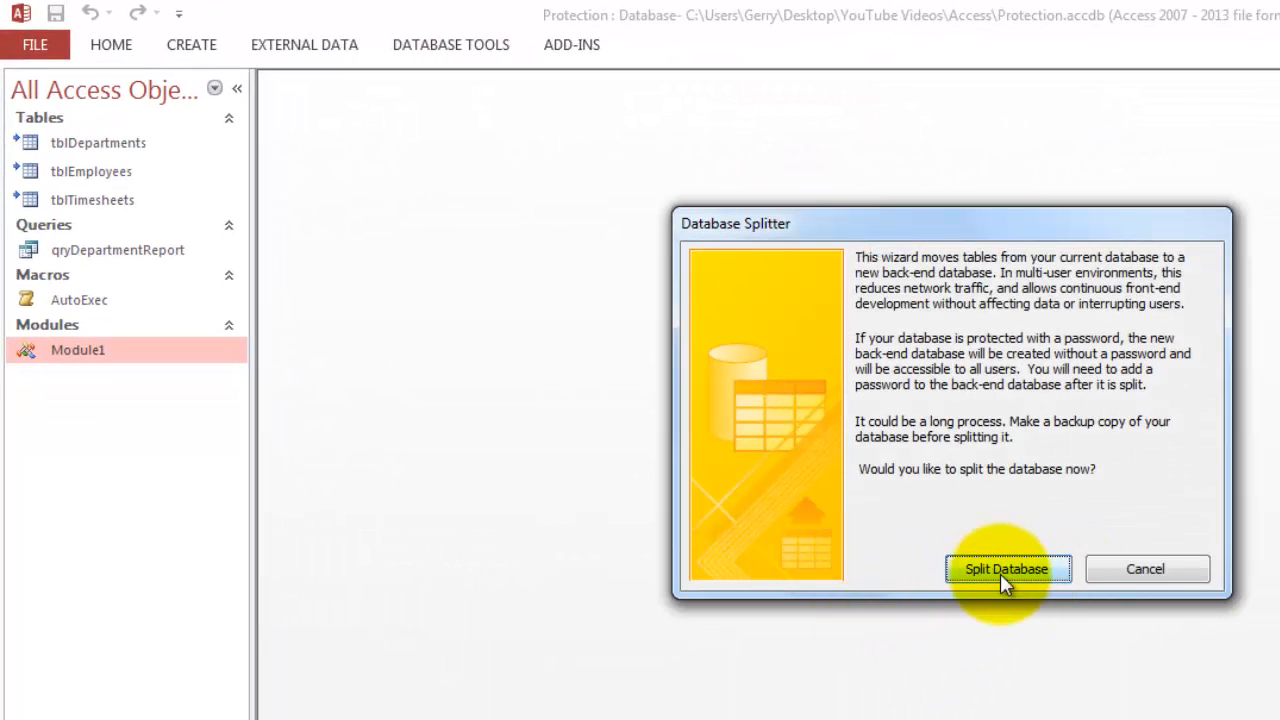
pyautogui.moveTo(1146, 569)
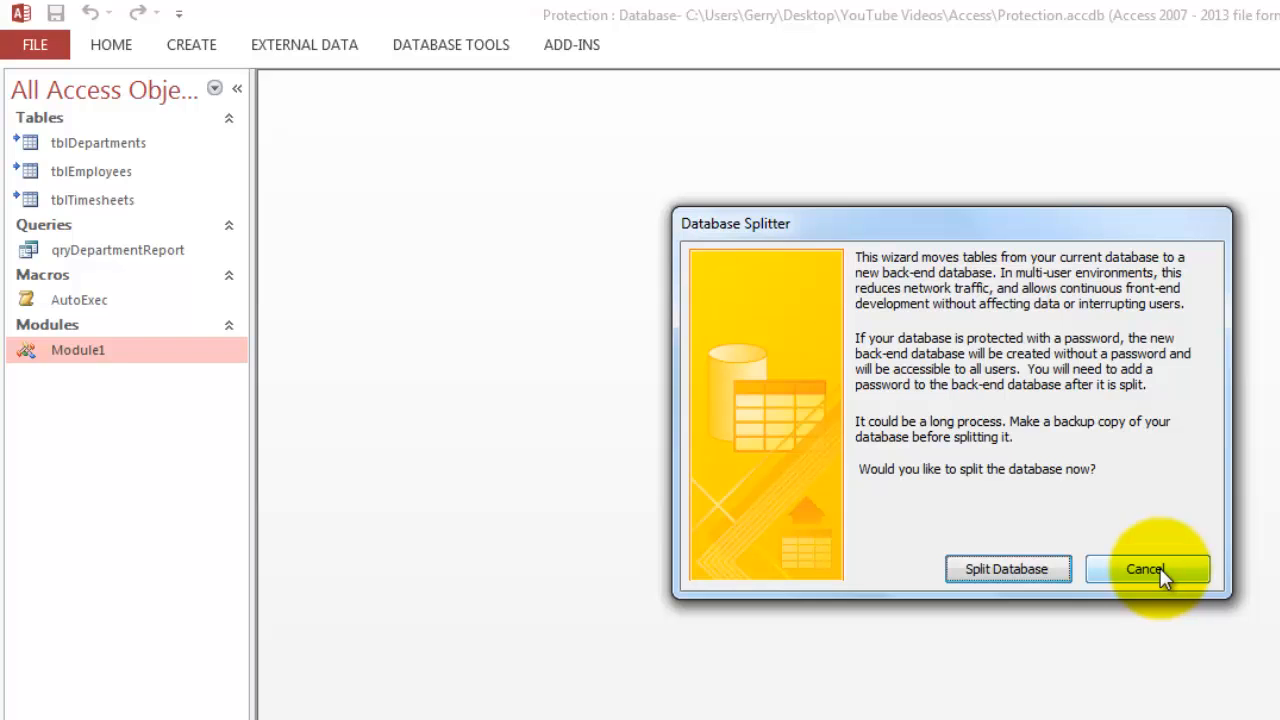
pyautogui.click(1145, 568)
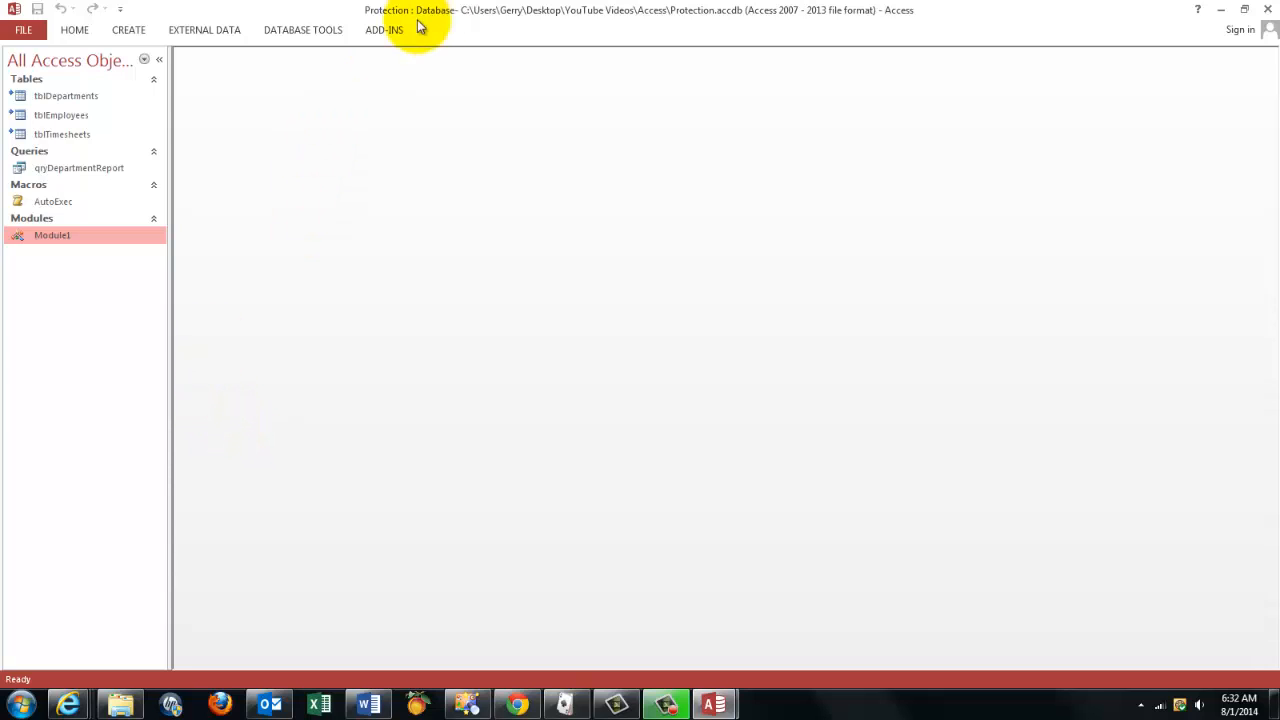
pyautogui.click(384, 29)
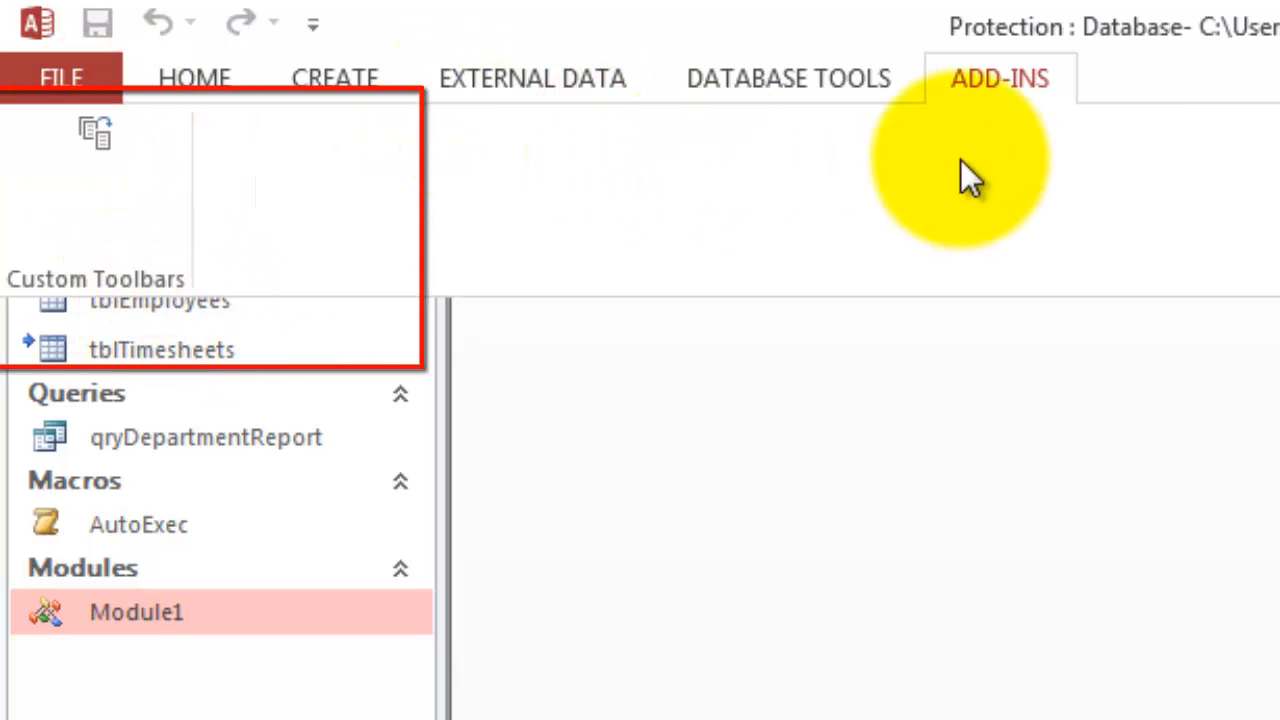
pyautogui.doubleClick(136, 612)
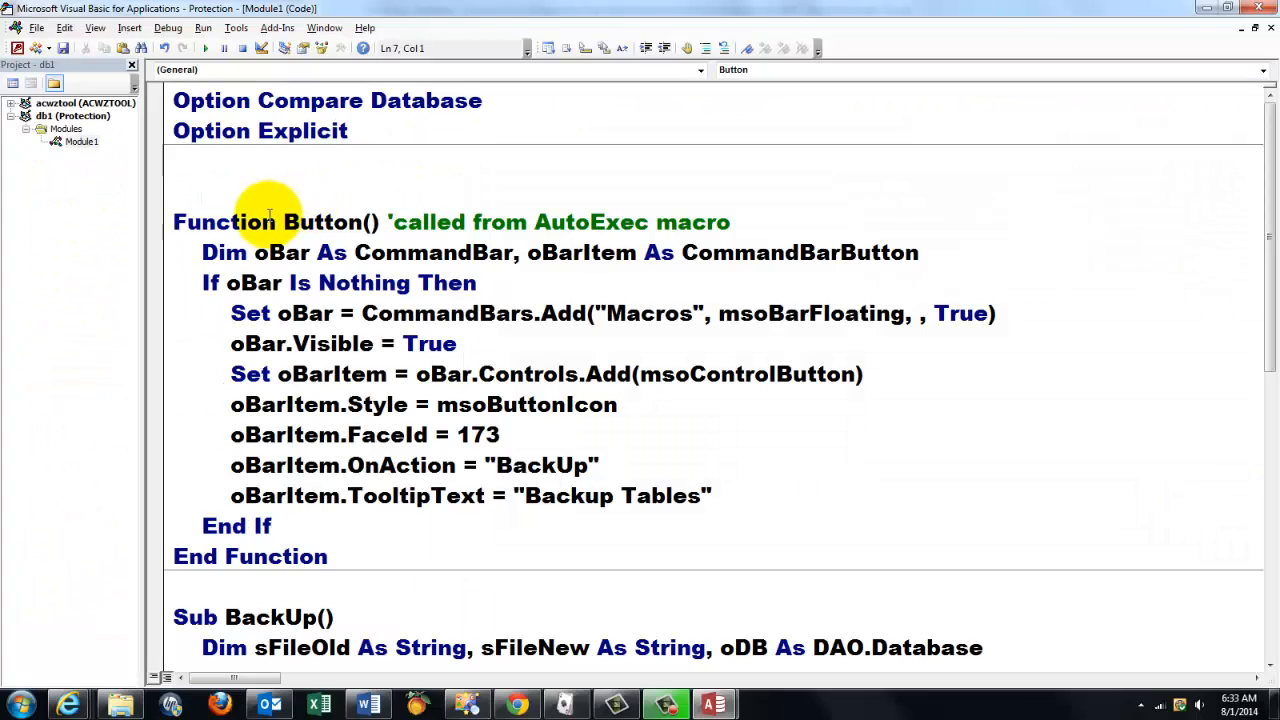
pyautogui.moveTo(312, 193)
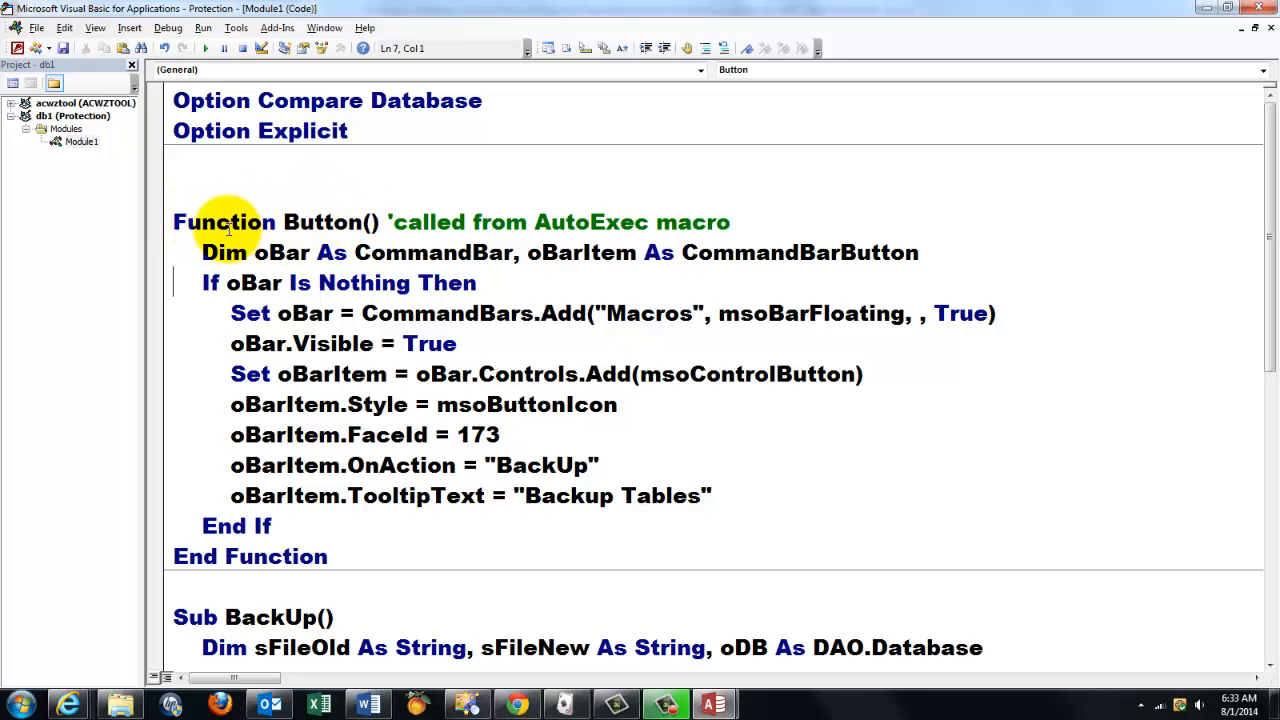
pyautogui.doubleClick(322, 222)
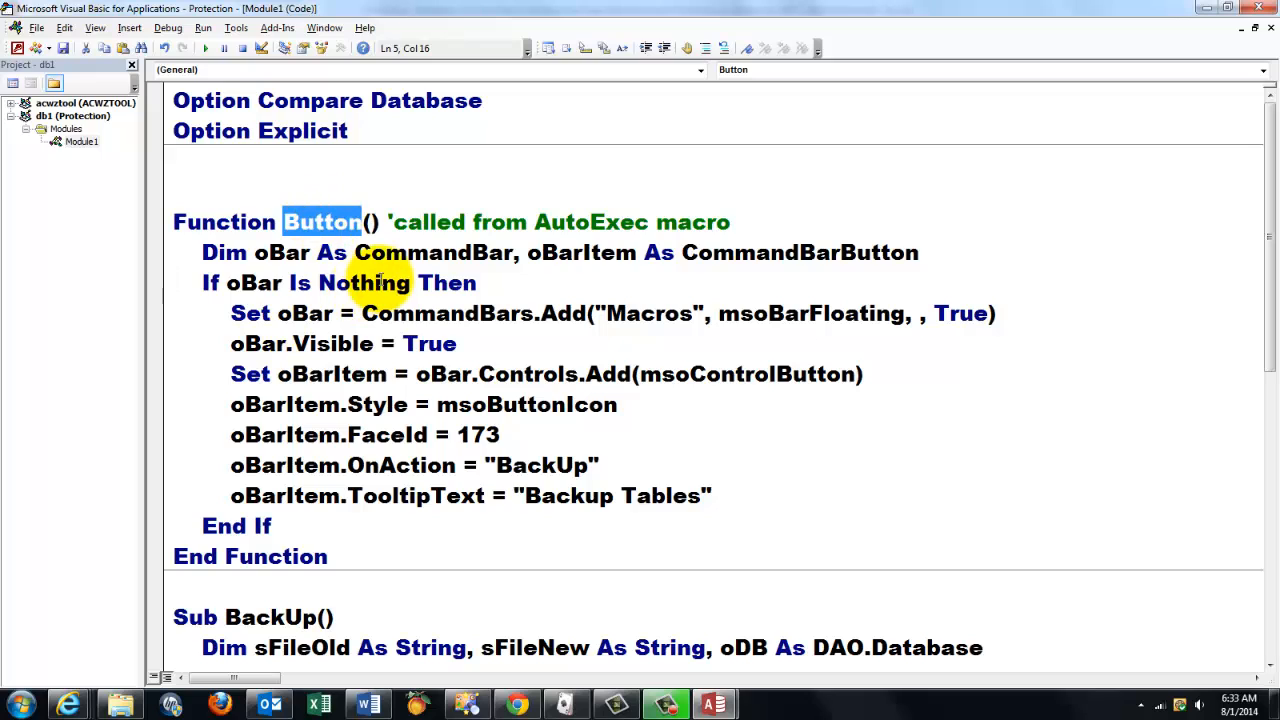
pyautogui.doubleClick(223, 222)
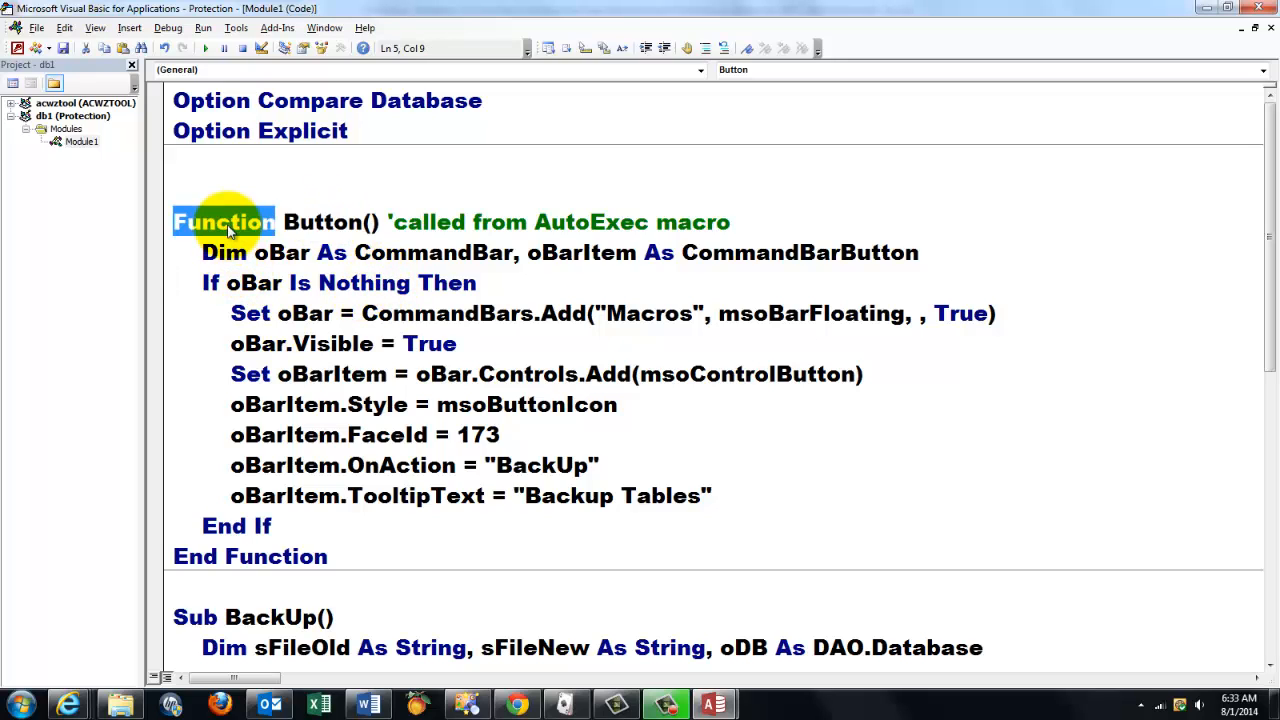
pyautogui.moveTo(600, 230)
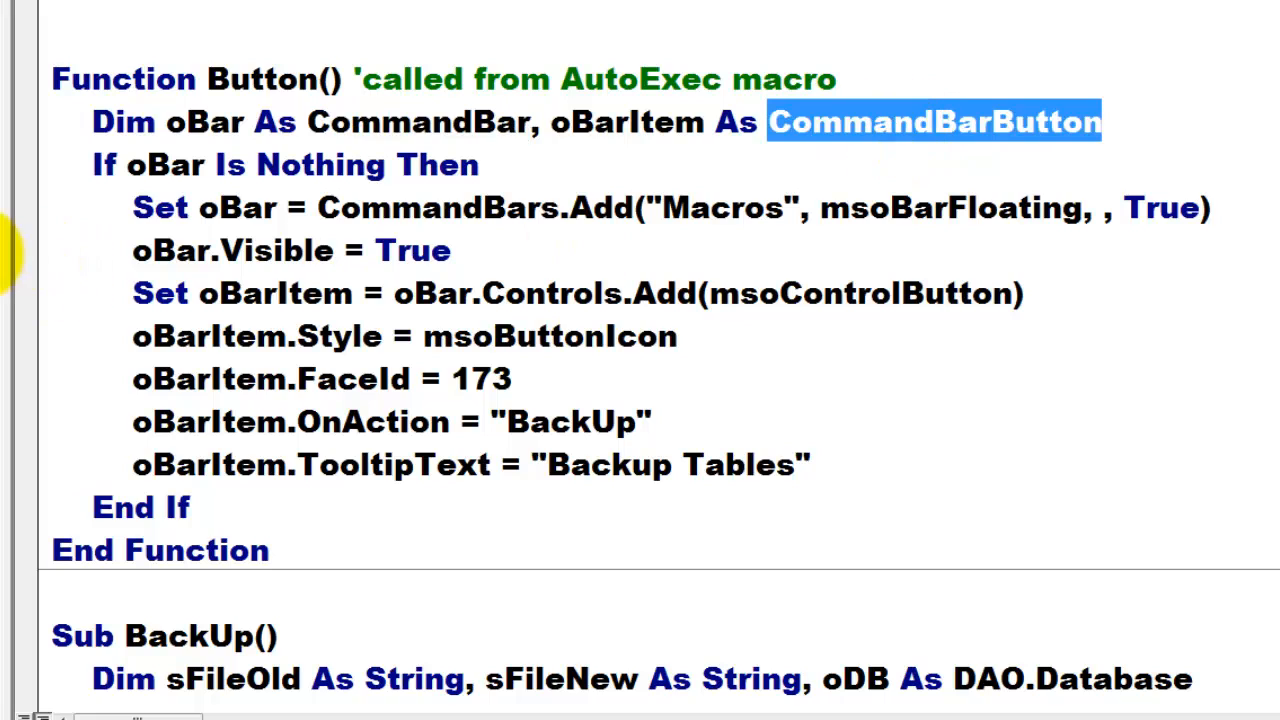
pyautogui.moveTo(40, 180)
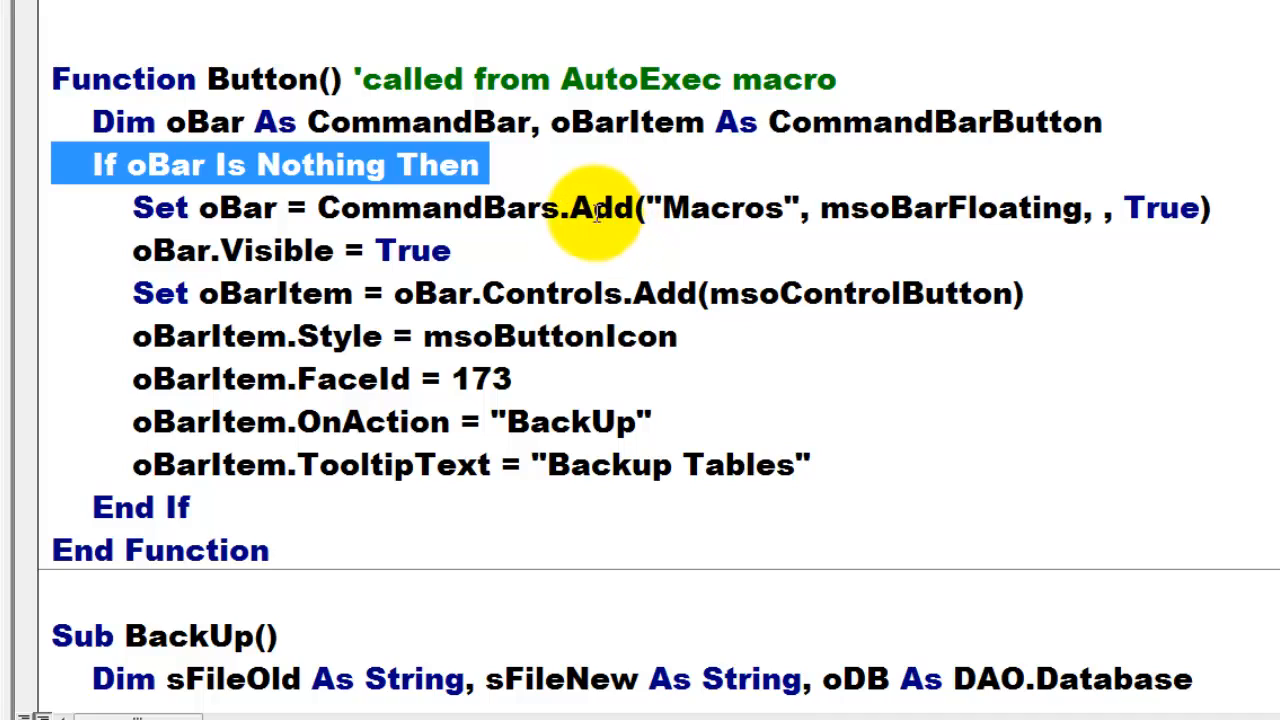
pyautogui.moveTo(718, 208)
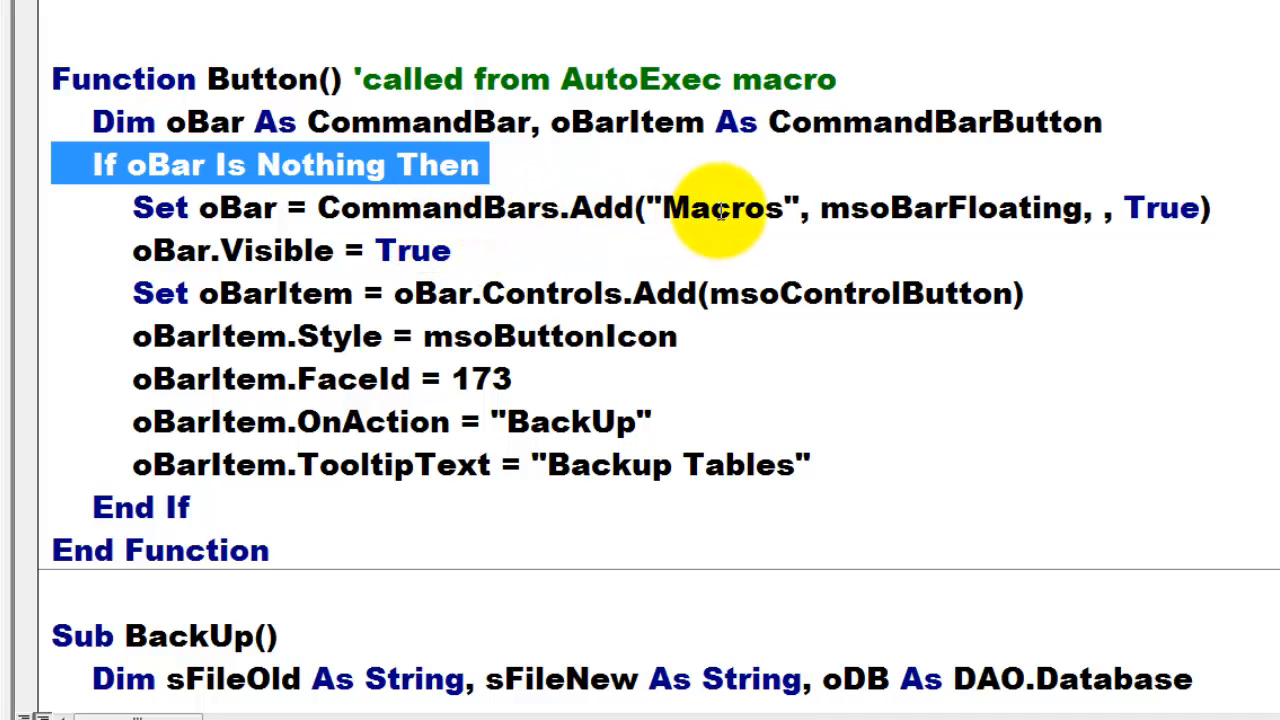
pyautogui.doubleClick(722, 208)
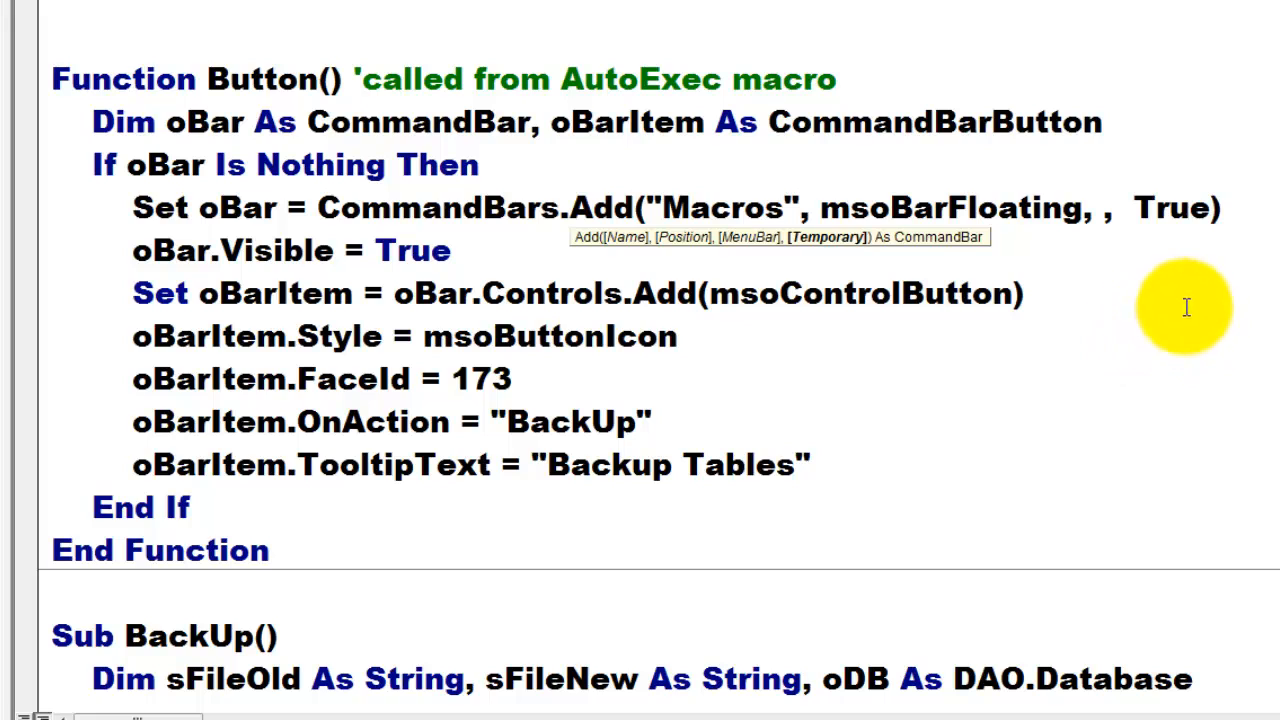
pyautogui.moveTo(500, 222)
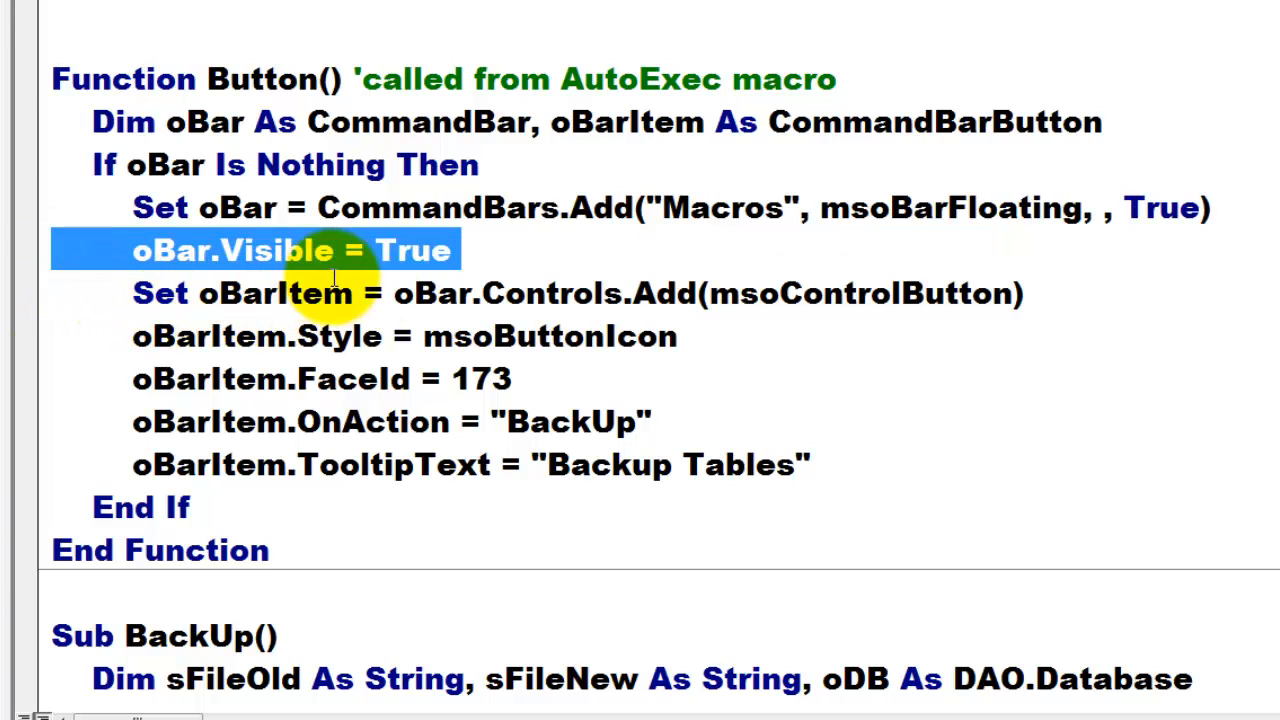
pyautogui.doubleClick(550, 293)
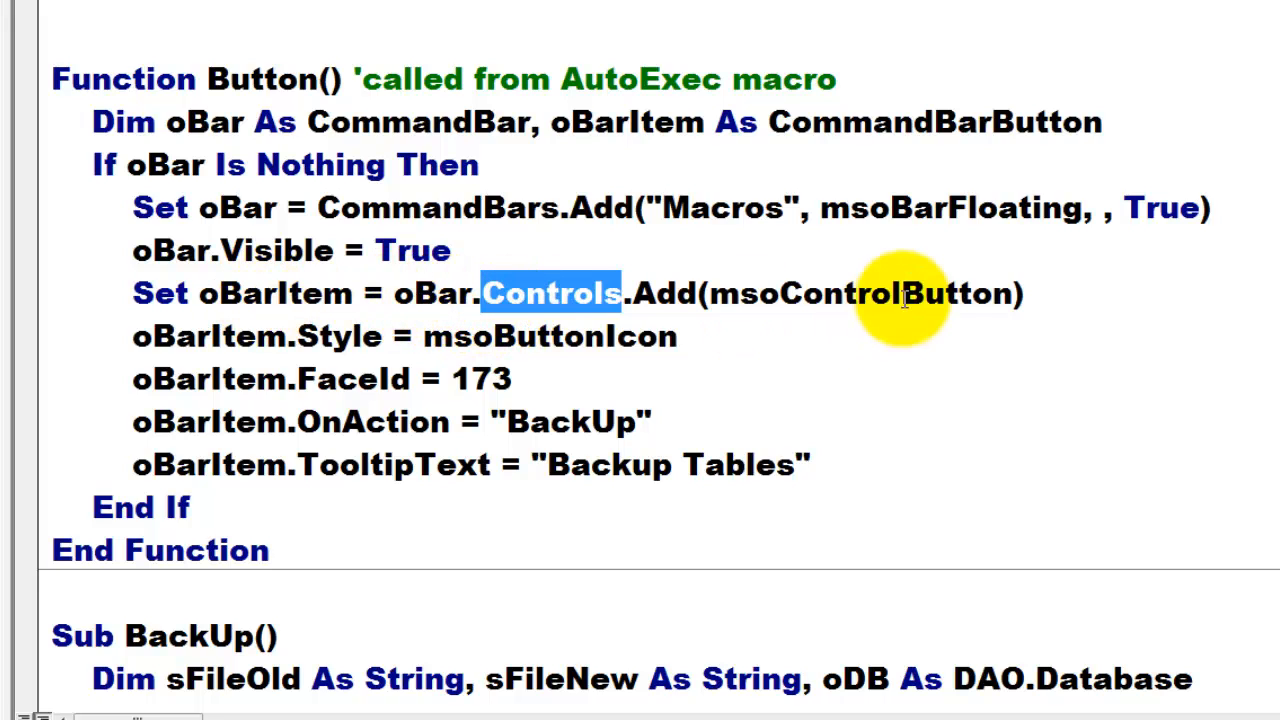
pyautogui.doubleClick(858, 293)
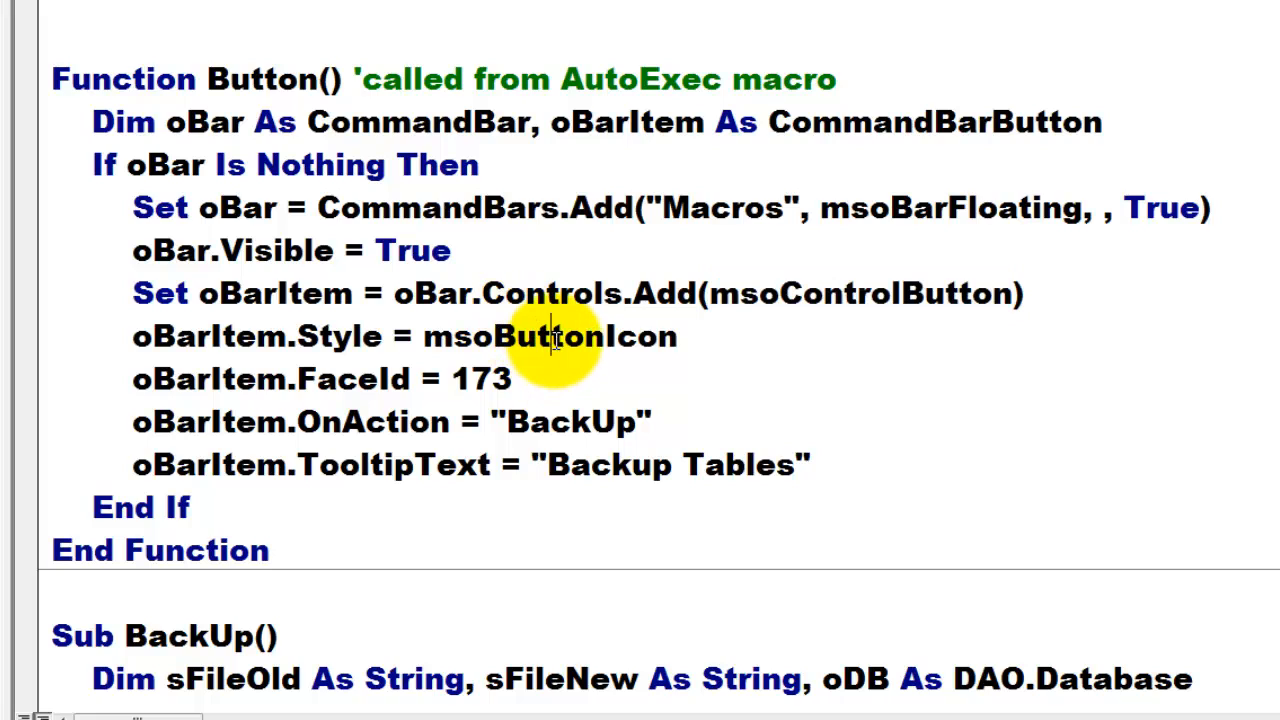
pyautogui.doubleClick(548, 336)
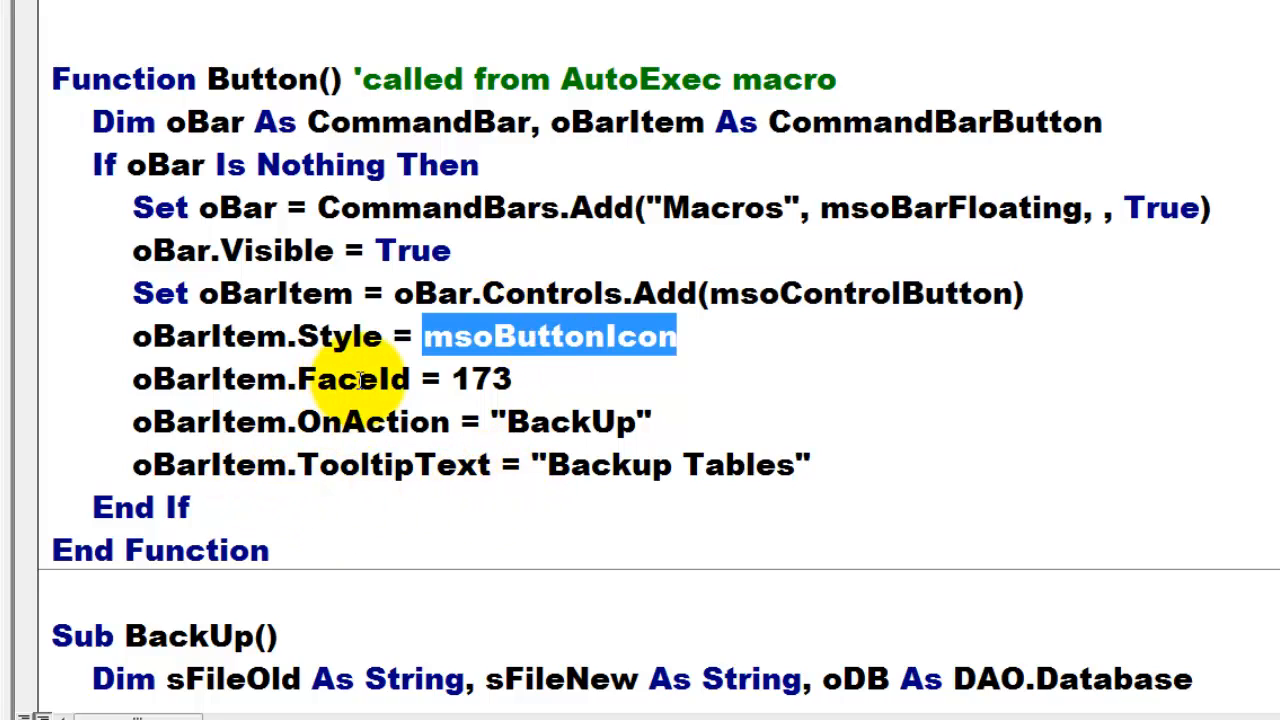
pyautogui.doubleClick(352, 379)
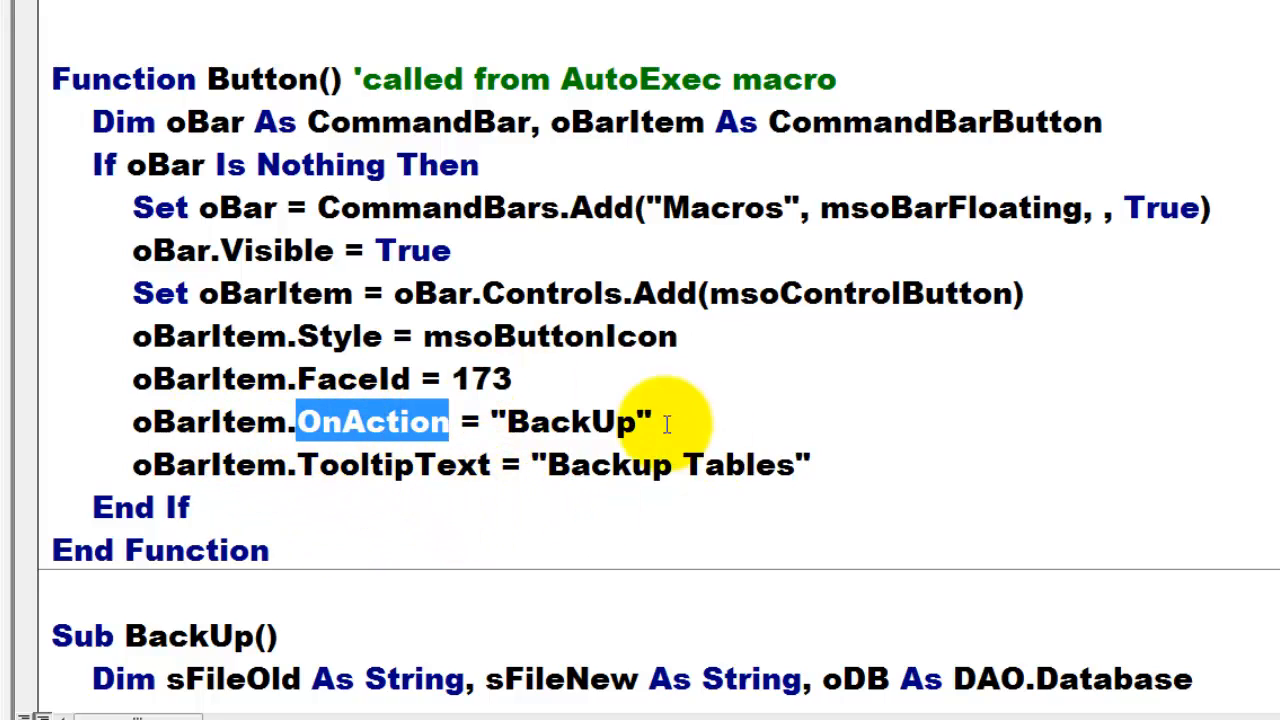
pyautogui.click(570, 421)
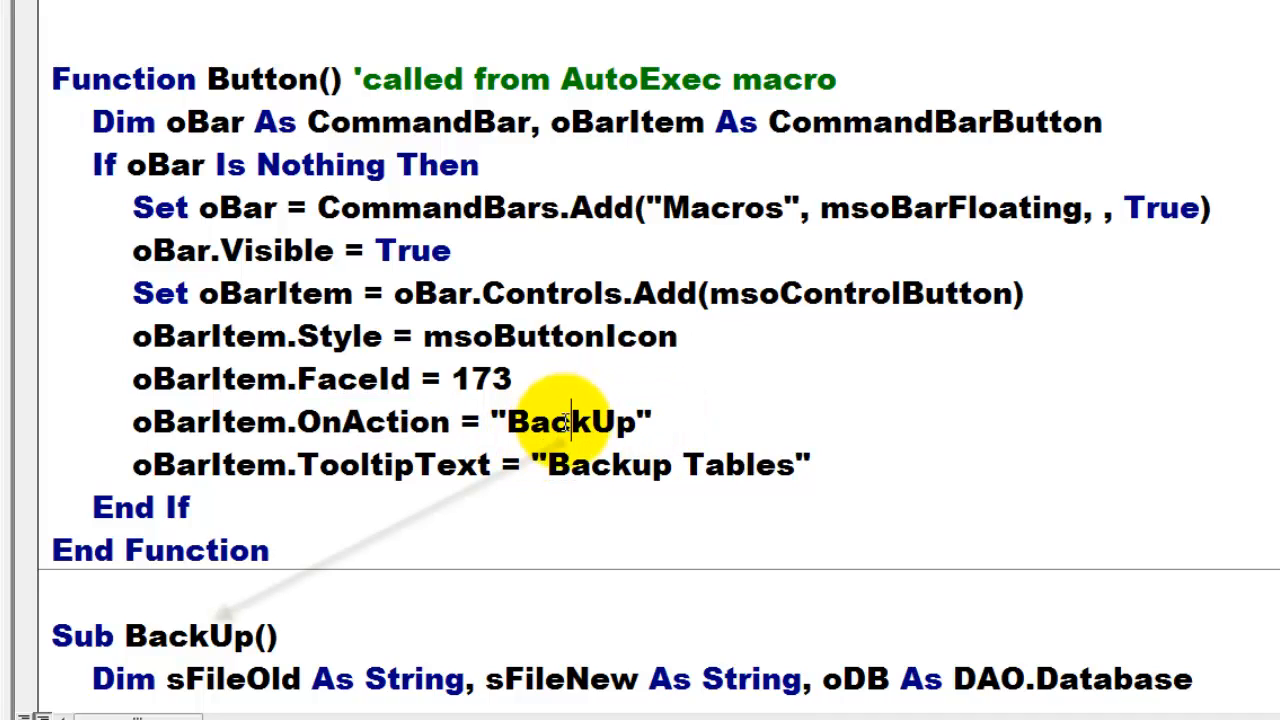
pyautogui.doubleClick(570, 421)
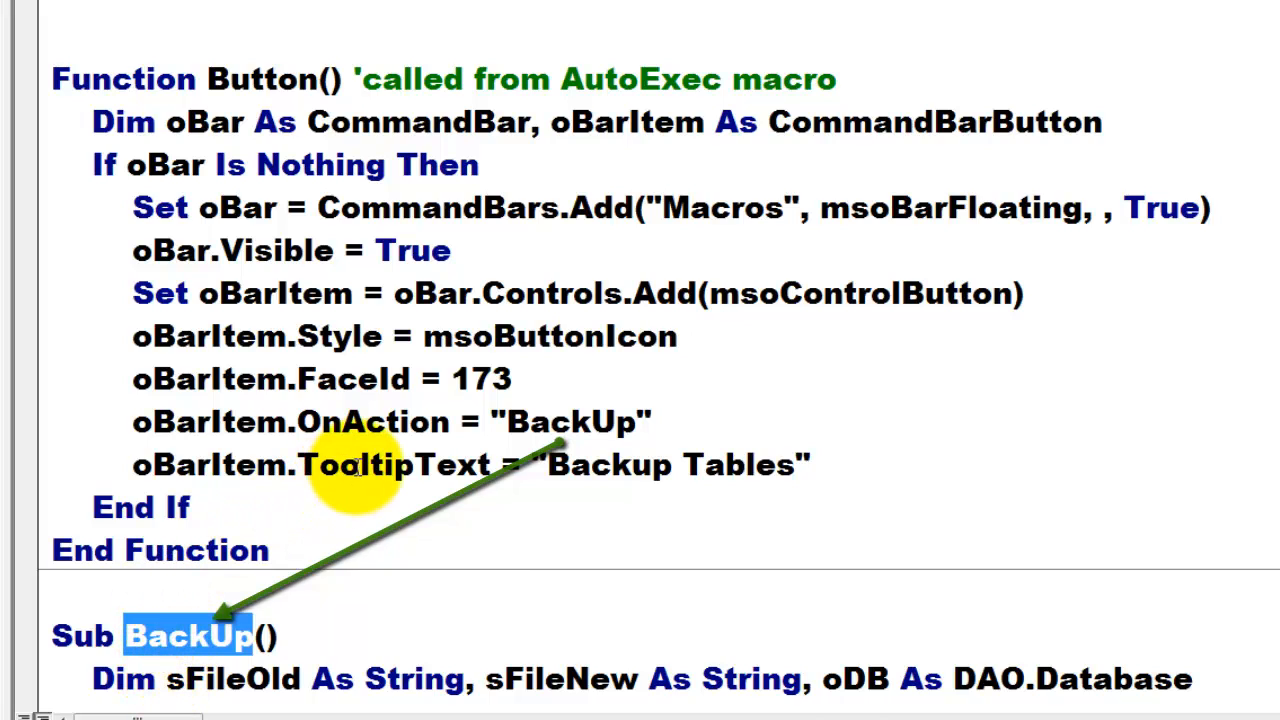
pyautogui.doubleClick(393, 464)
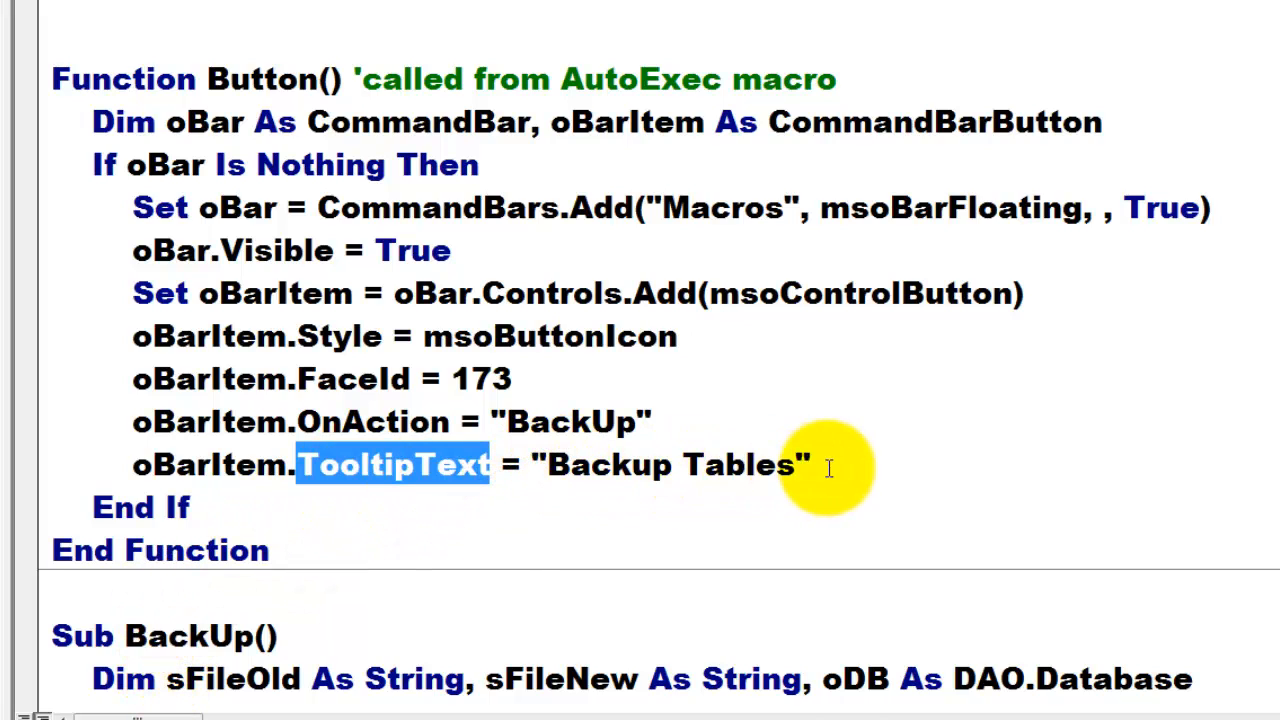
pyautogui.moveTo(462, 537)
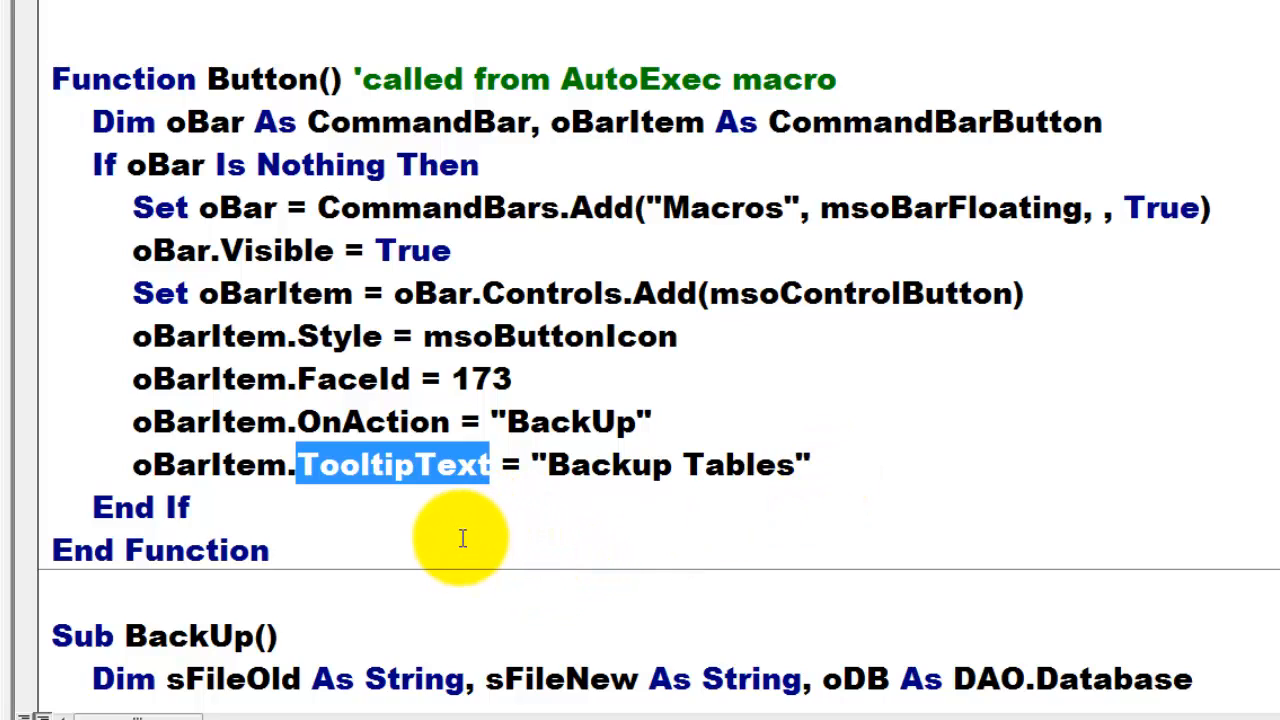
pyautogui.moveTo(480, 552)
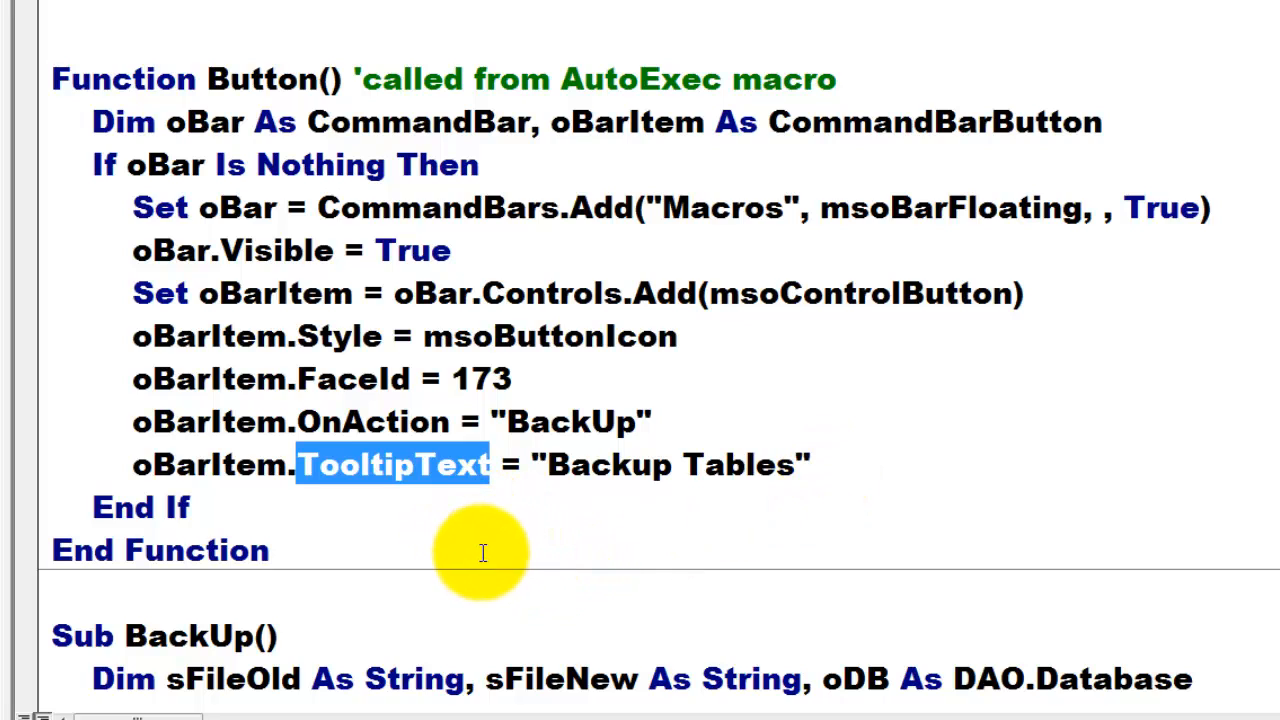
pyautogui.moveTo(338, 610)
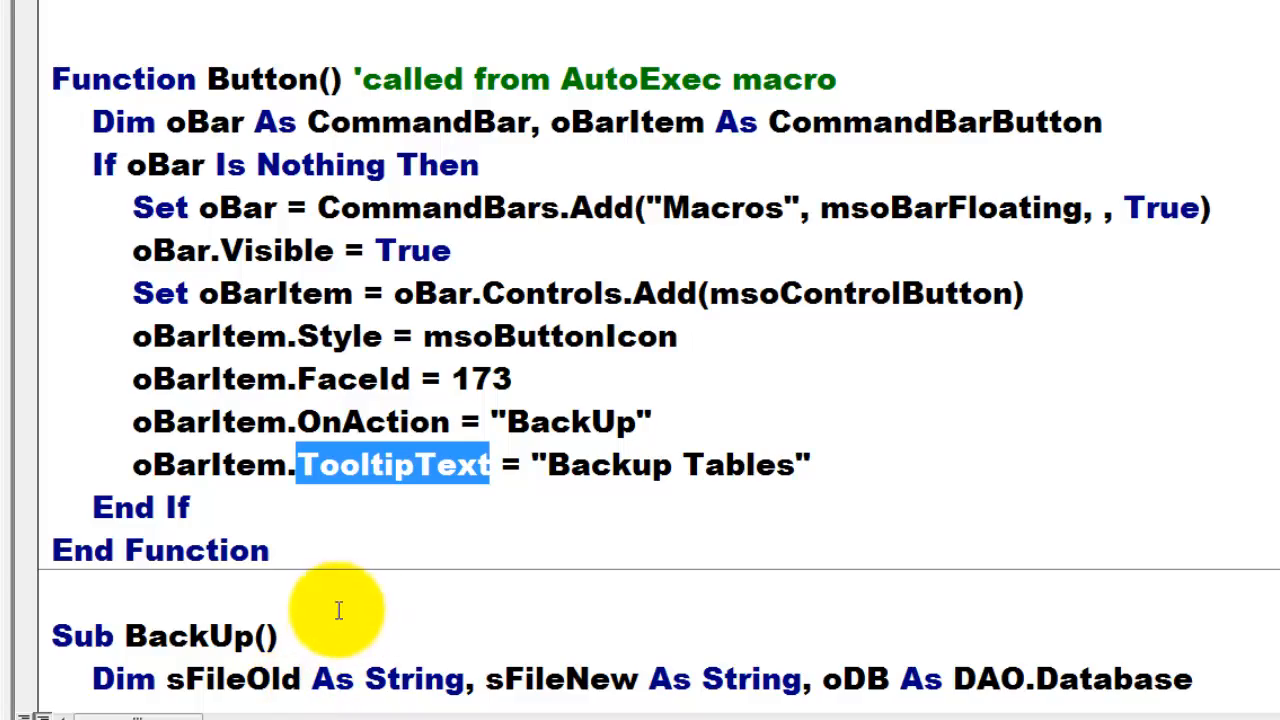
pyautogui.scroll(-3)
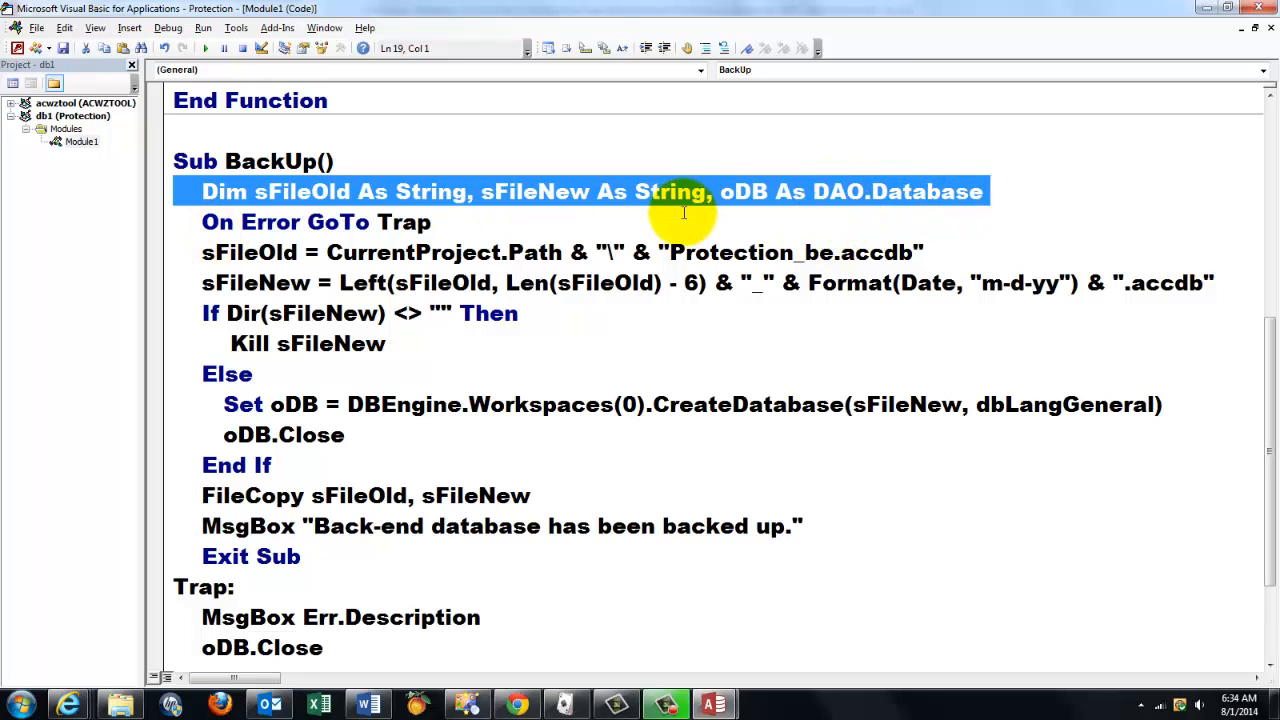
pyautogui.moveTo(199, 238)
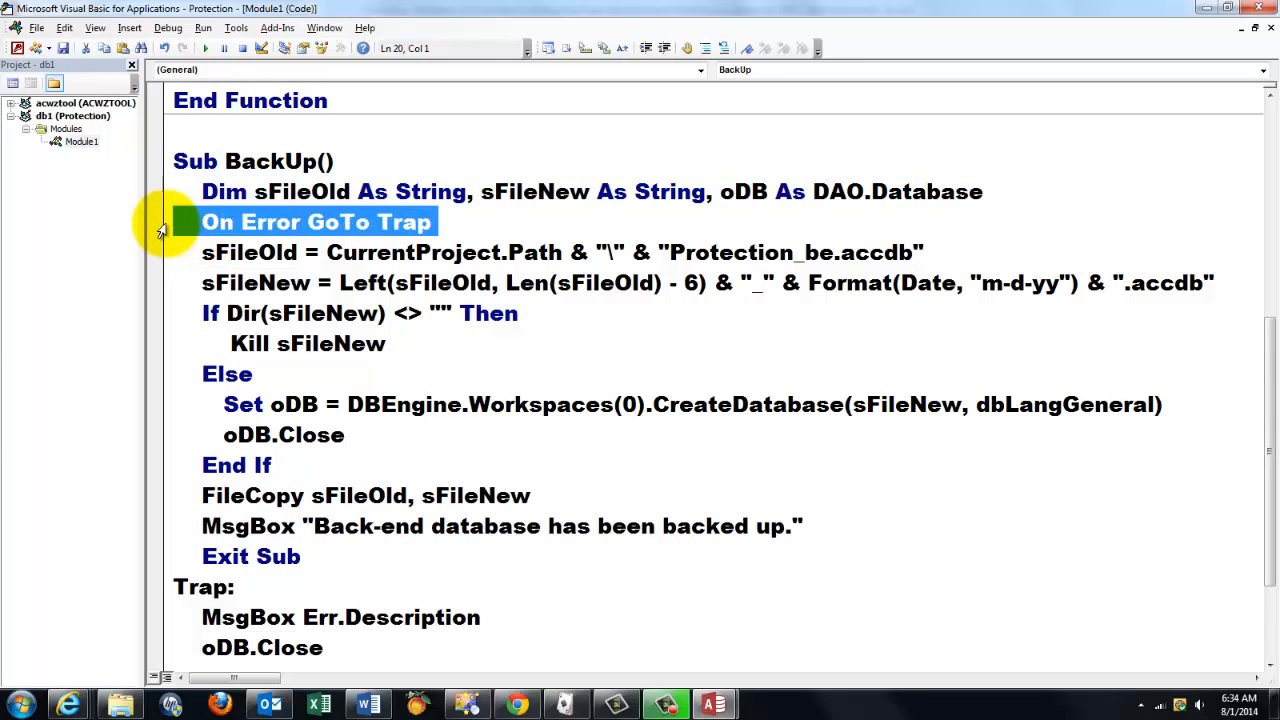
pyautogui.moveTo(331, 467)
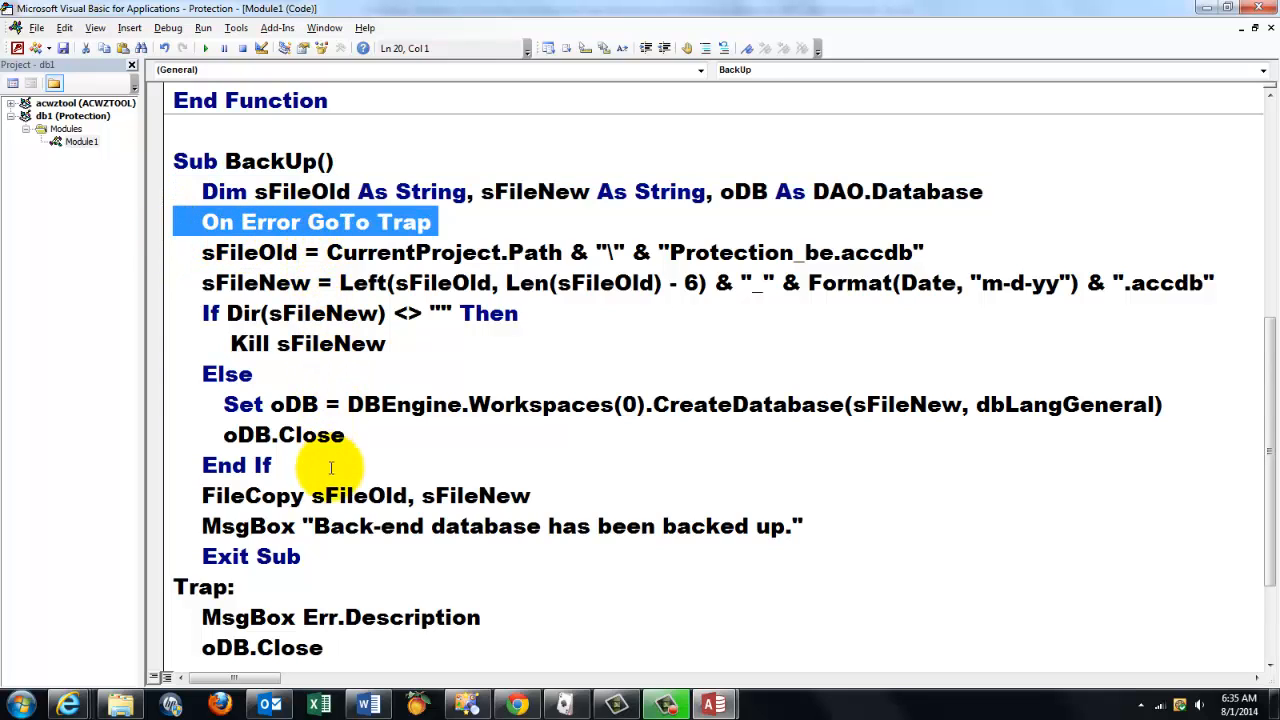
pyautogui.moveTo(250, 526)
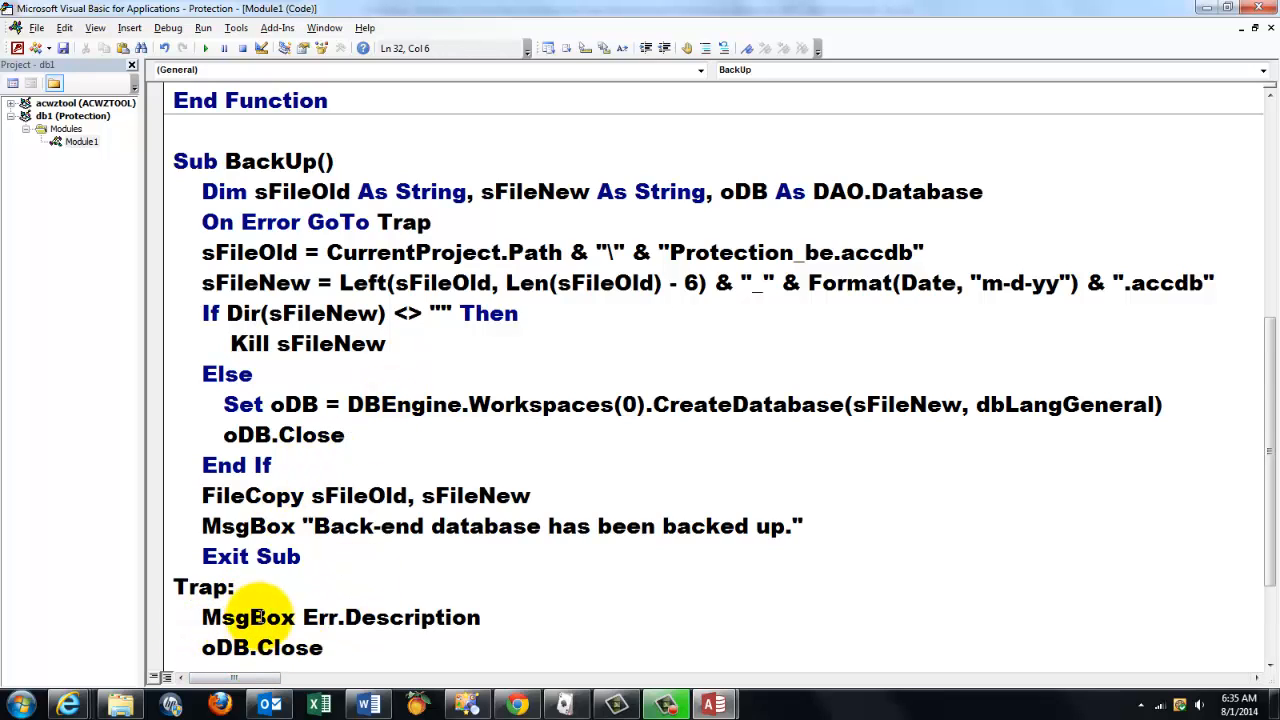
pyautogui.doubleClick(247, 617)
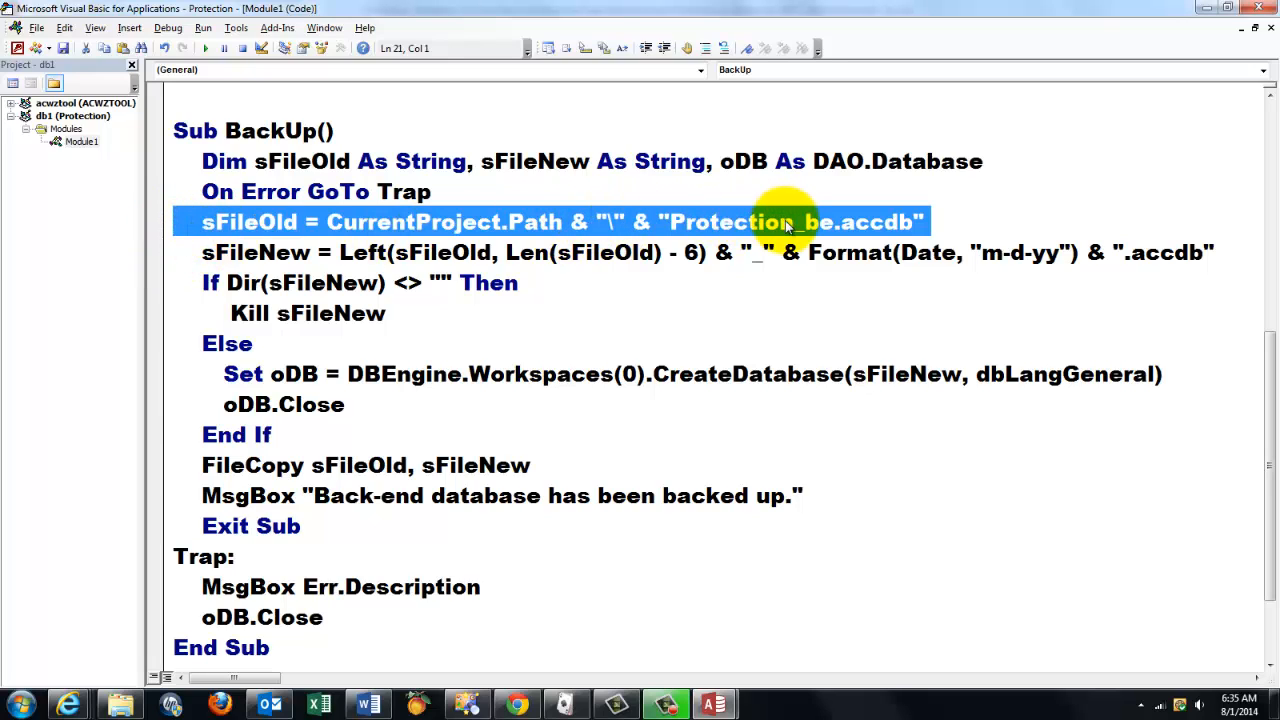
pyautogui.moveTo(720, 228)
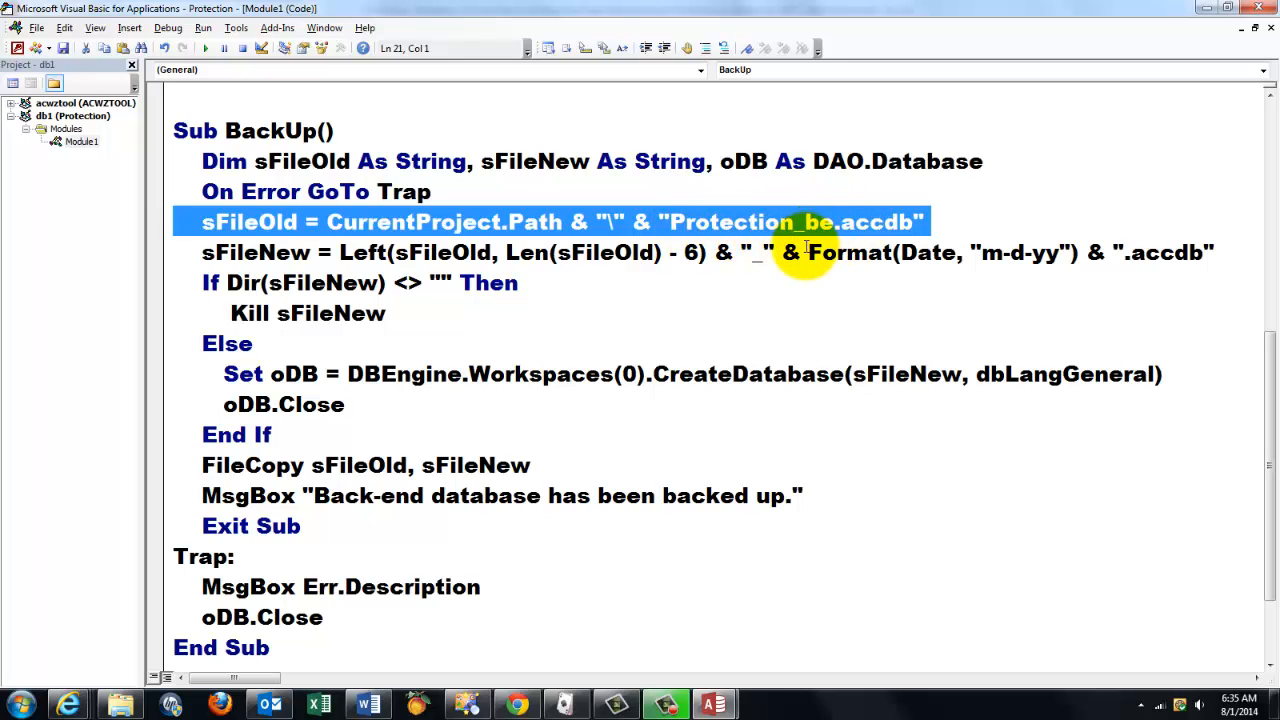
pyautogui.moveTo(835, 232)
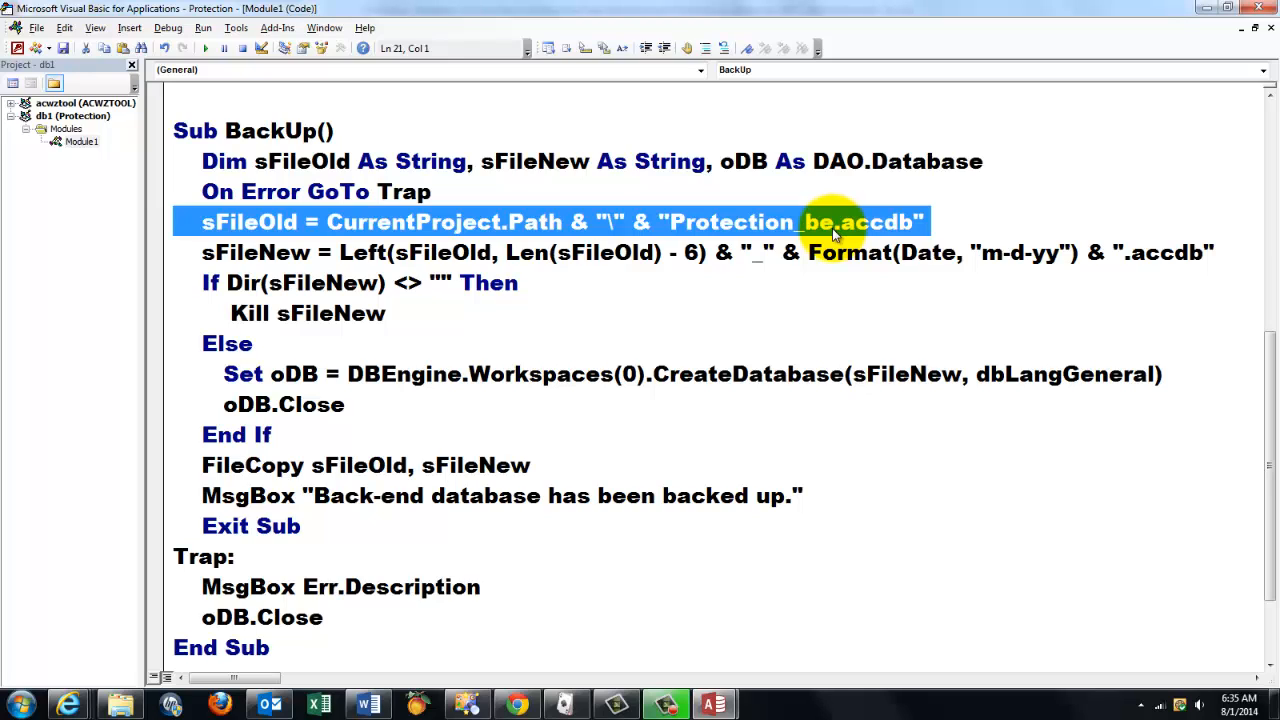
pyautogui.doubleClick(875, 222)
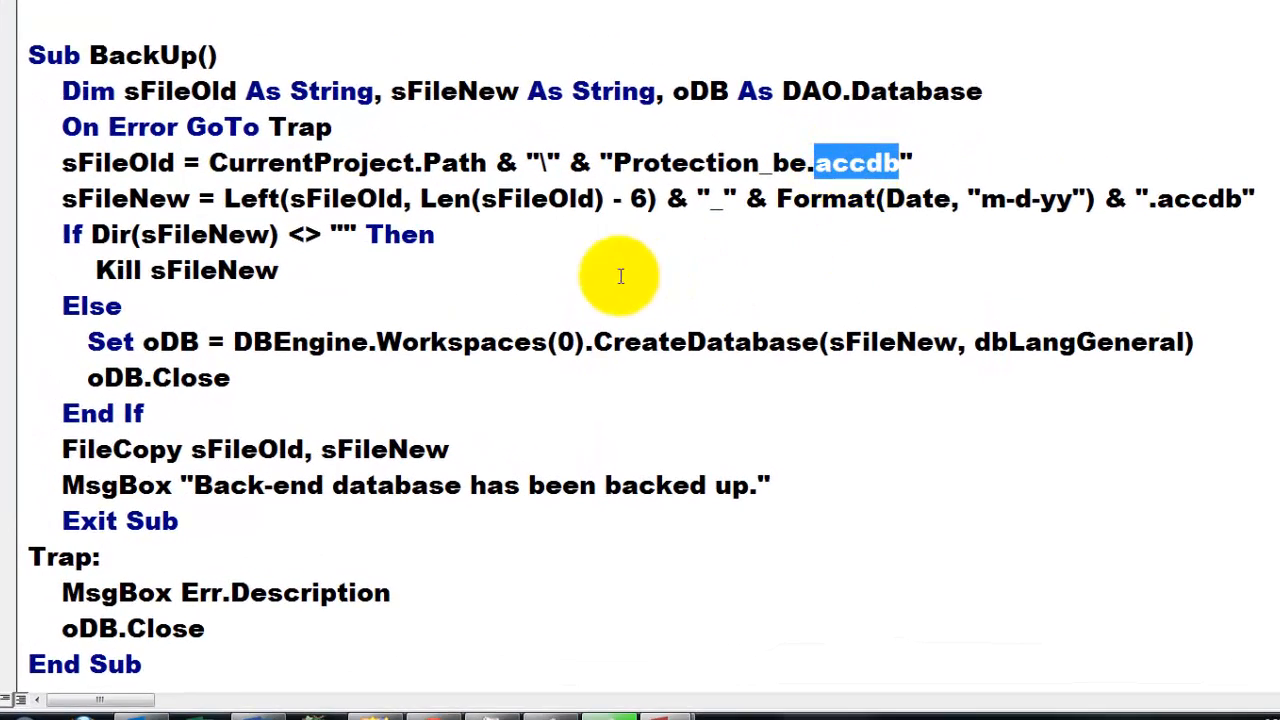
pyautogui.moveTo(60, 215)
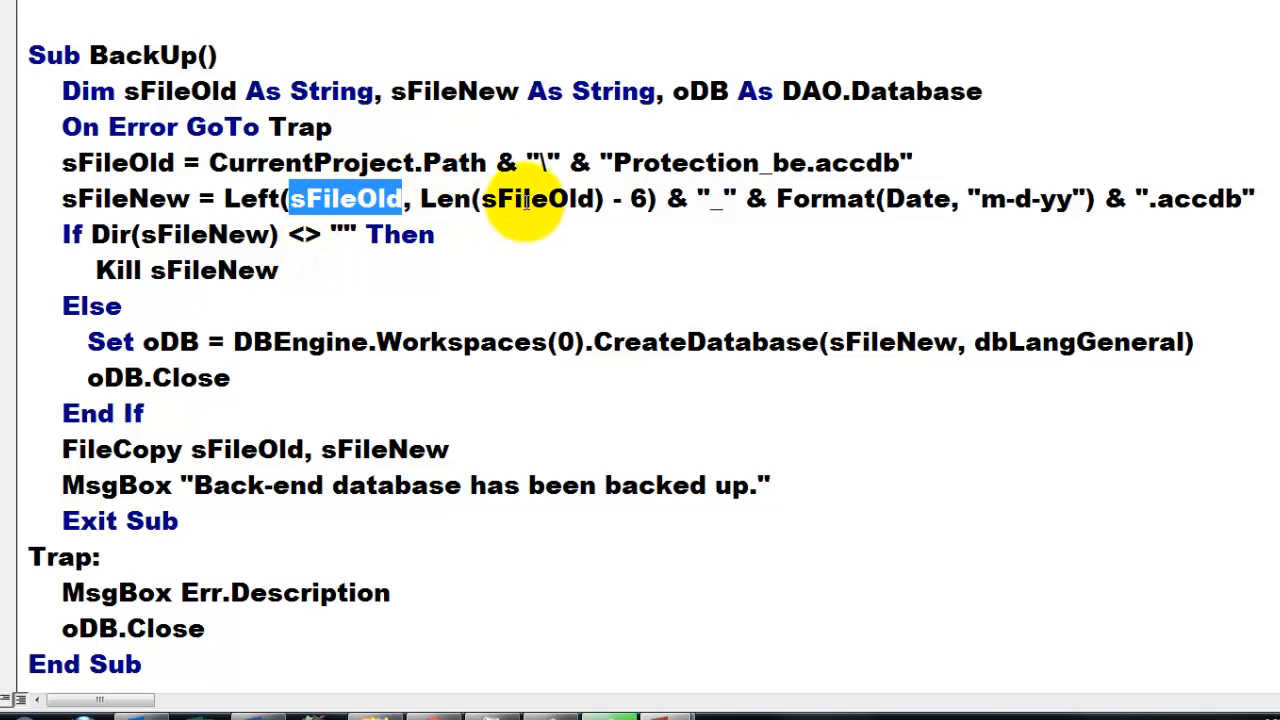
pyautogui.doubleClick(537, 198)
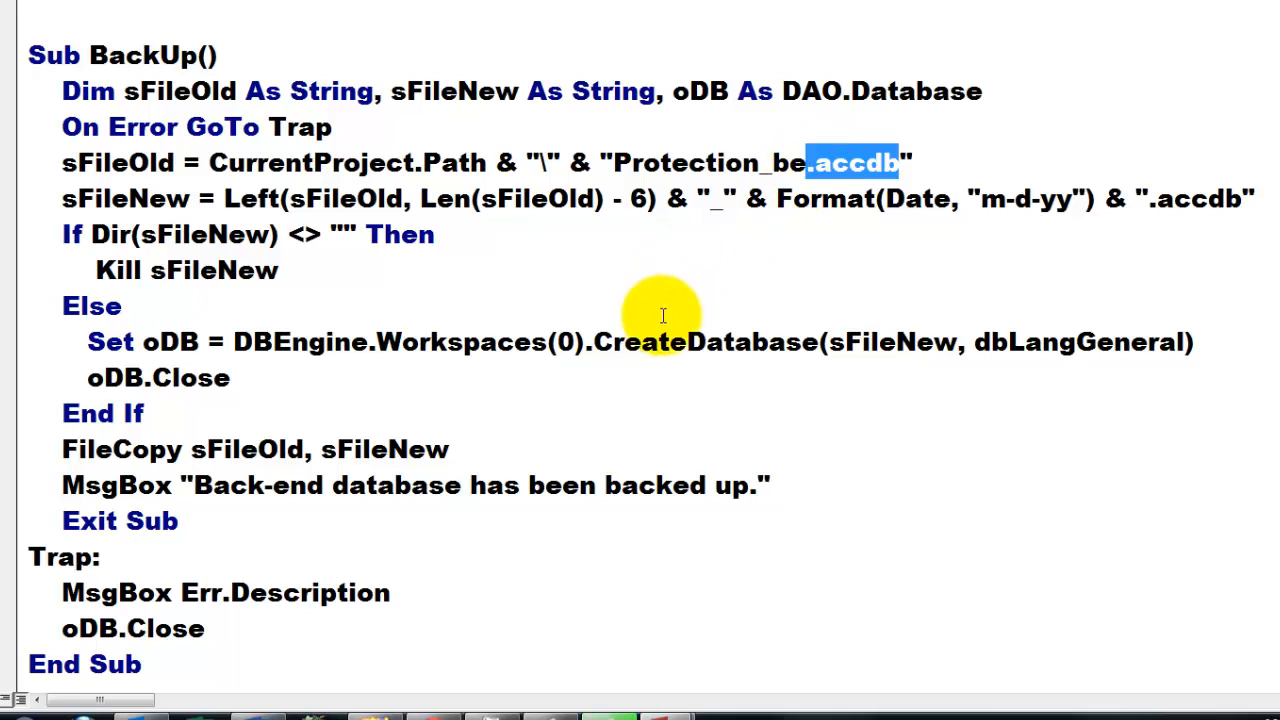
pyautogui.moveTo(643, 250)
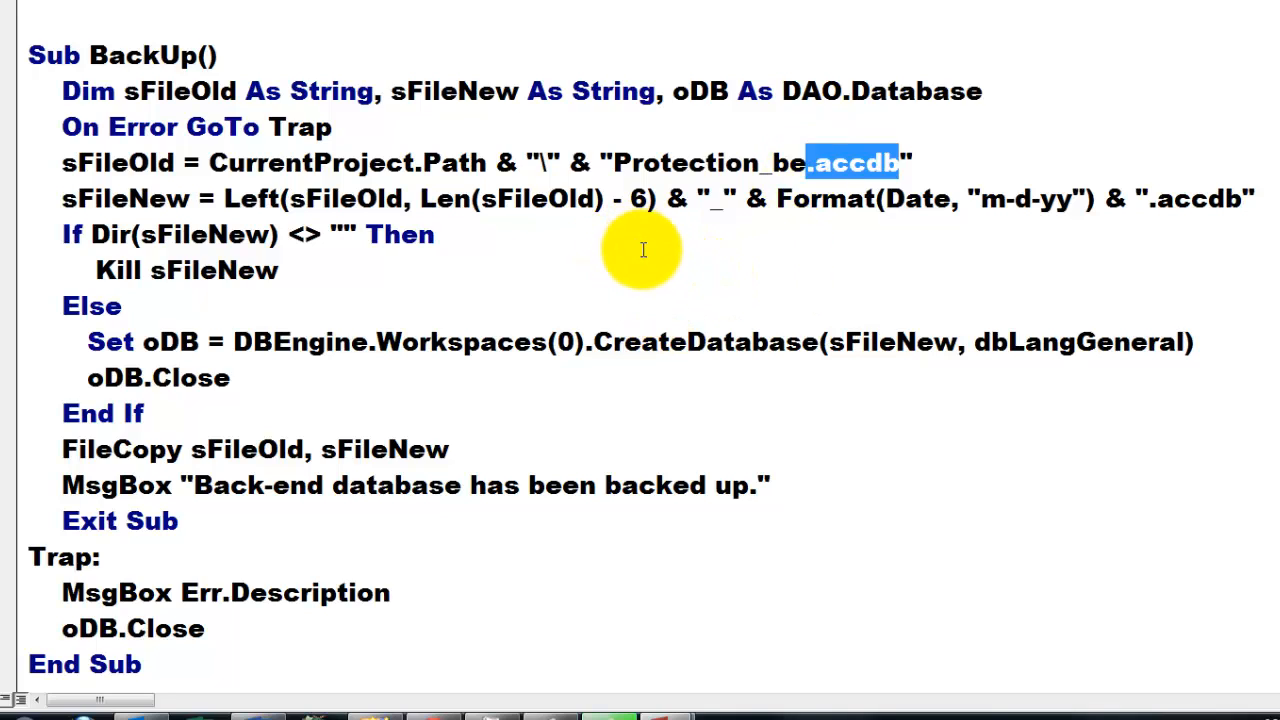
pyautogui.moveTo(728, 198)
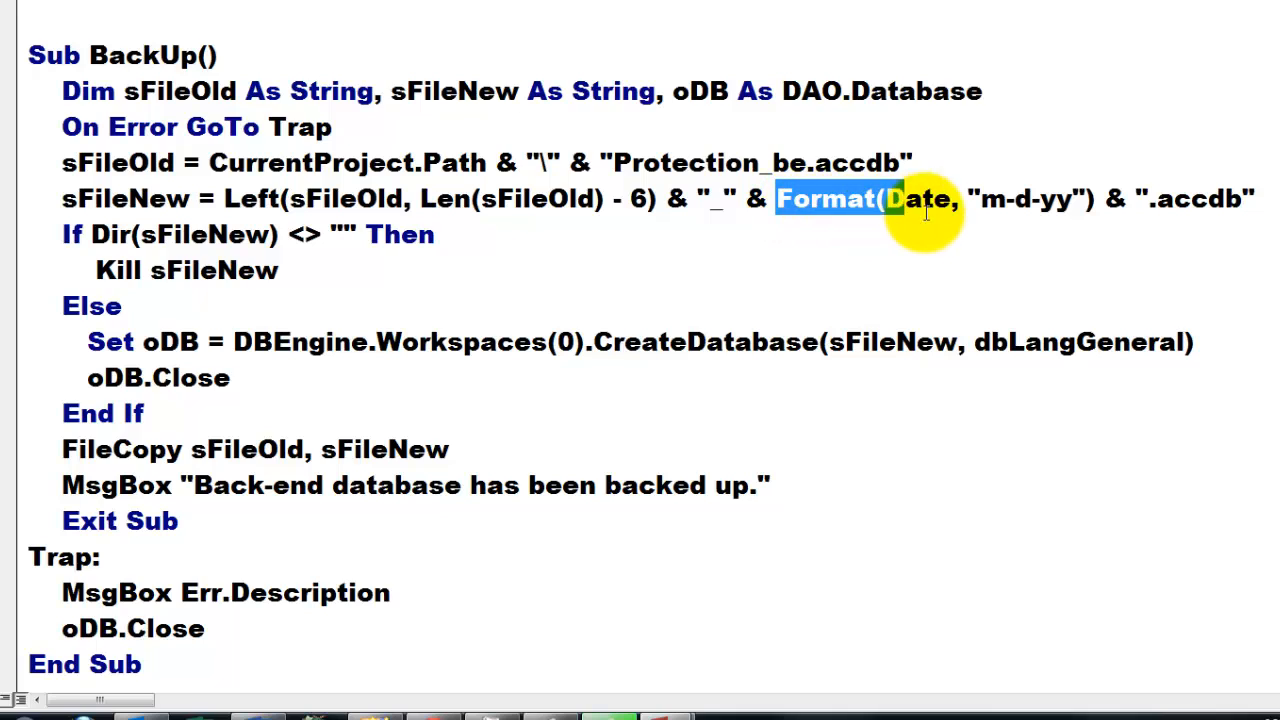
pyautogui.moveTo(895, 198); pyautogui.dragTo(1090, 198)
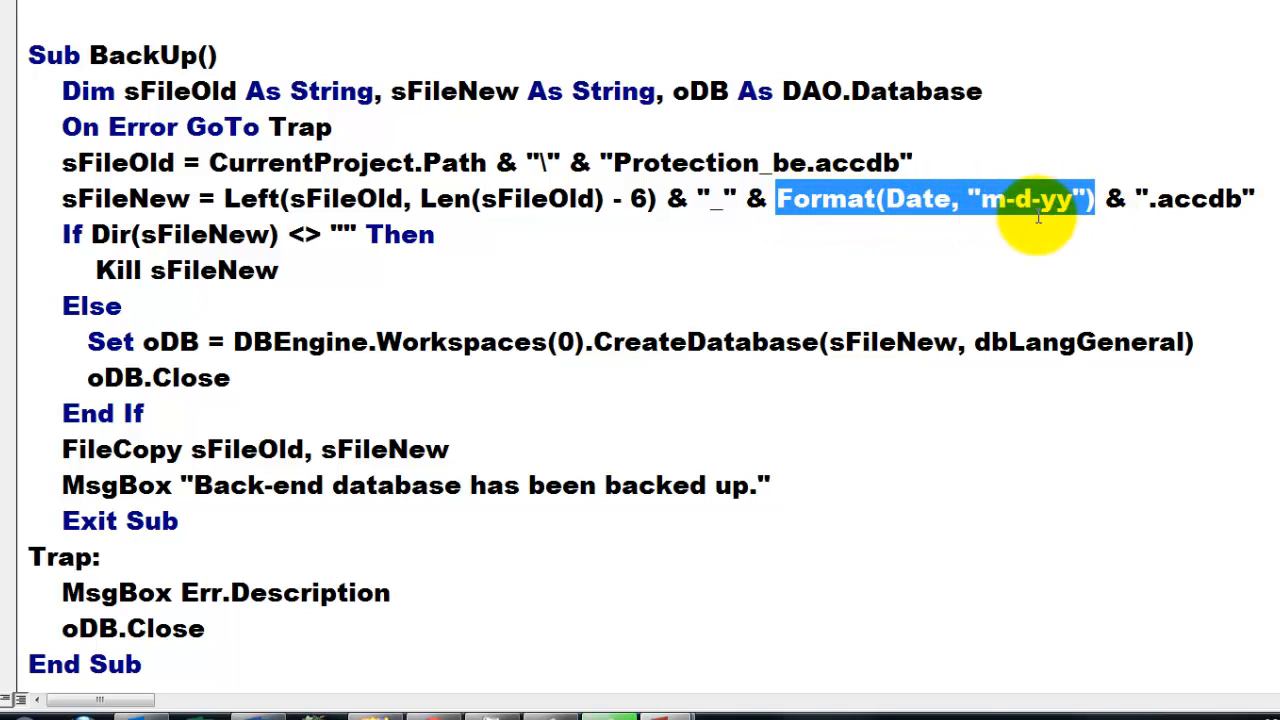
pyautogui.moveTo(1020, 210)
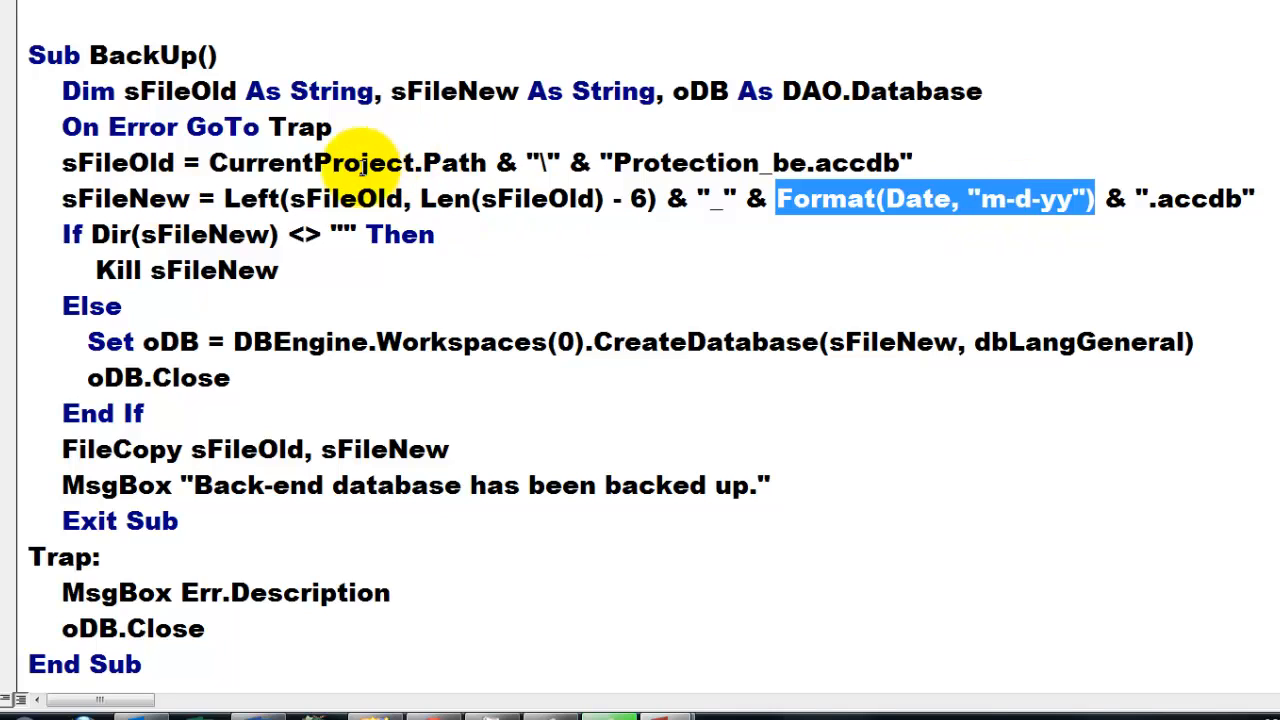
pyautogui.moveTo(767, 266)
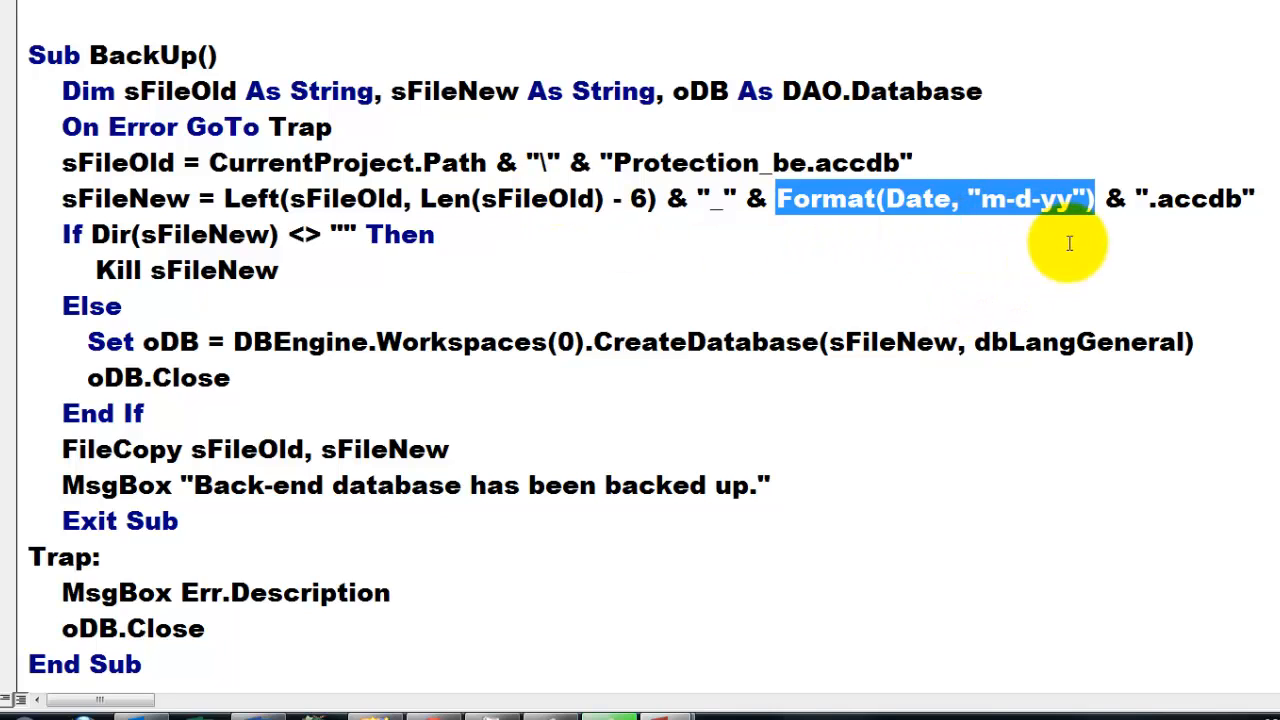
pyautogui.moveTo(1060, 225)
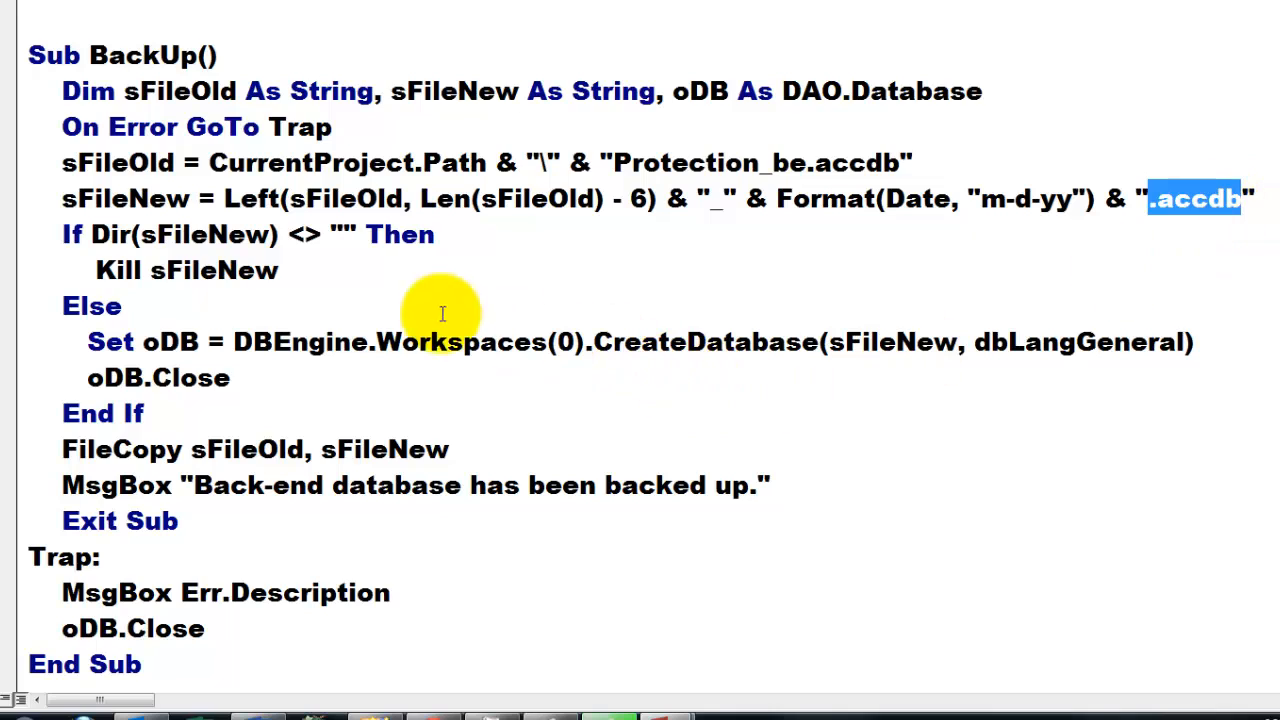
pyautogui.moveTo(34, 238)
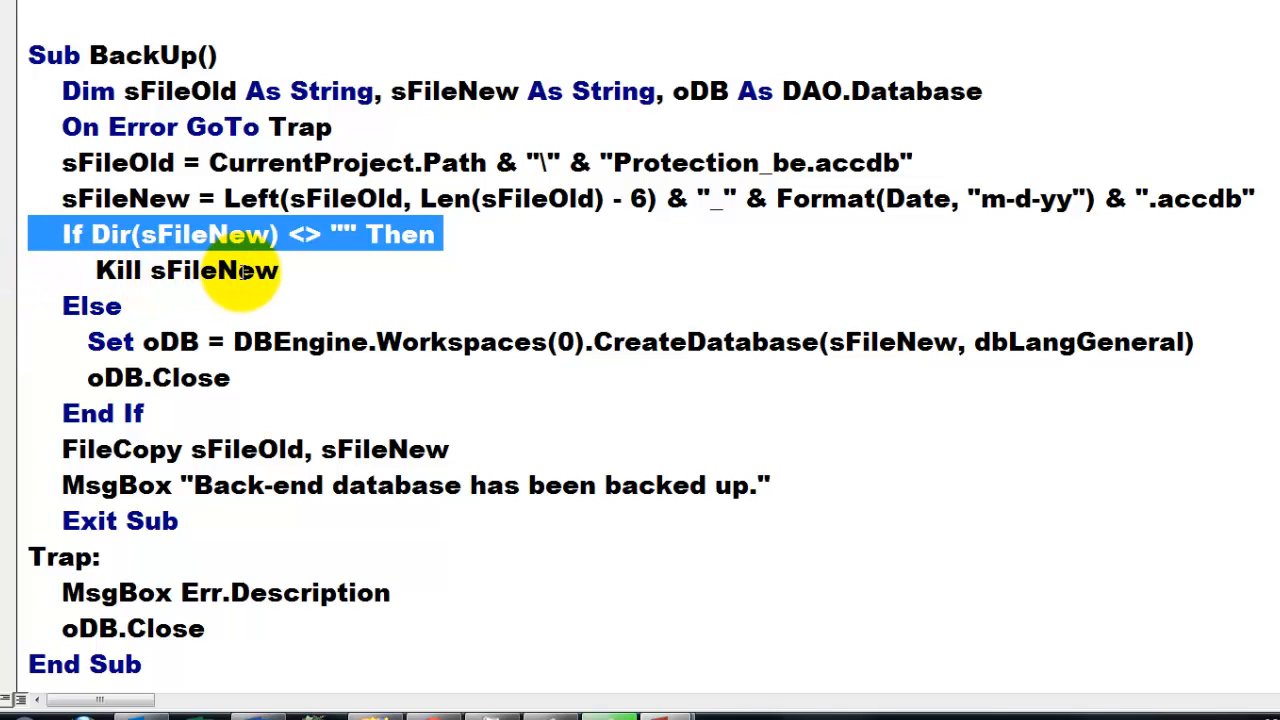
pyautogui.moveTo(507, 257)
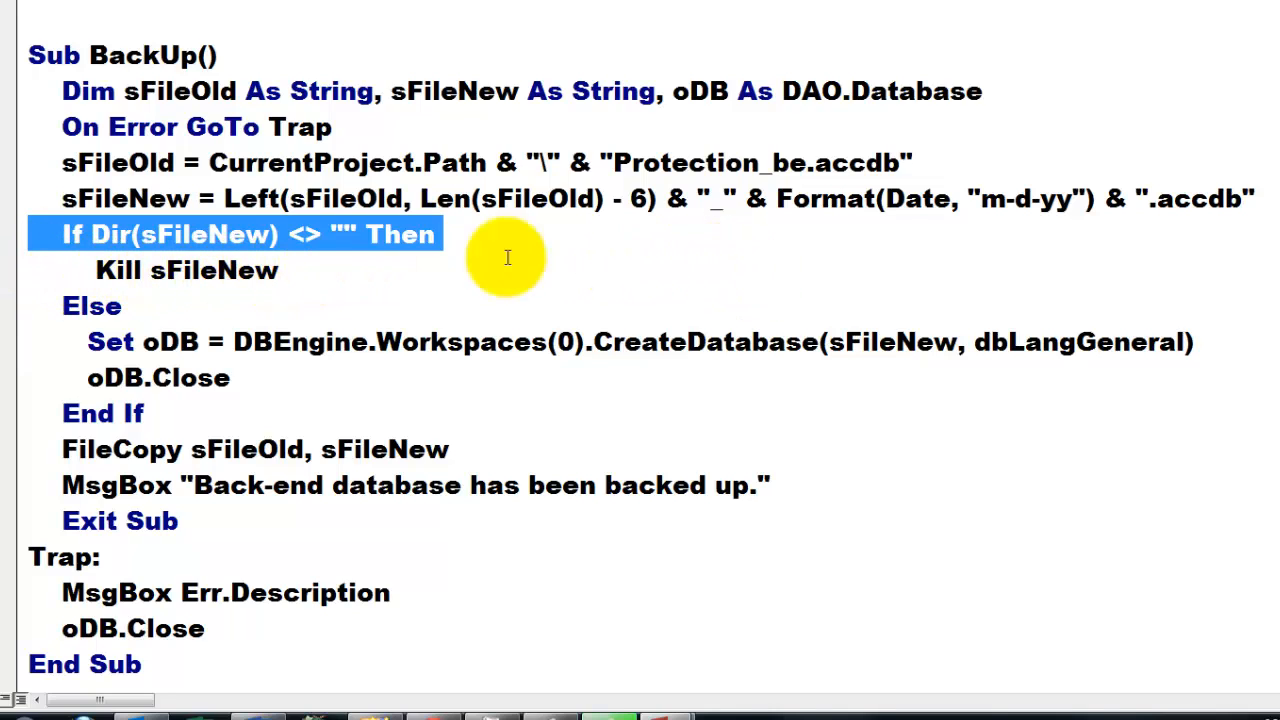
pyautogui.moveTo(918, 200)
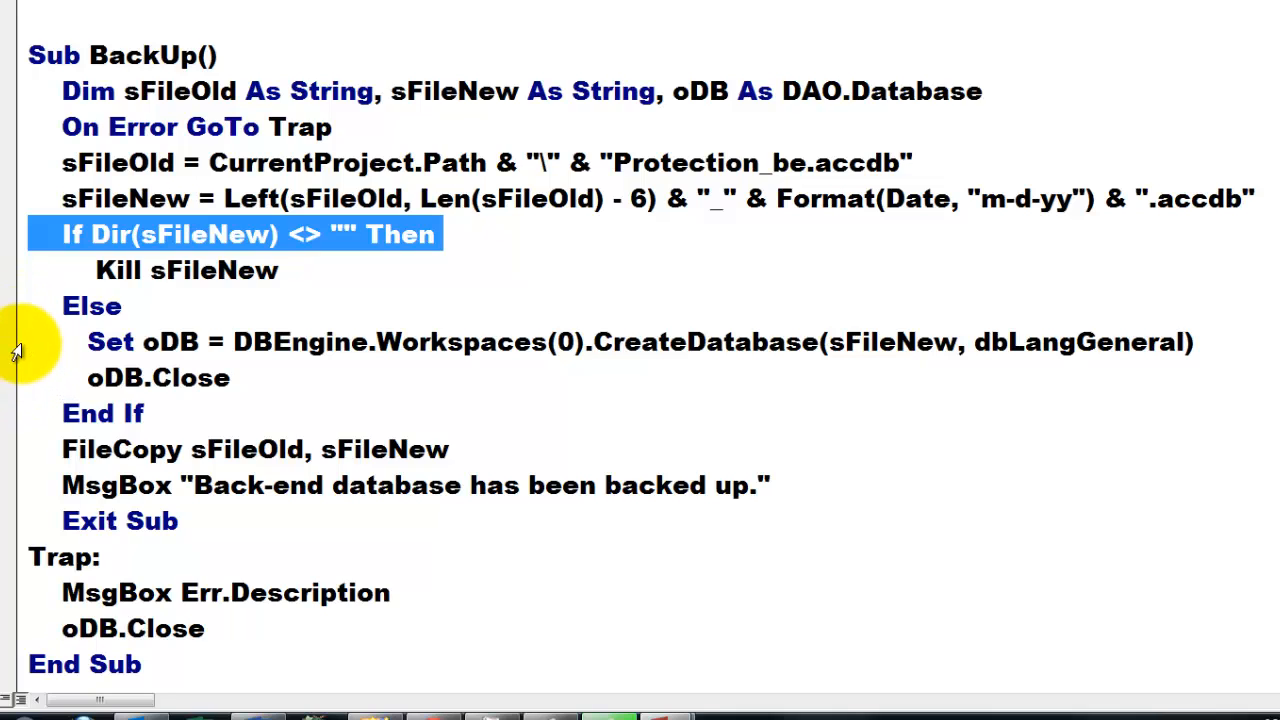
pyautogui.click(515, 341)
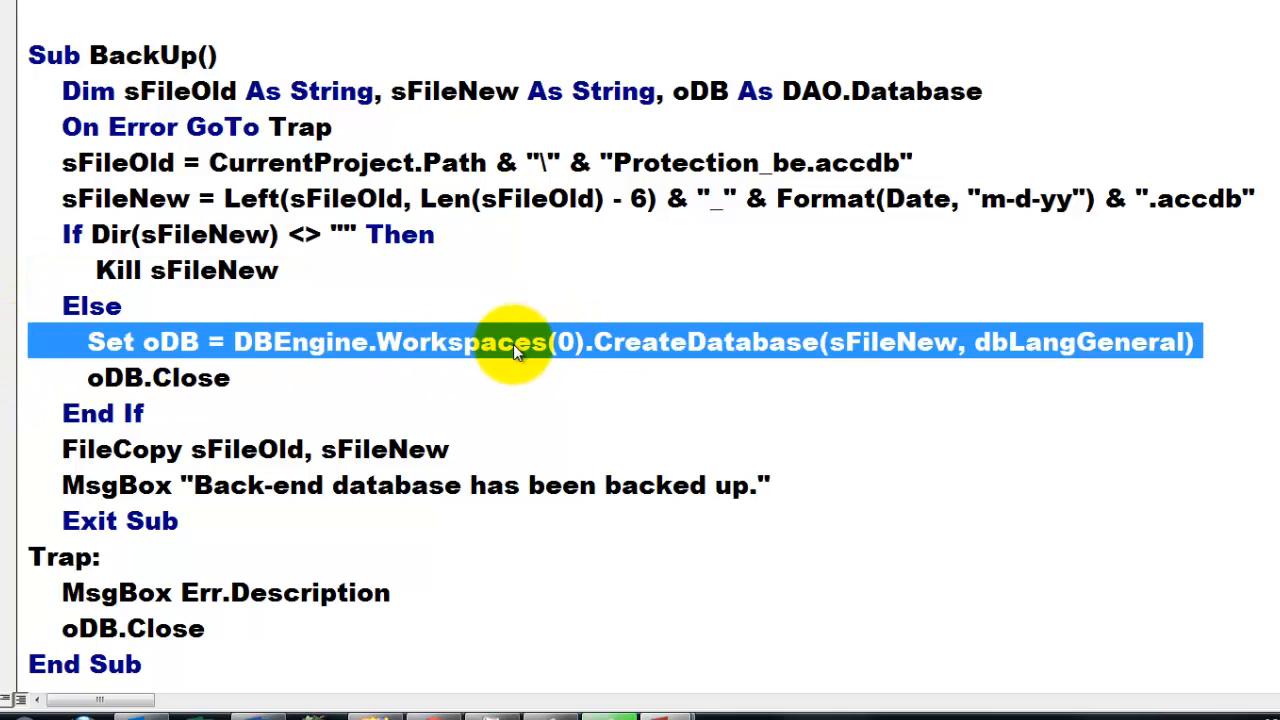
pyautogui.moveTo(895, 342)
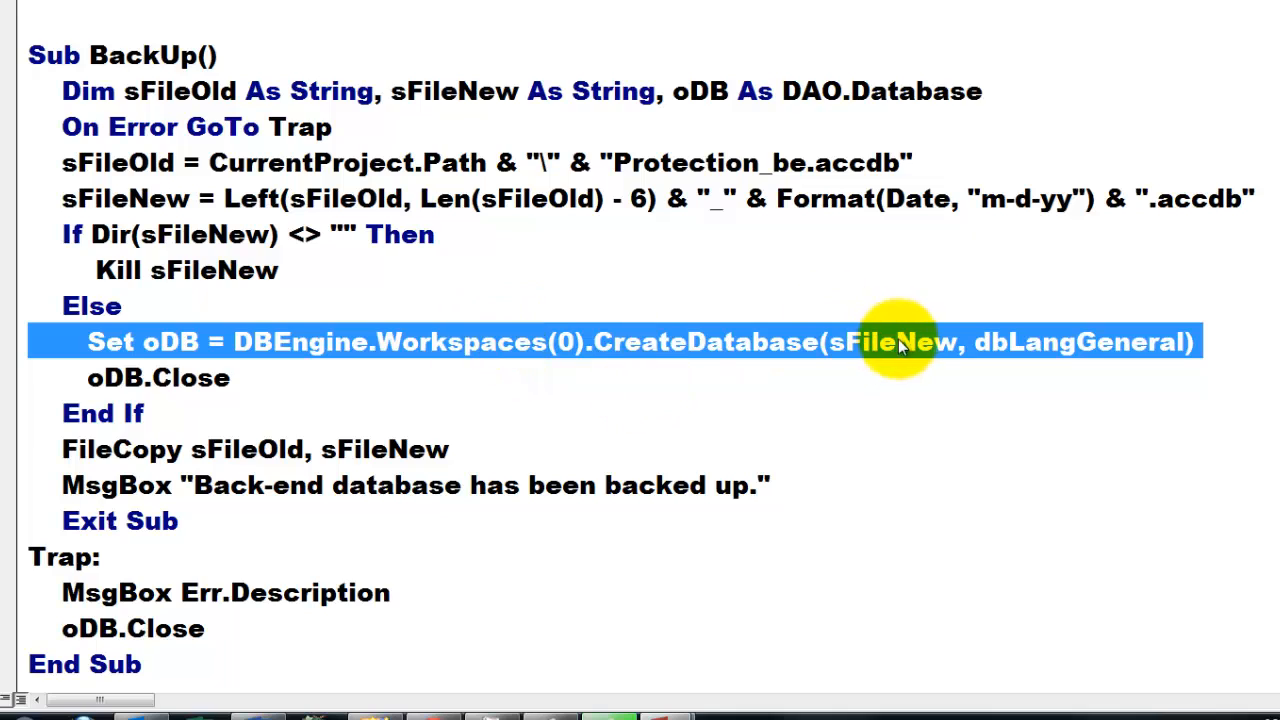
pyautogui.doubleClick(888, 342)
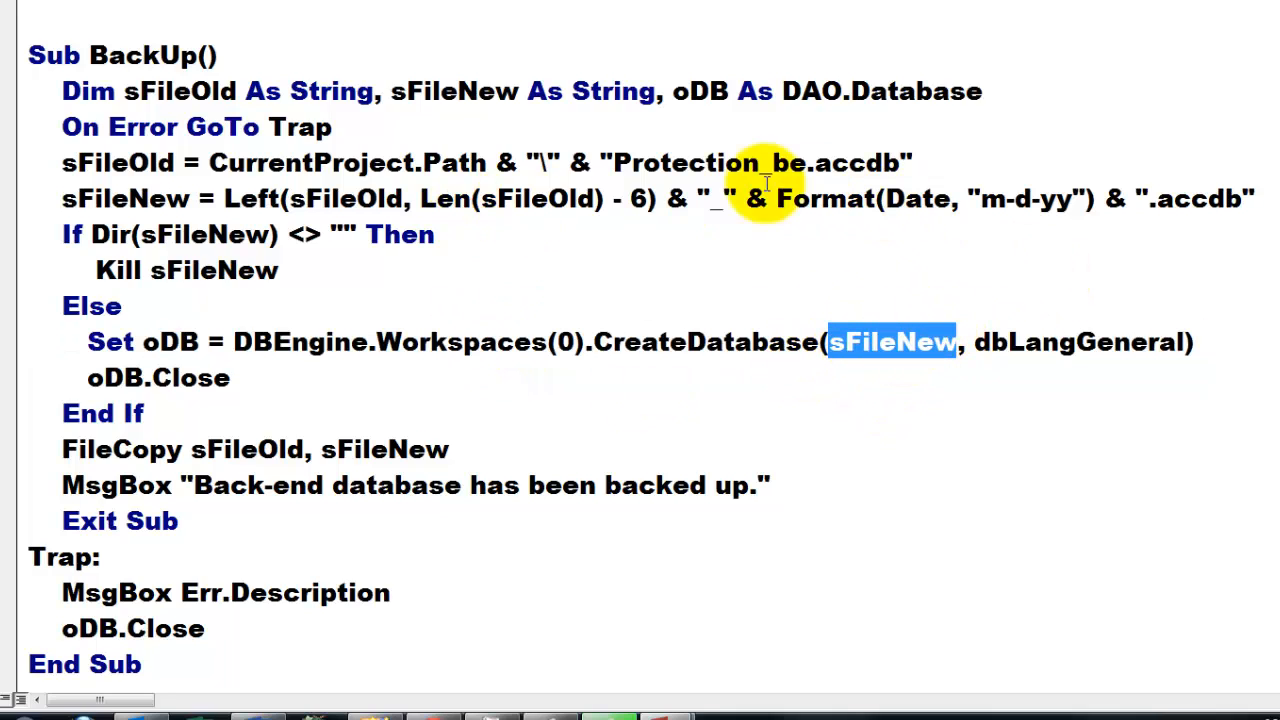
pyautogui.moveTo(1030, 198)
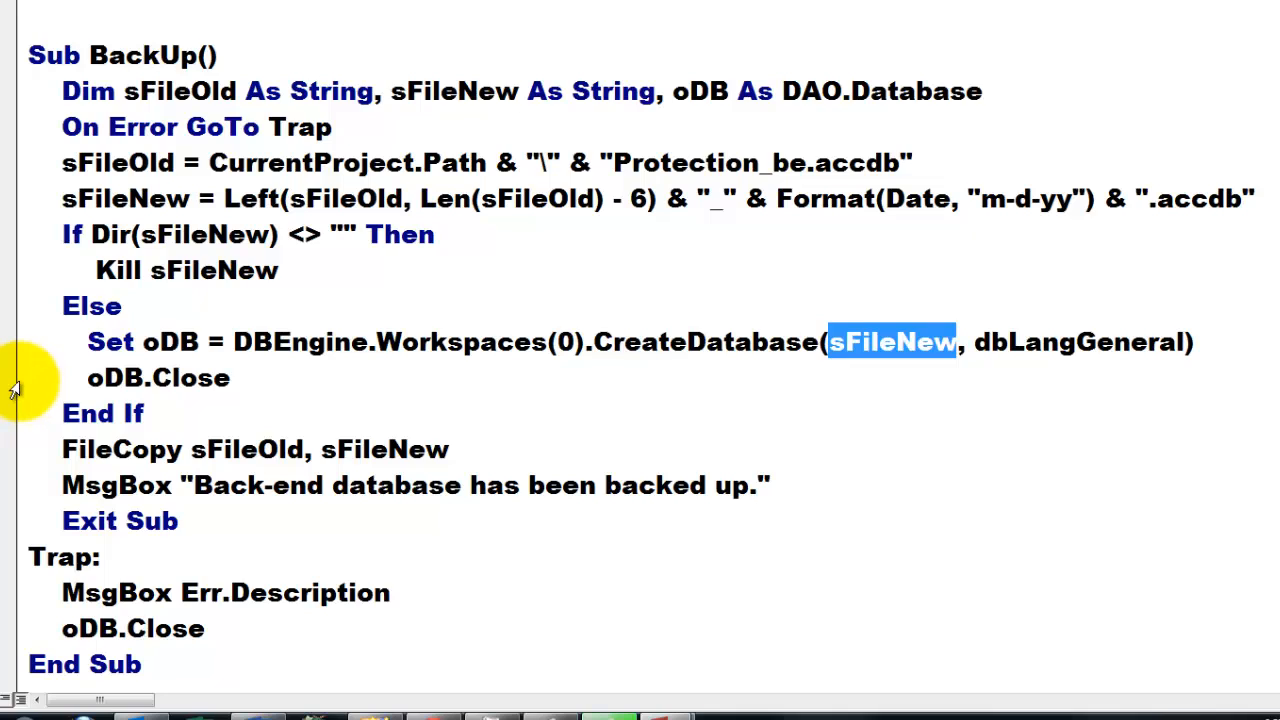
pyautogui.click(158, 377)
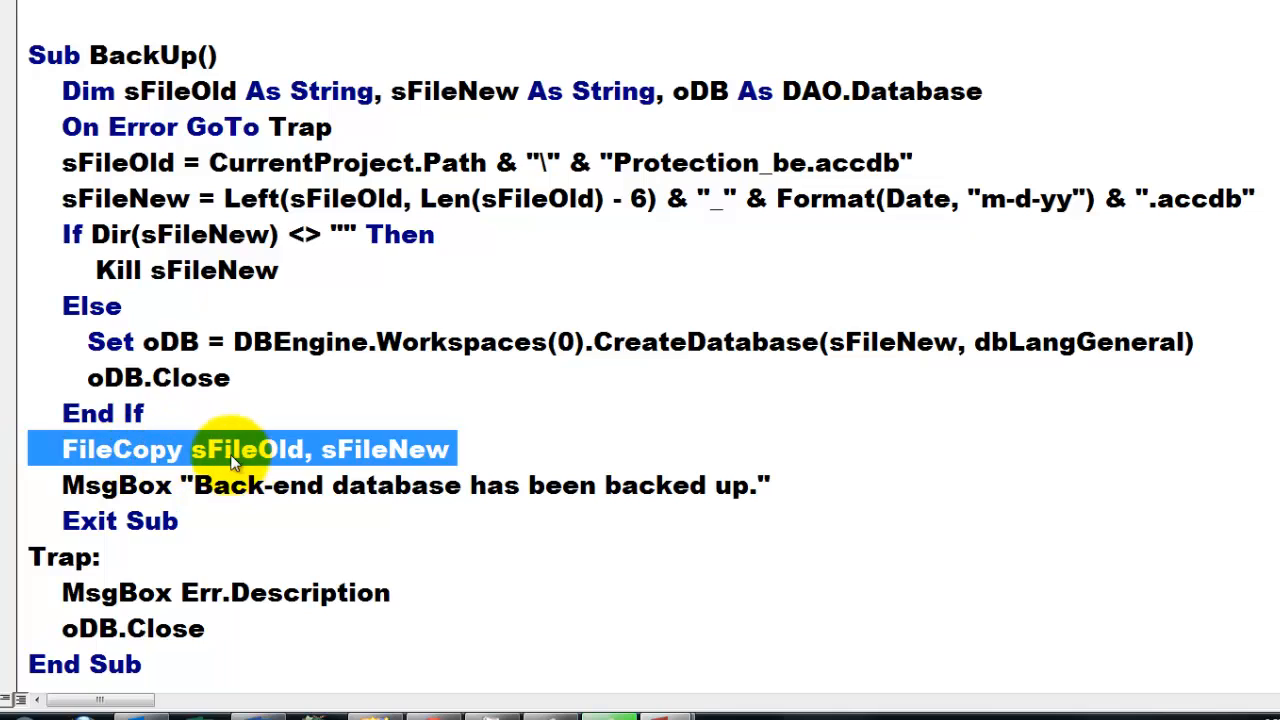
pyautogui.doubleClick(246, 449)
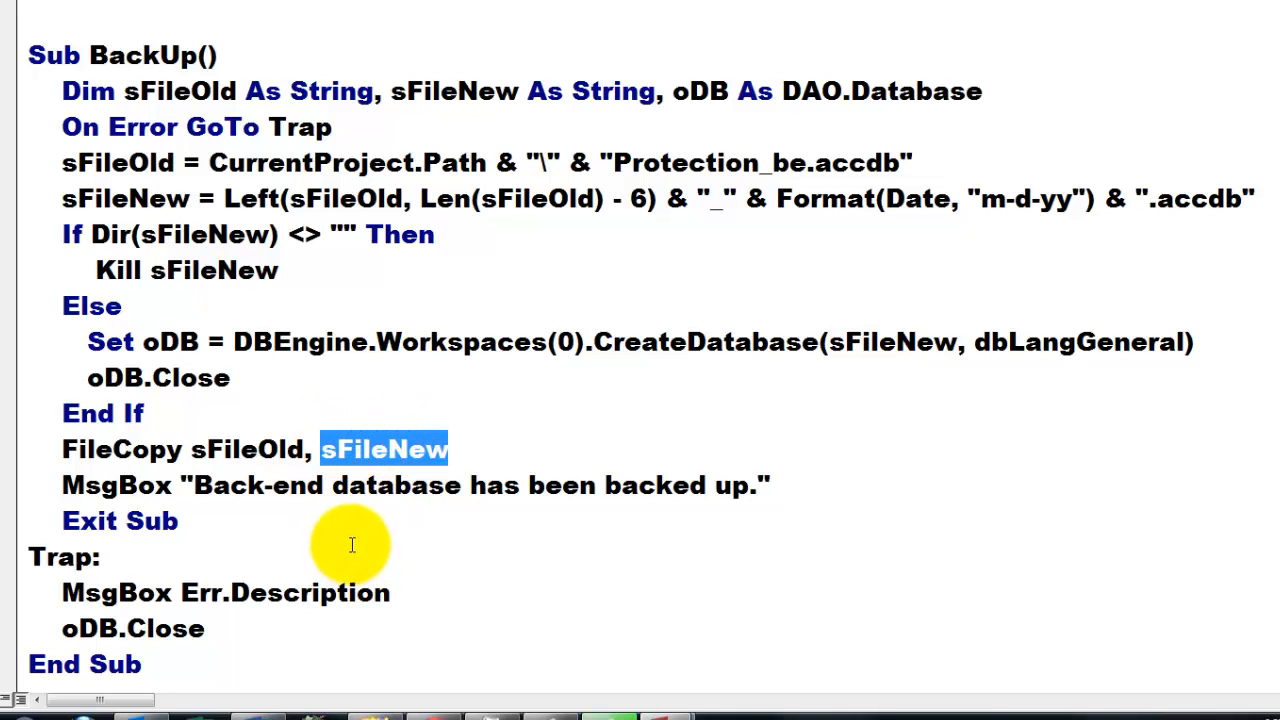
pyautogui.moveTo(70, 458)
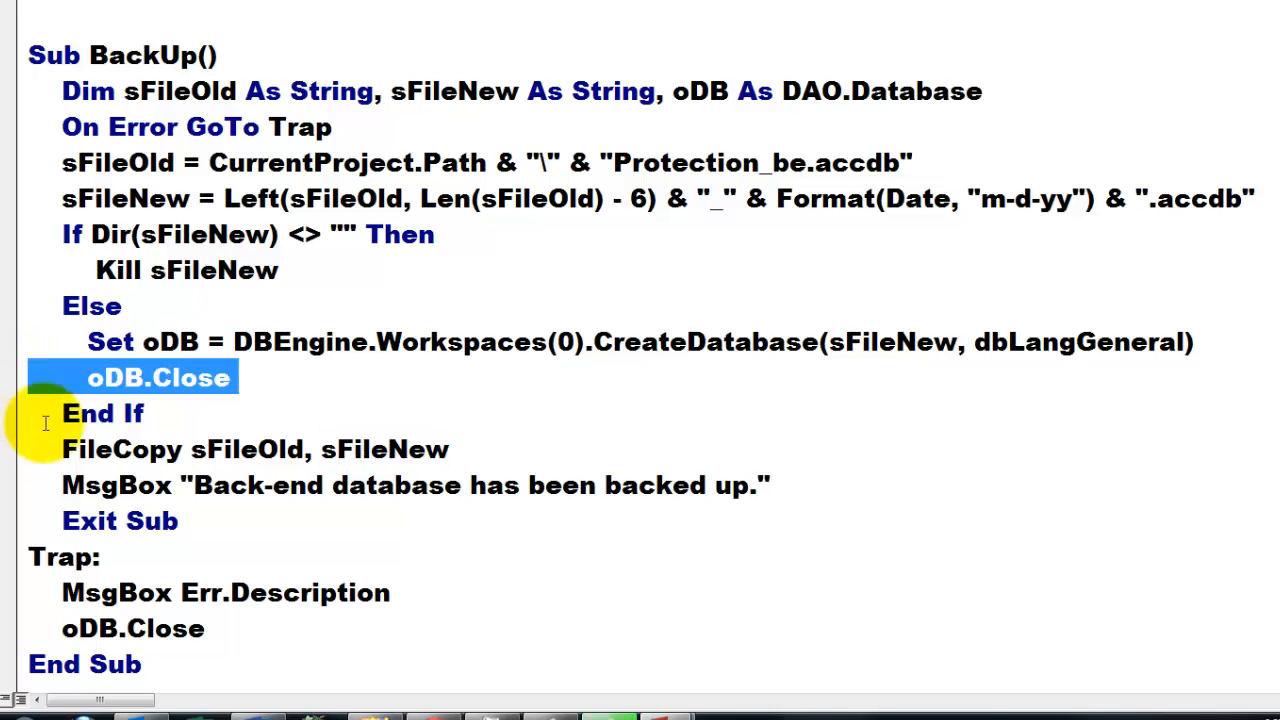
pyautogui.moveTo(15, 640)
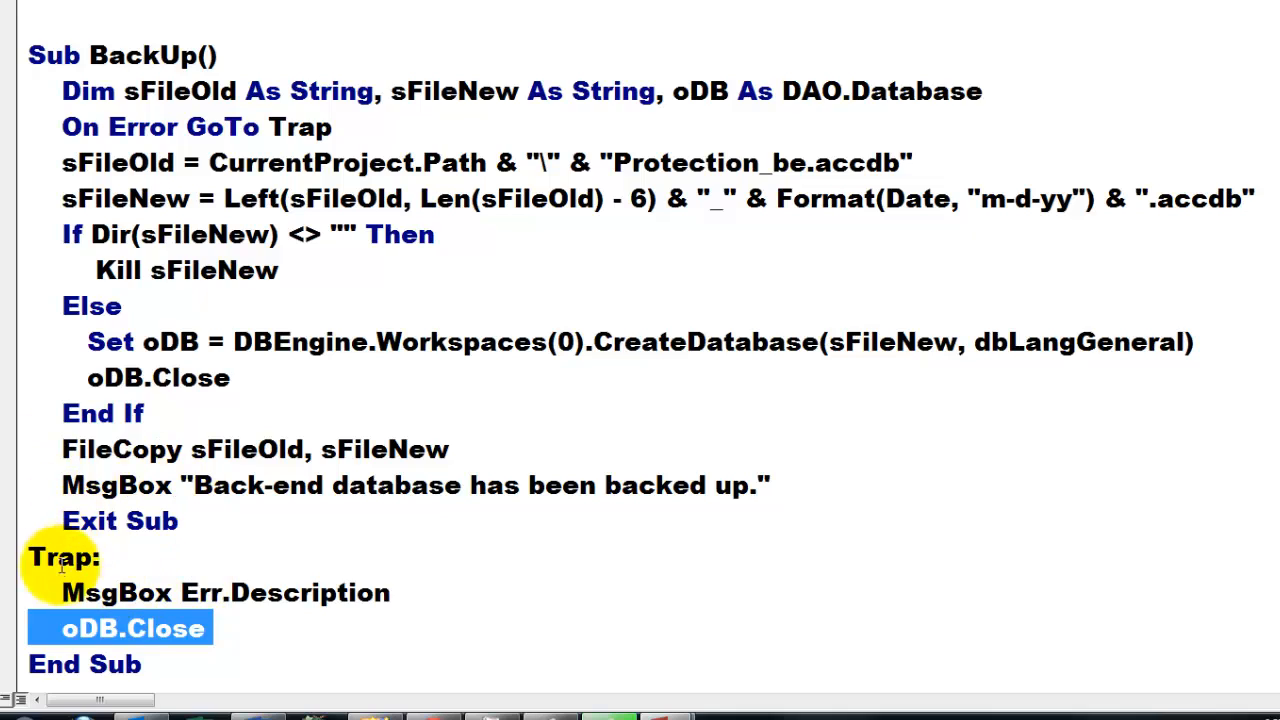
pyautogui.moveTo(240, 450)
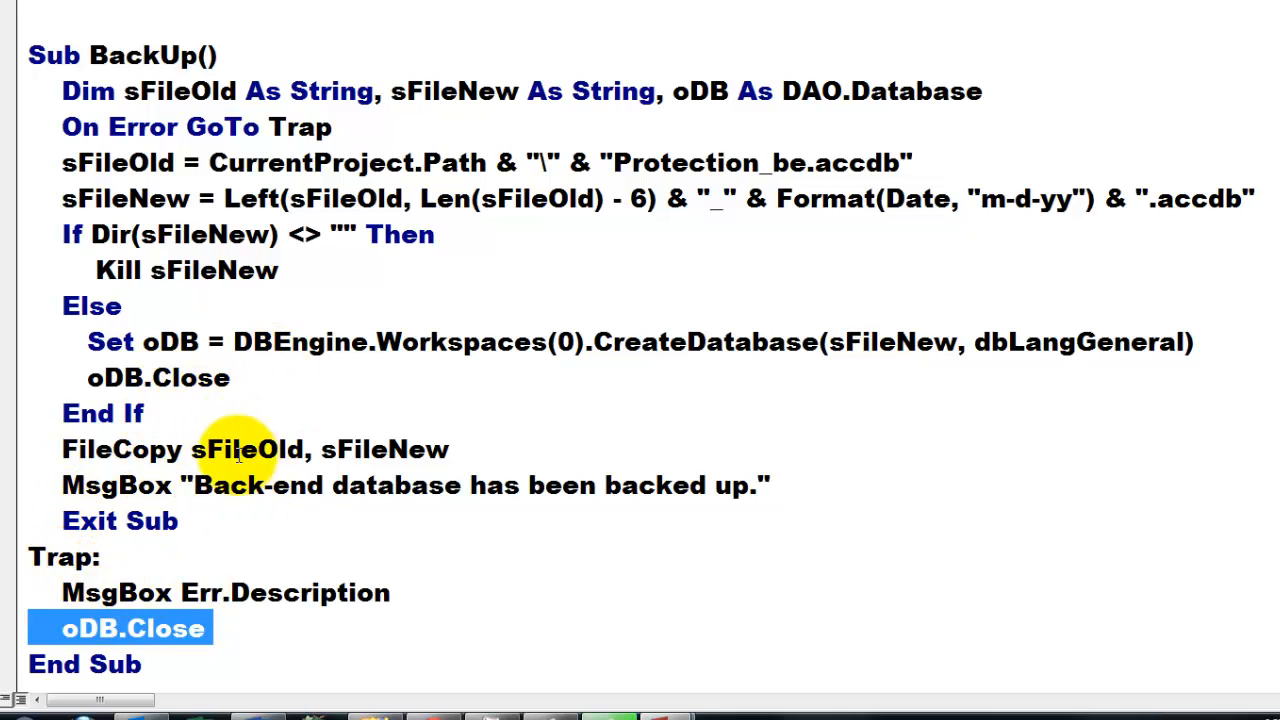
pyautogui.moveTo(15, 505)
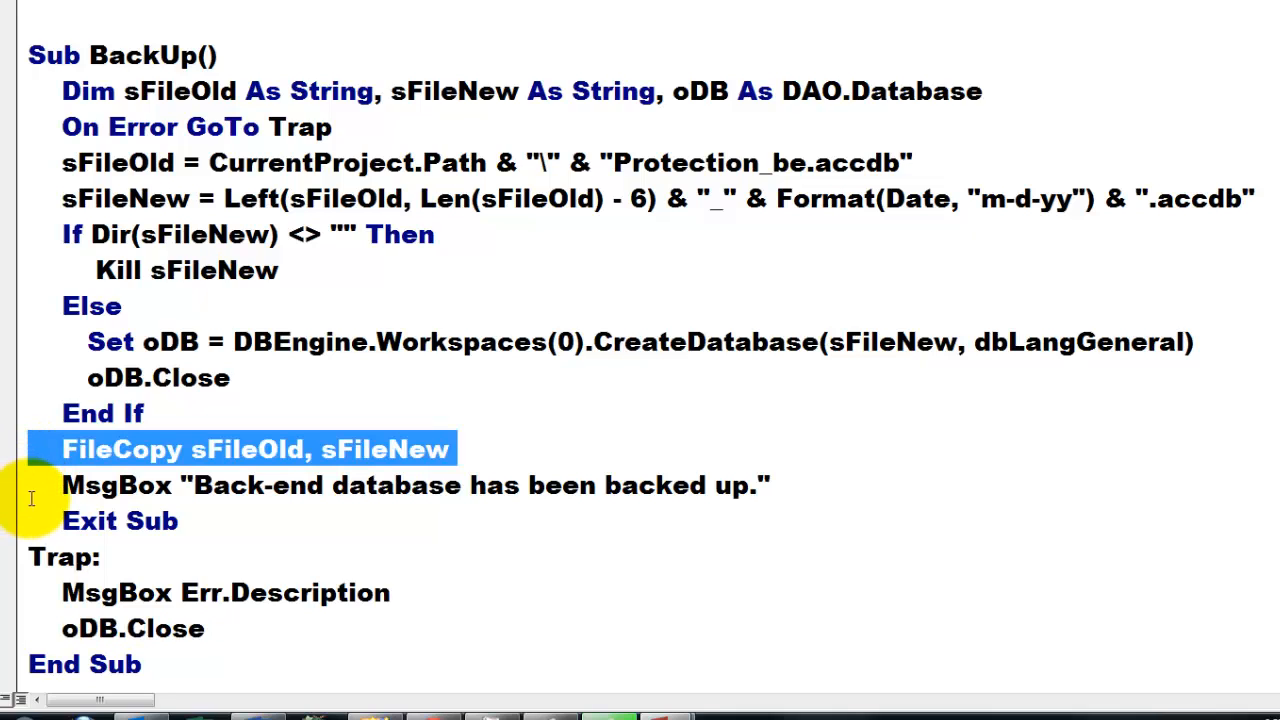
pyautogui.click(388, 485)
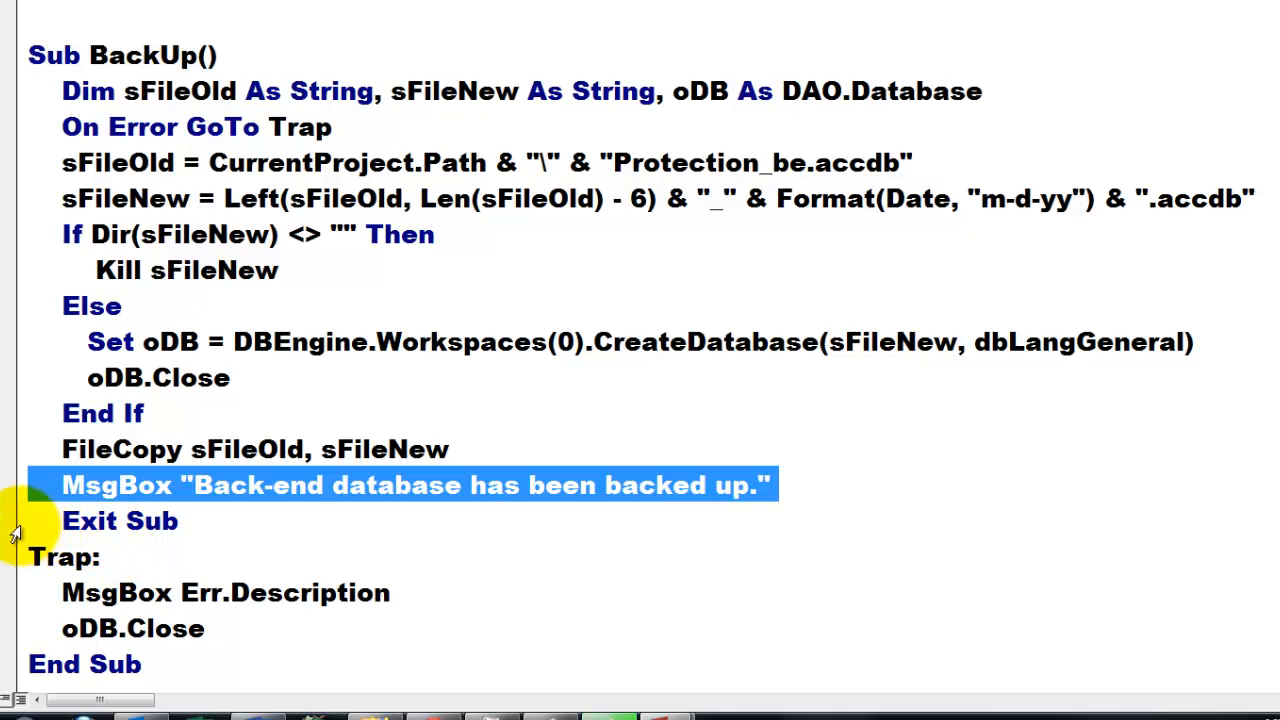
pyautogui.click(120, 521)
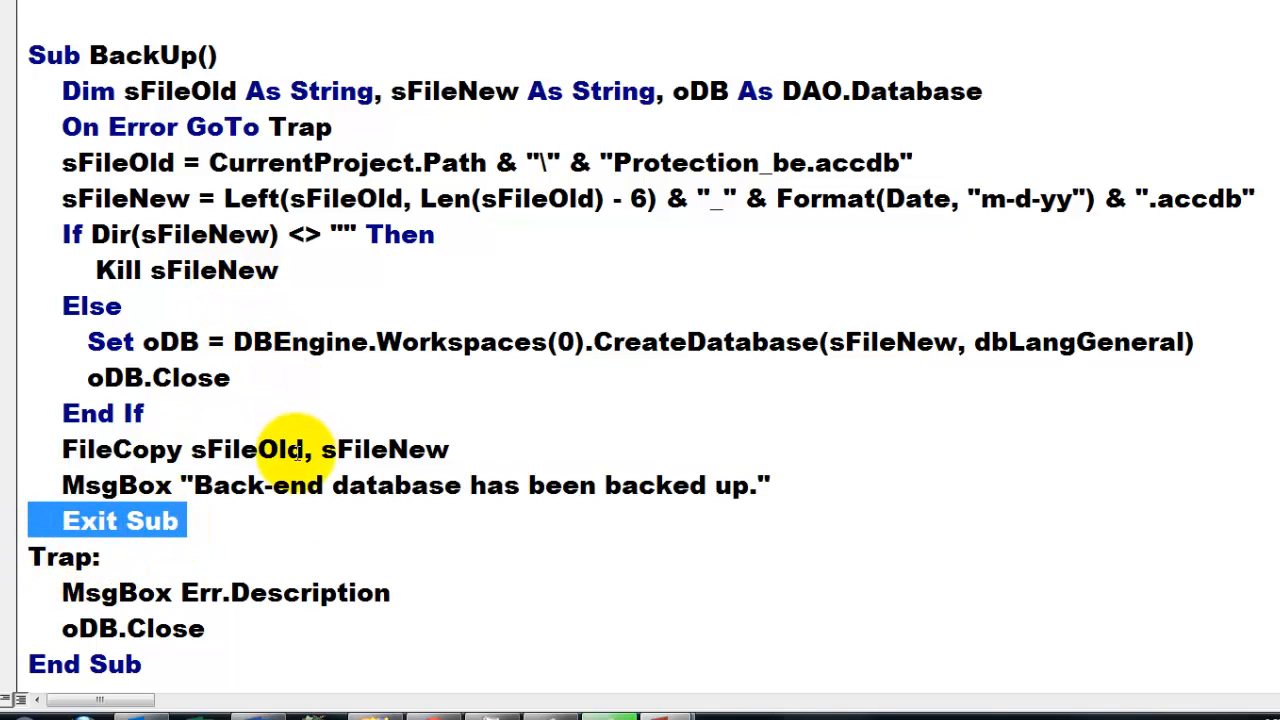
pyautogui.moveTo(238, 613)
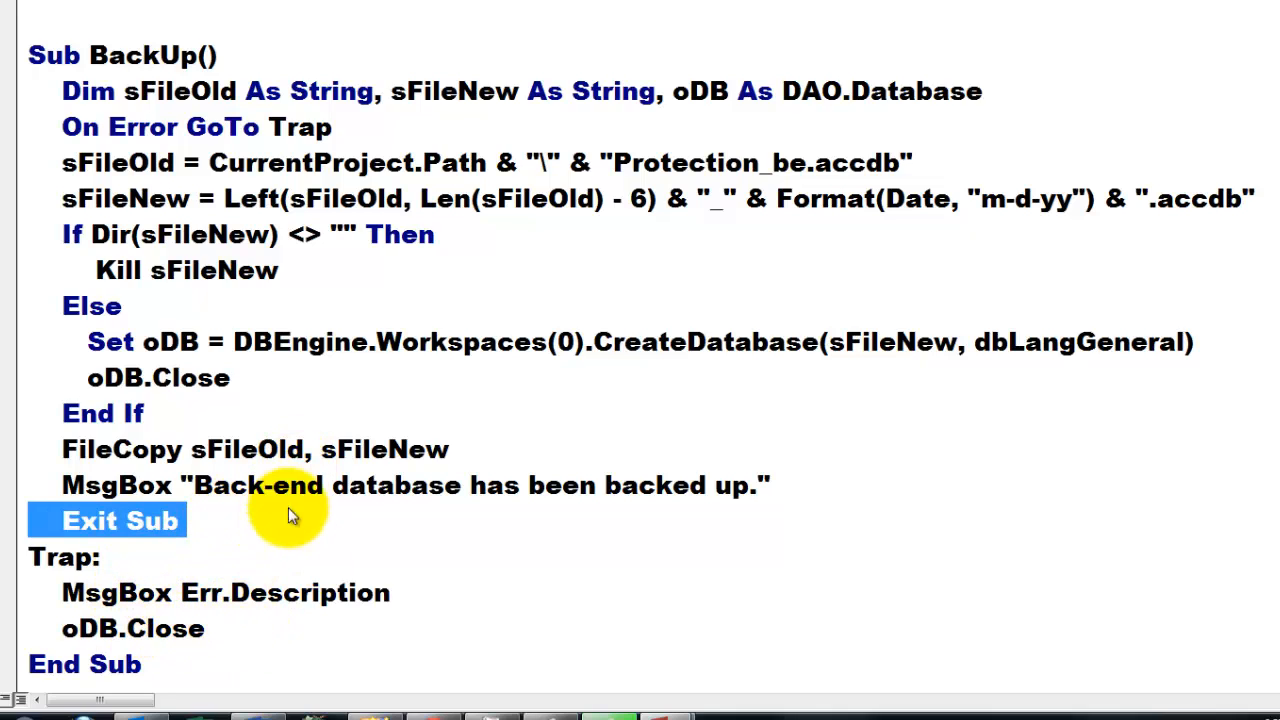
pyautogui.moveTo(455, 550)
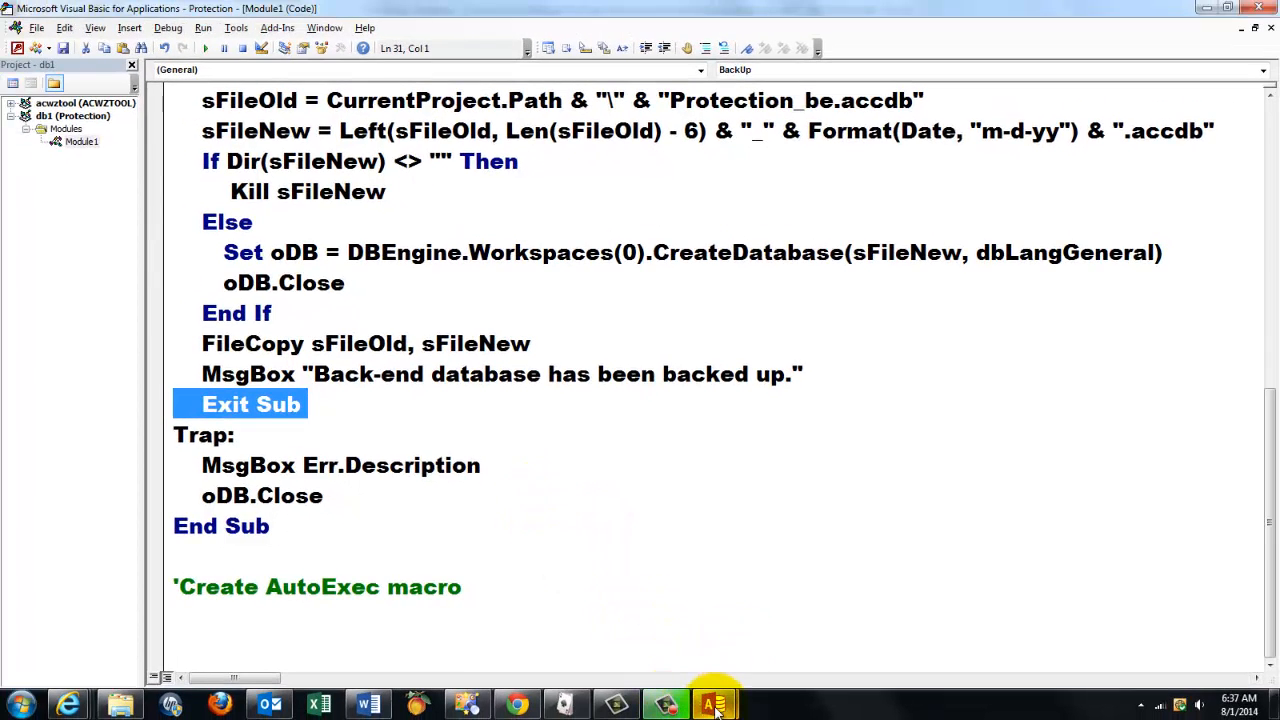
# Open AutoExec in Design View and inspect its RunCode action calling Button().
pyautogui.click(714, 705)
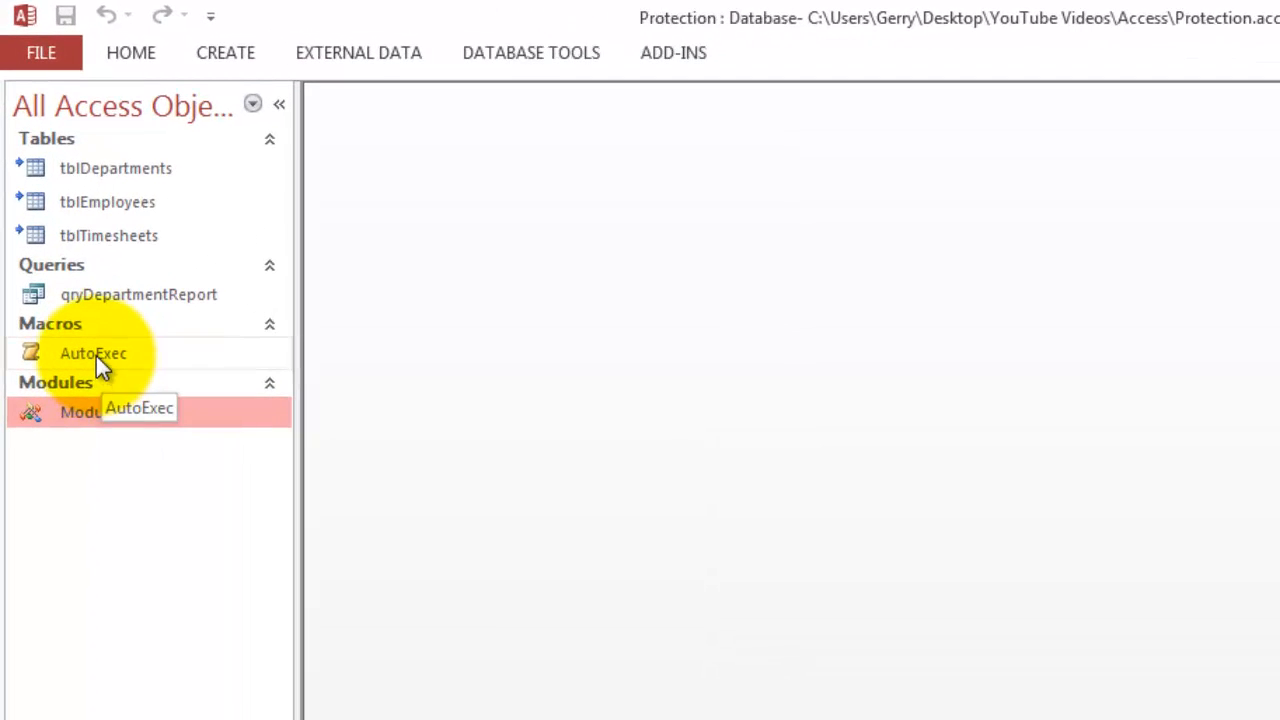
pyautogui.rightClick(92, 353)
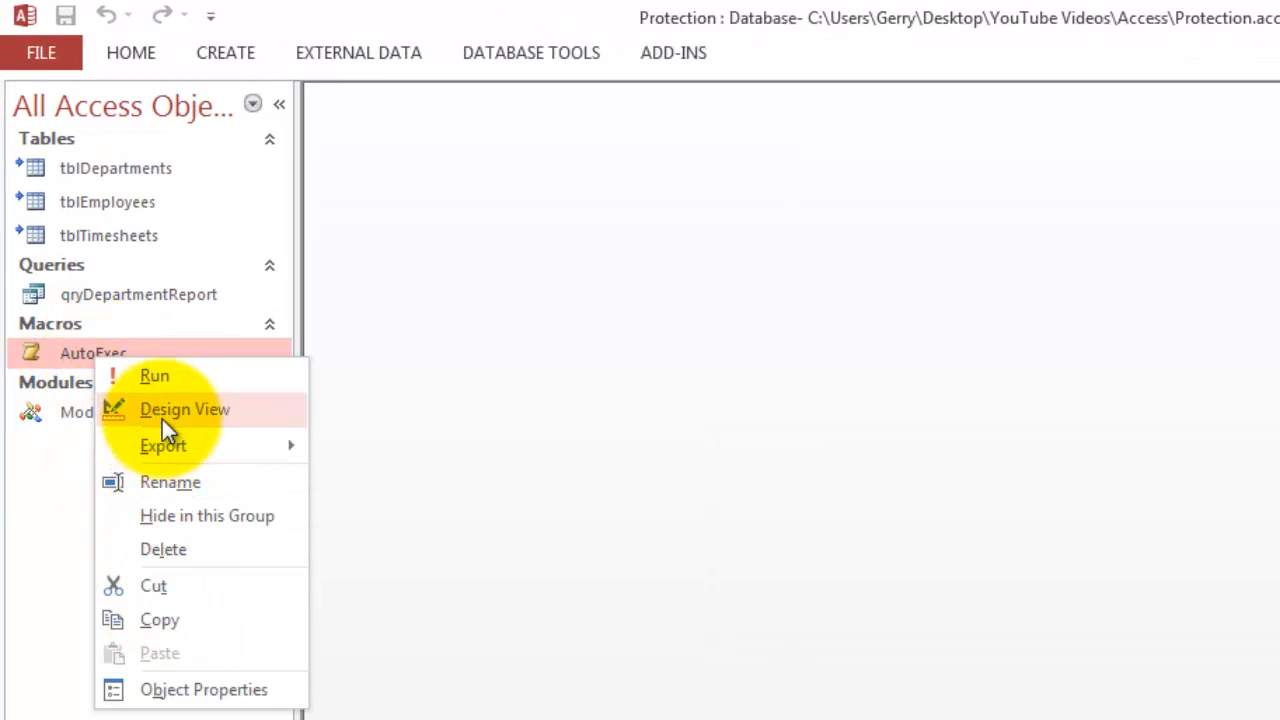
pyautogui.click(184, 409)
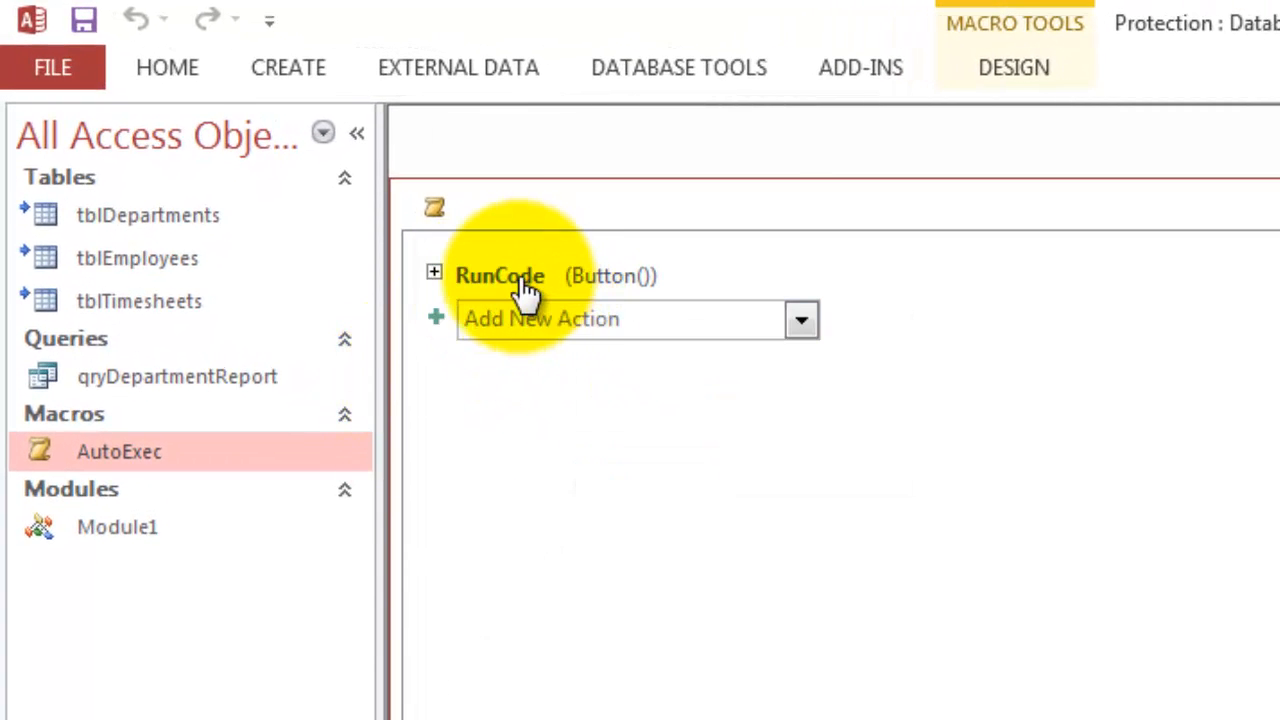
pyautogui.click(434, 272)
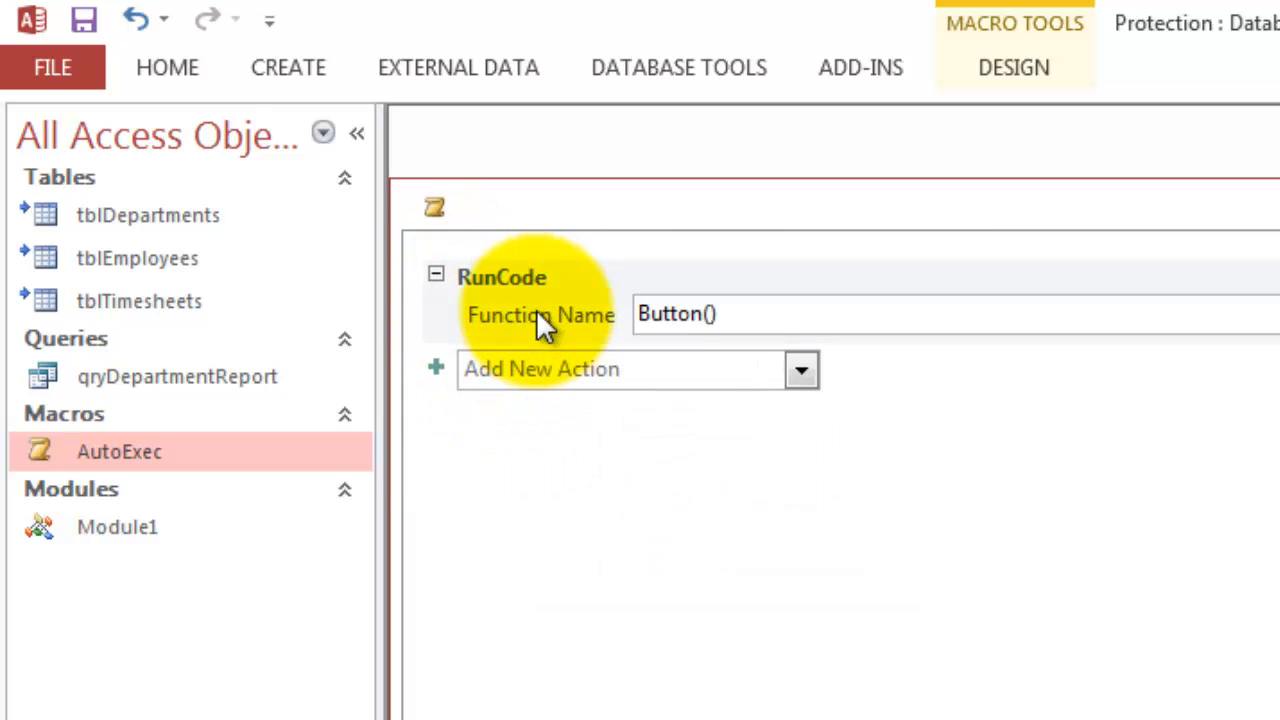
pyautogui.click(675, 313)
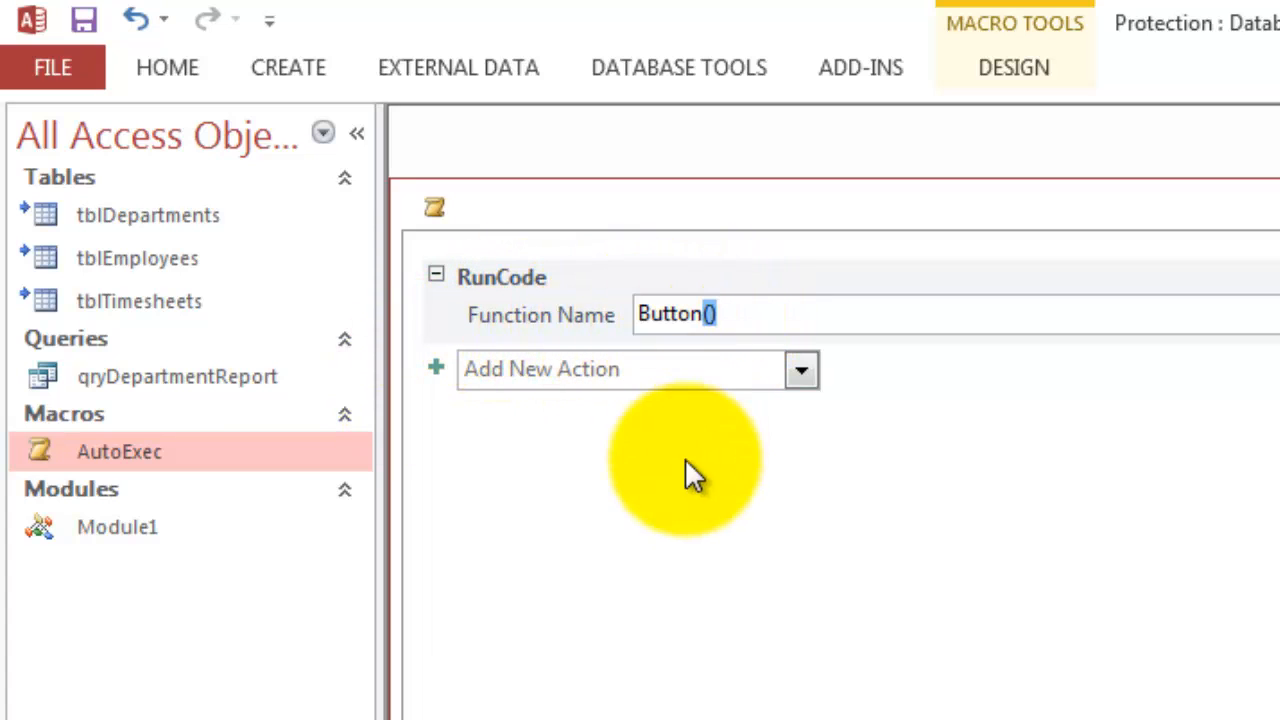
pyautogui.moveTo(645, 370)
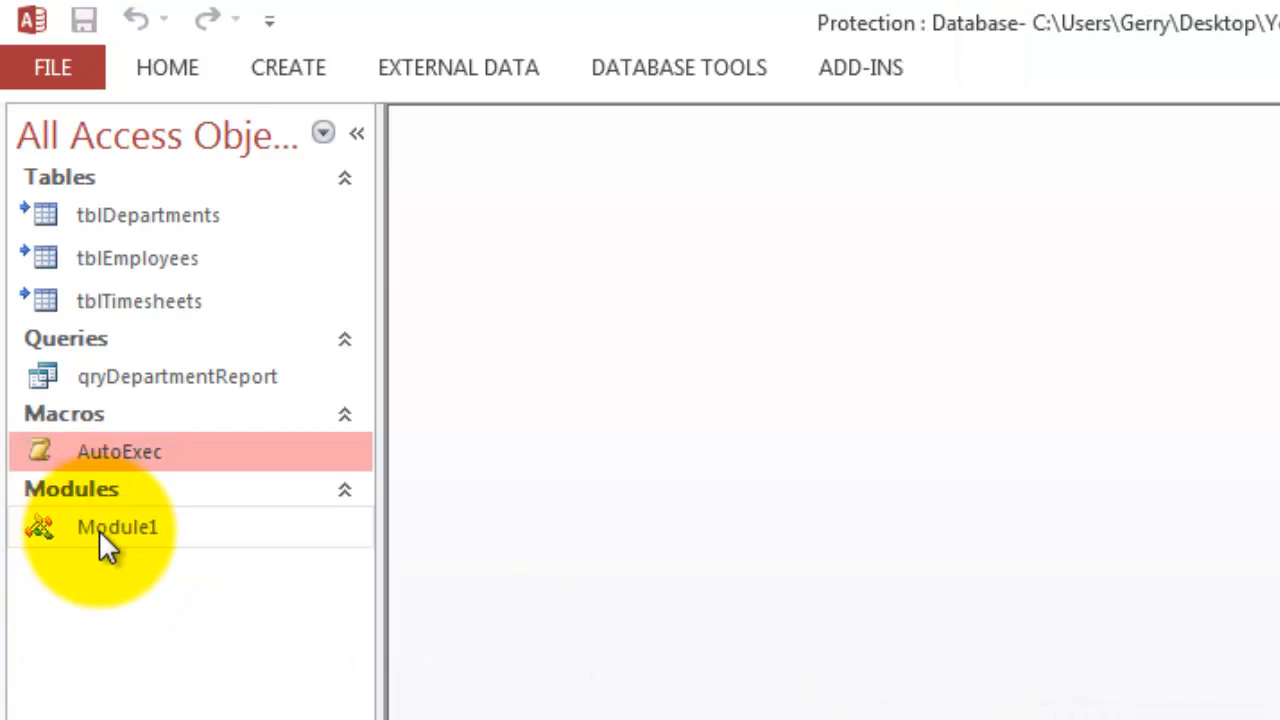
# Open Module1 in the VBA editor to view Function Button().
pyautogui.doubleClick(117, 527)
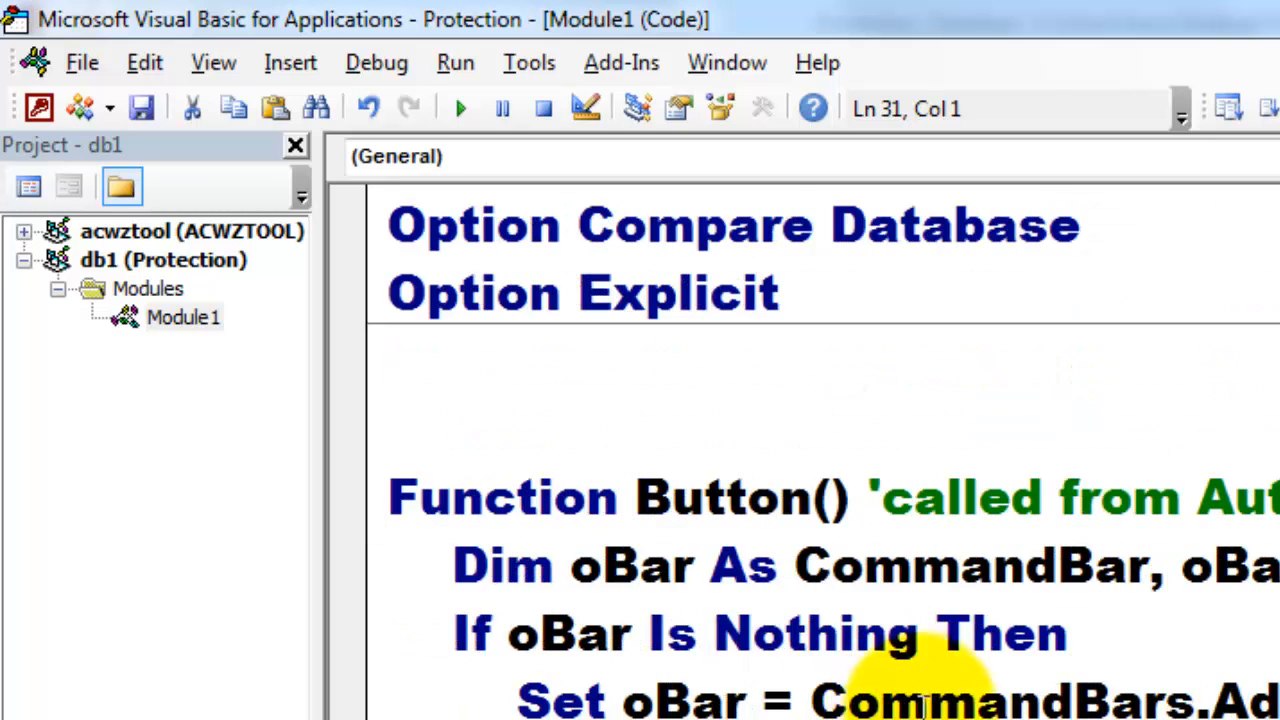
pyautogui.doubleClick(720, 497)
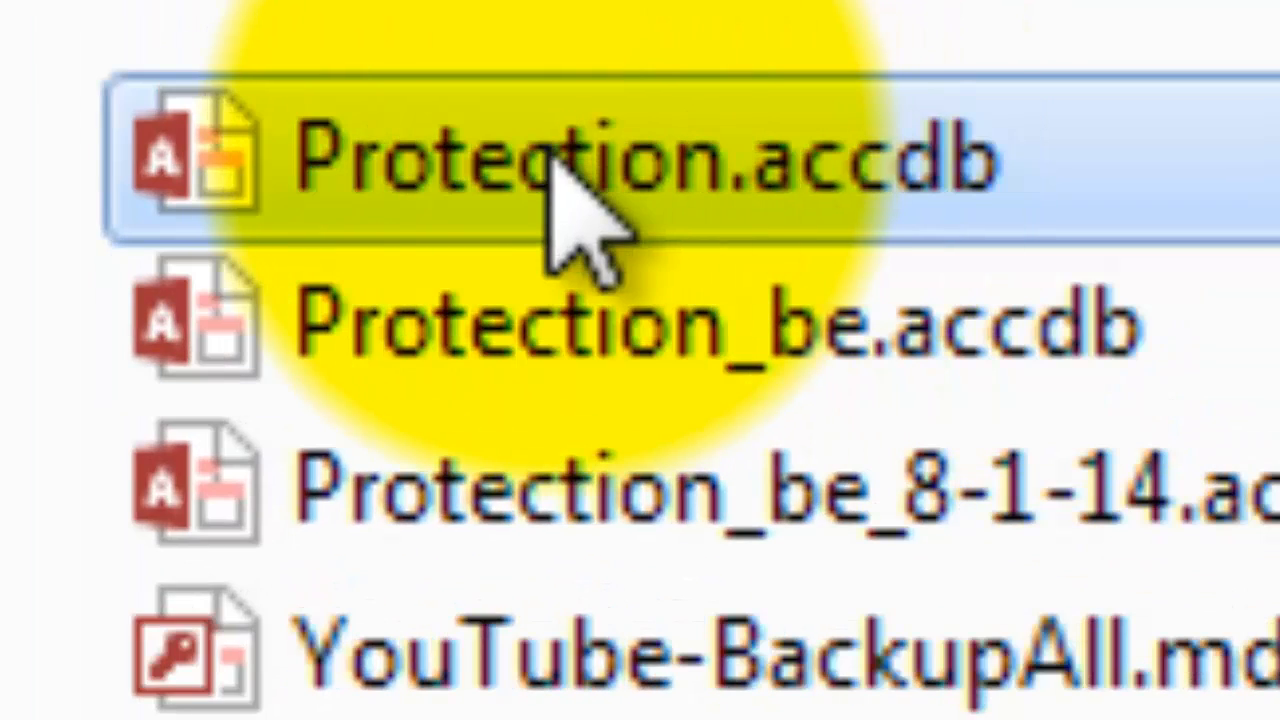
# Launch Protection.accdb from the folder.
pyautogui.doubleClick(570, 160)
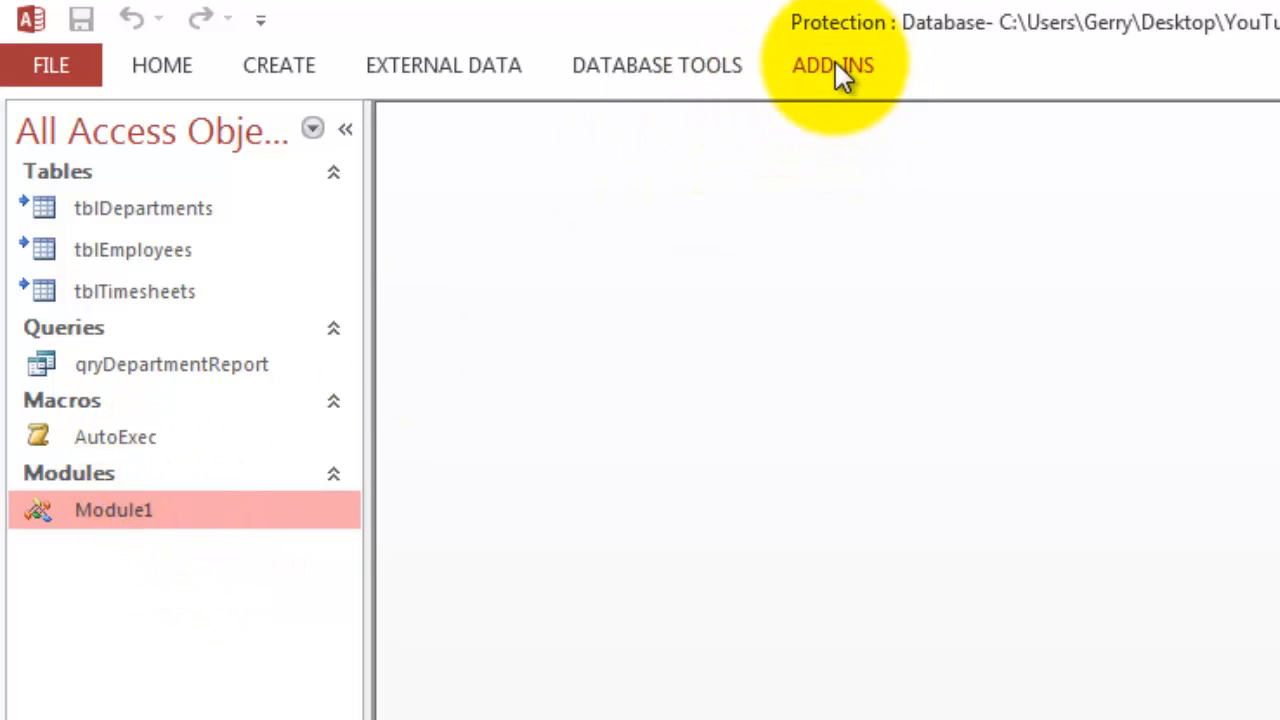
# Run Backup Tables from the Add-Ins Custom Toolbars group.
pyautogui.click(833, 65)
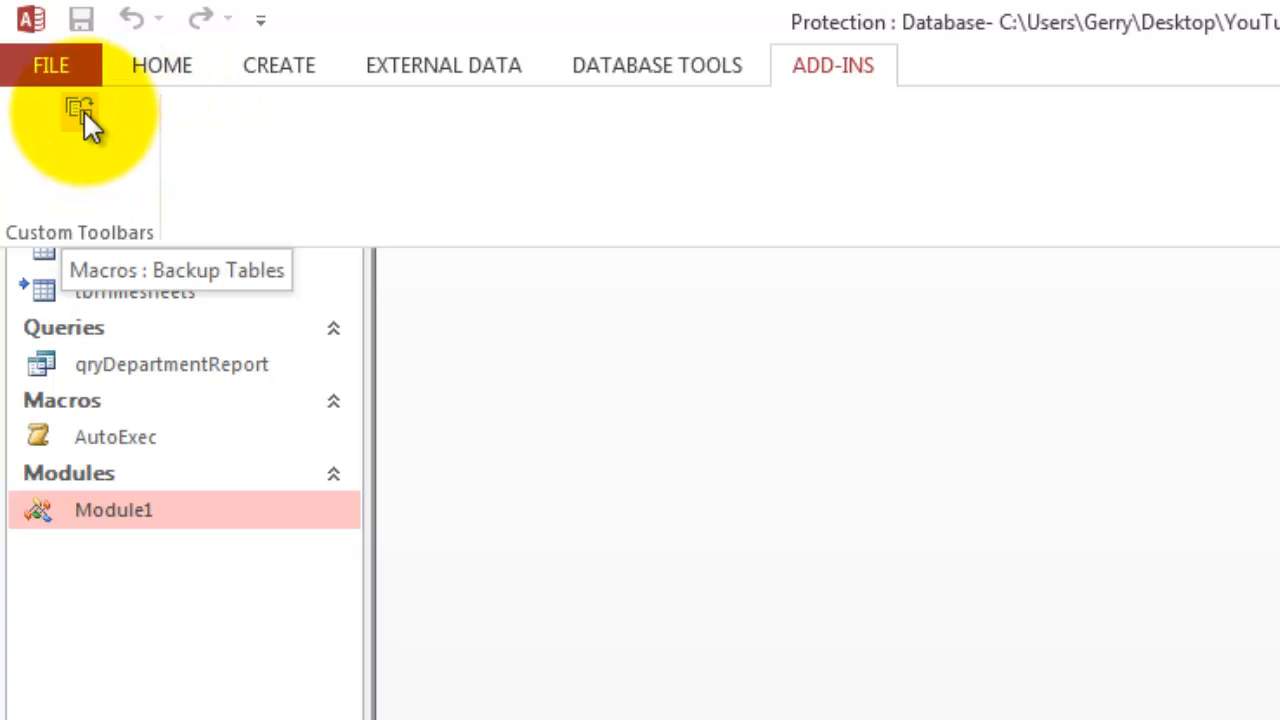
pyautogui.click(79, 110)
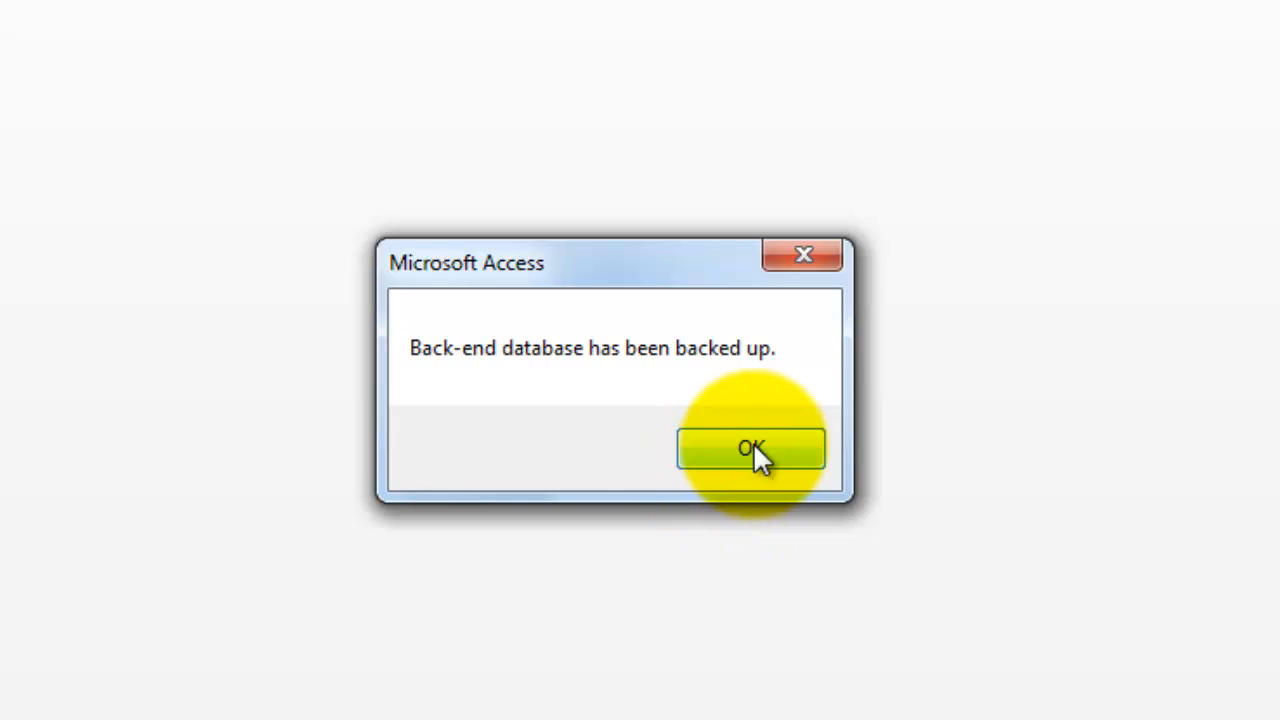
# Dismiss the backup confirmation message with OK.
pyautogui.click(750, 447)
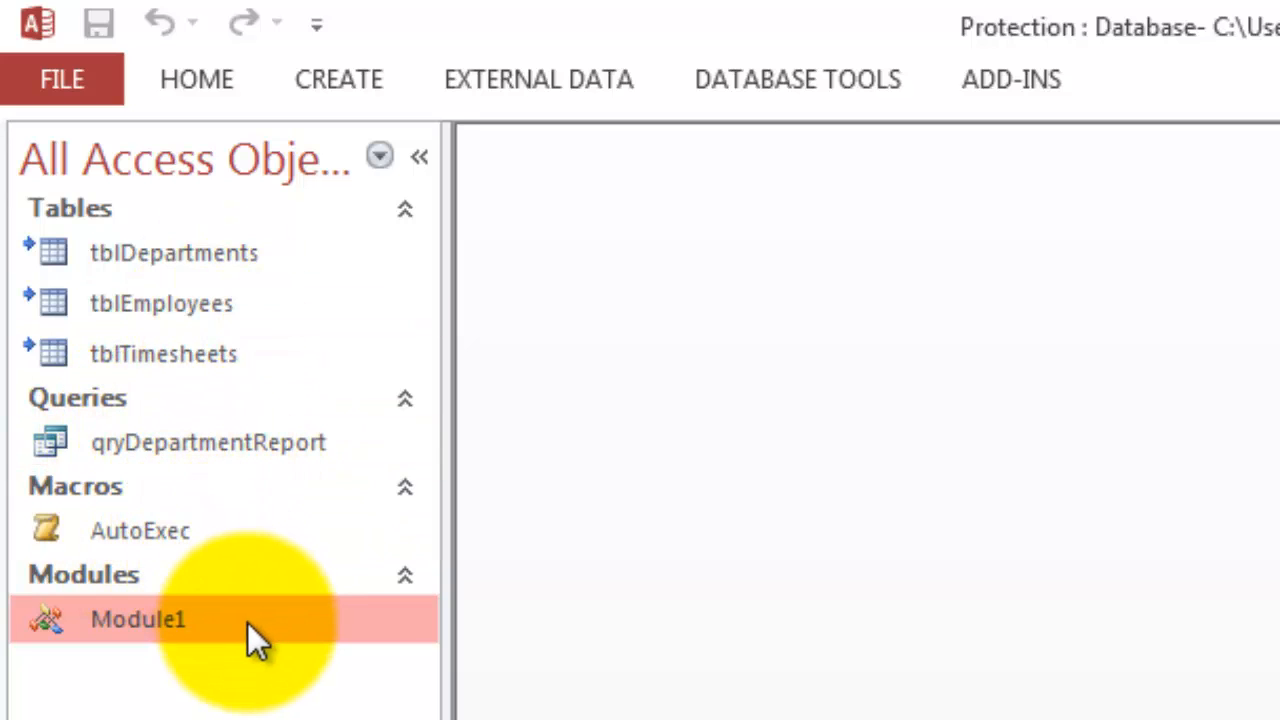
pyautogui.moveTo(175, 450)
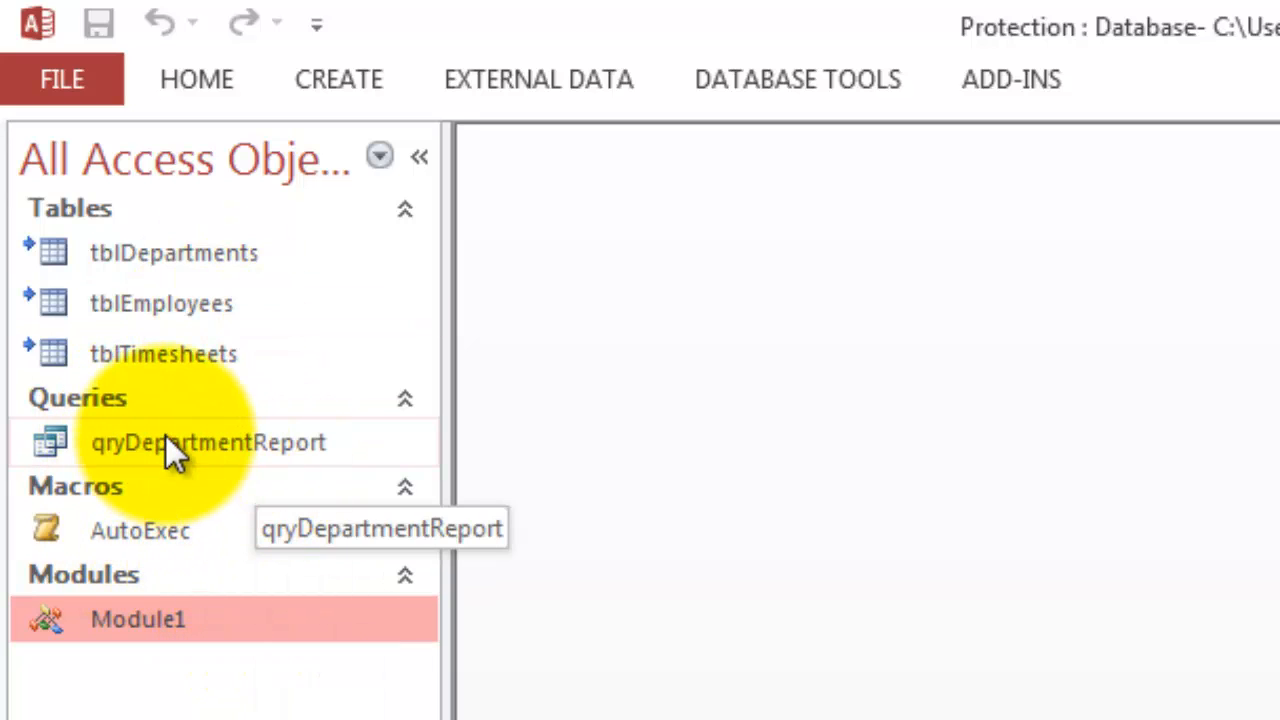